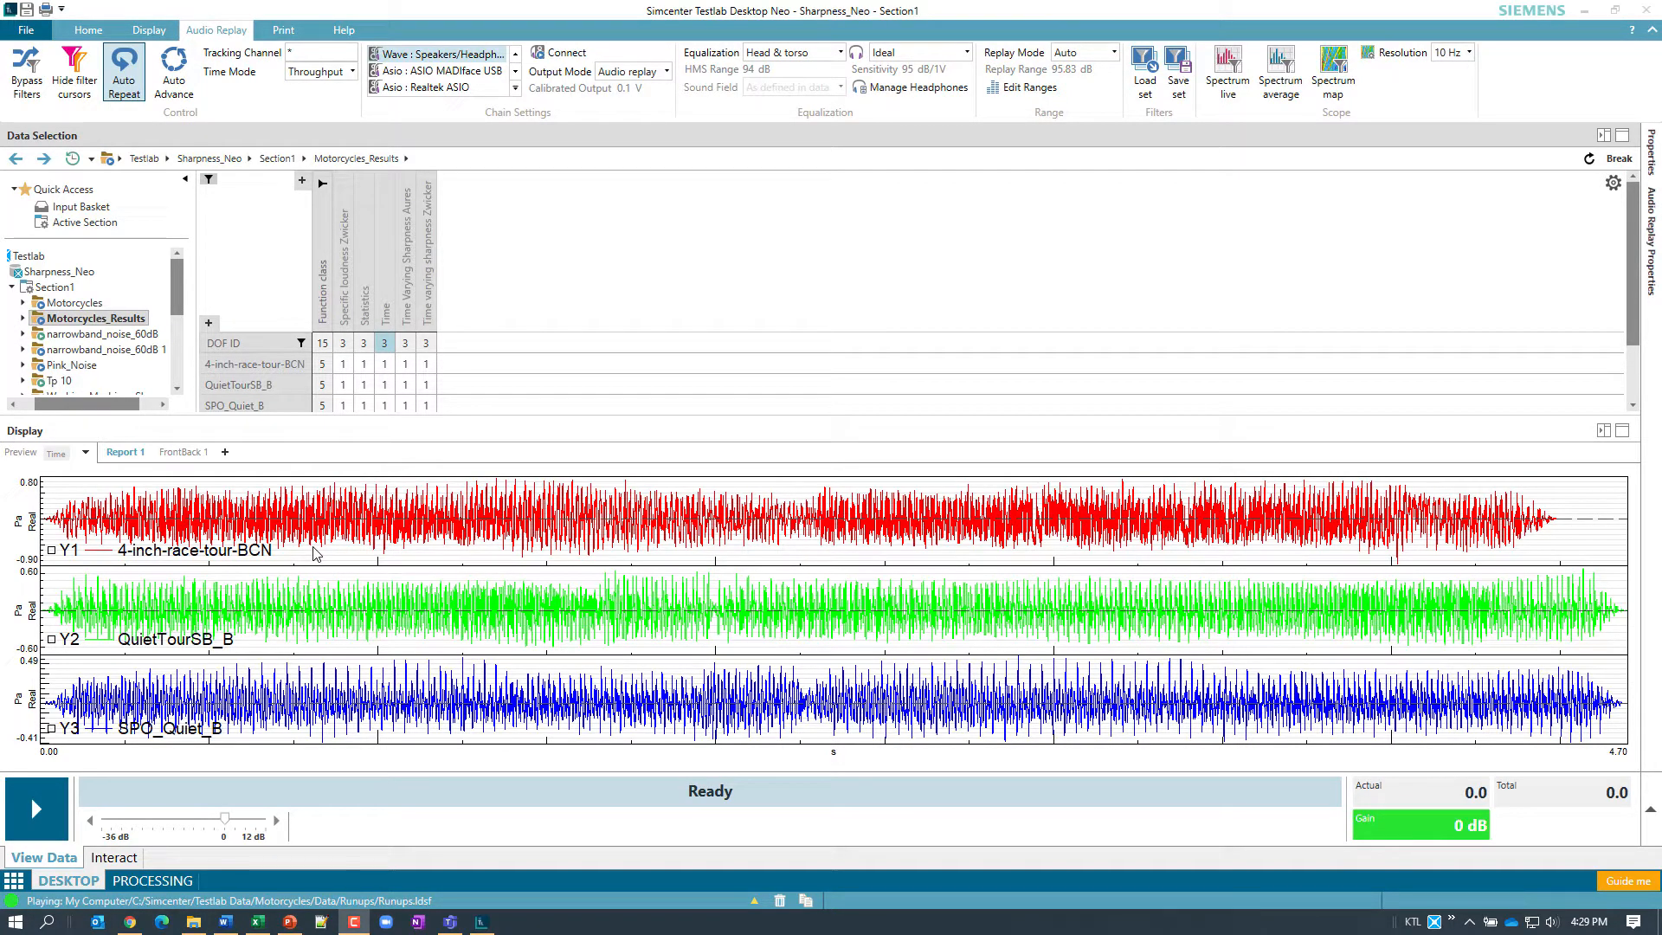
mouse_move(330, 646)
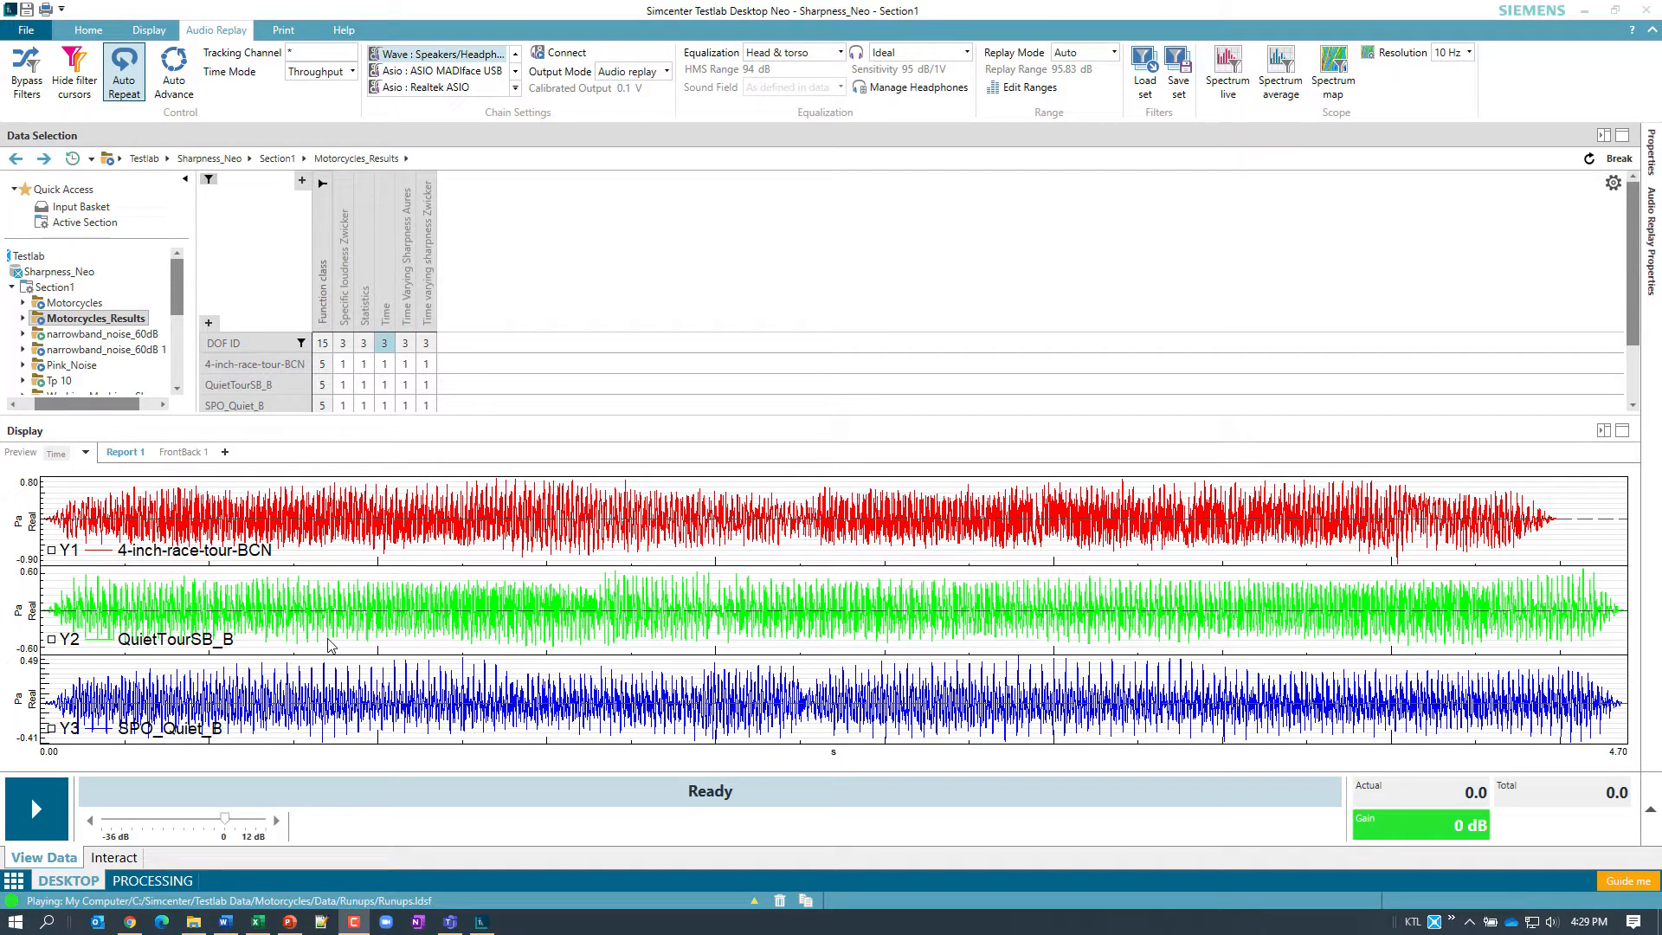
mouse_move(315, 737)
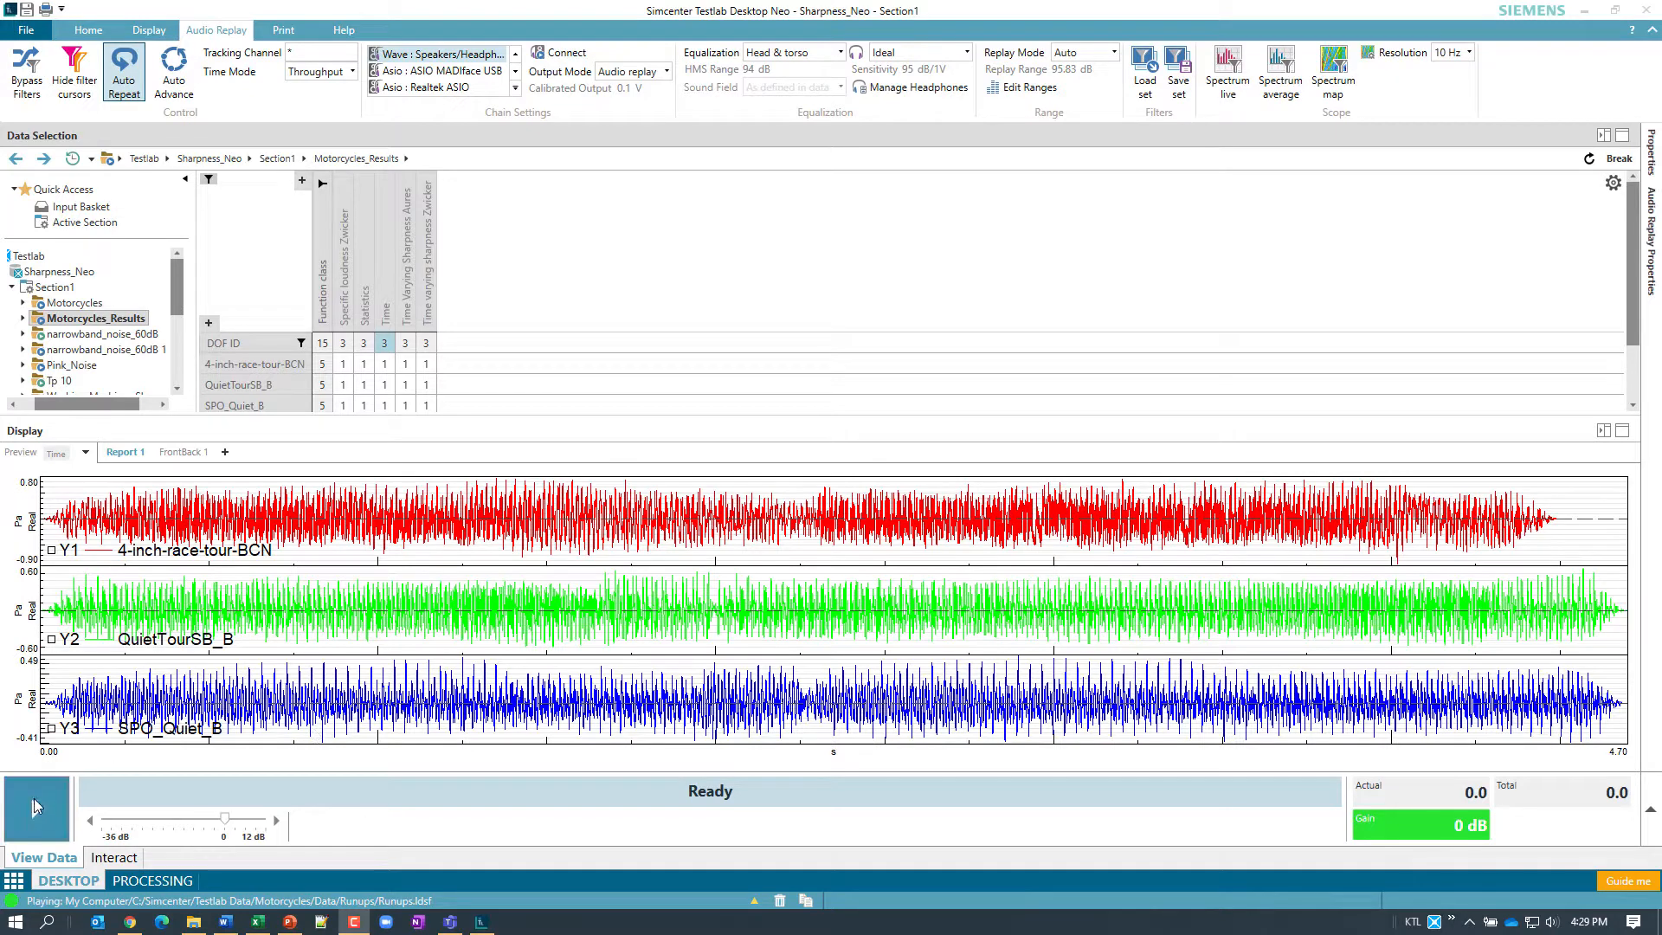
- Listen to the three recordings, then display their Zwicker specific loudness curves versus Bark
click(35, 811)
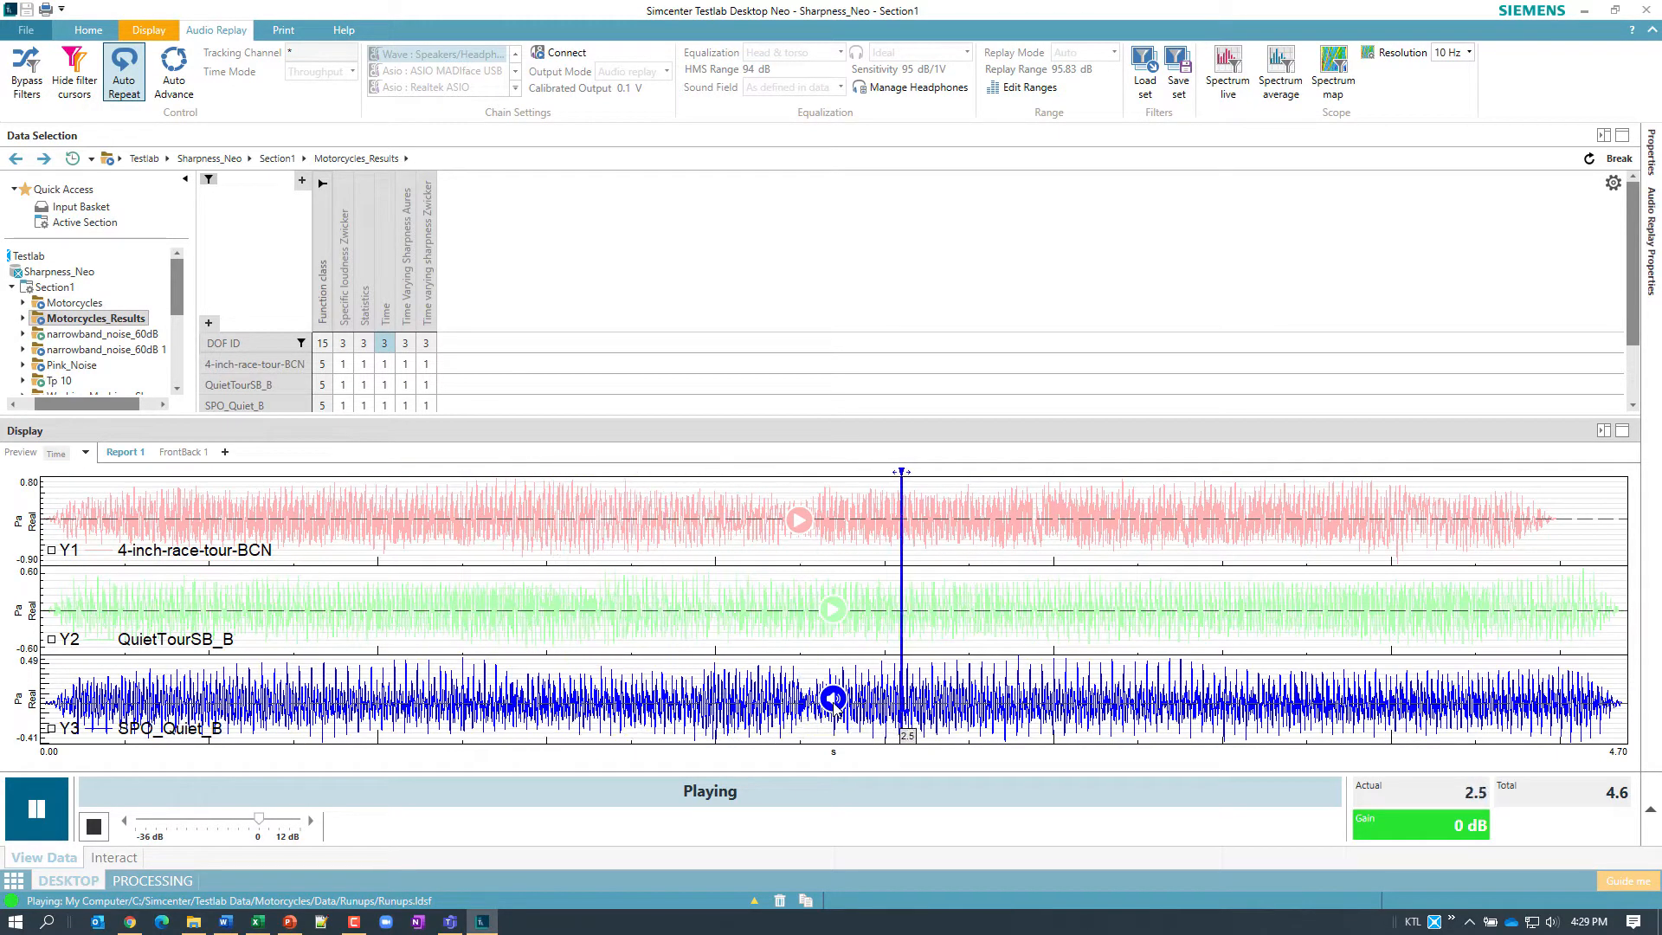
click(93, 824)
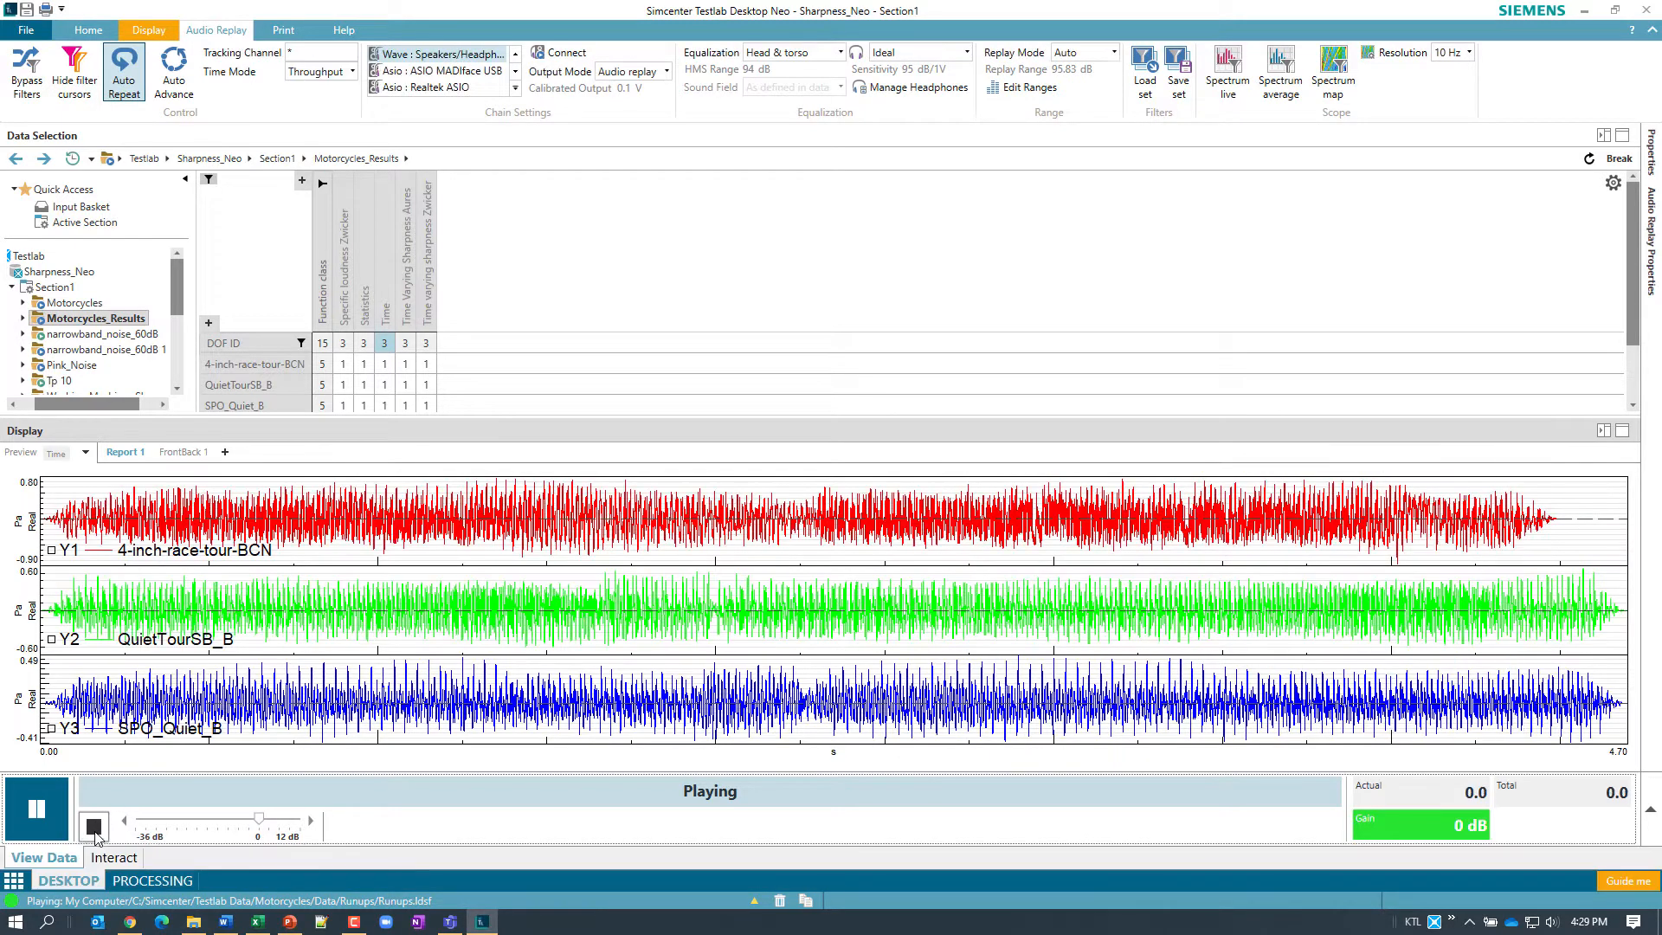
click(90, 824)
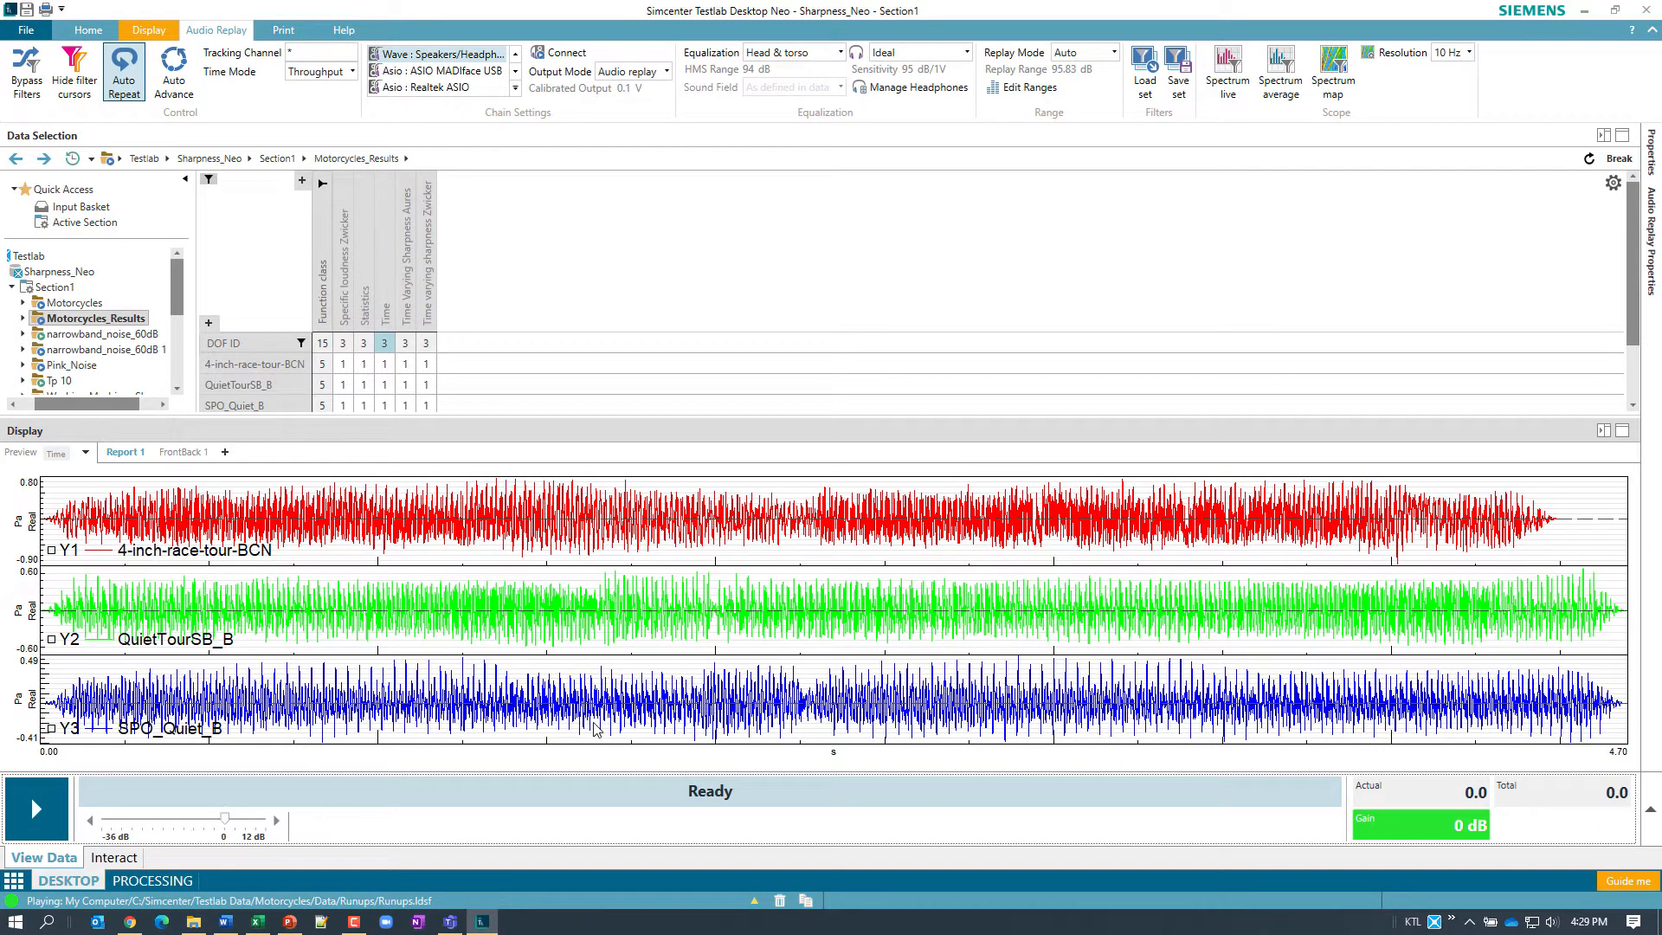
mouse_move(707, 737)
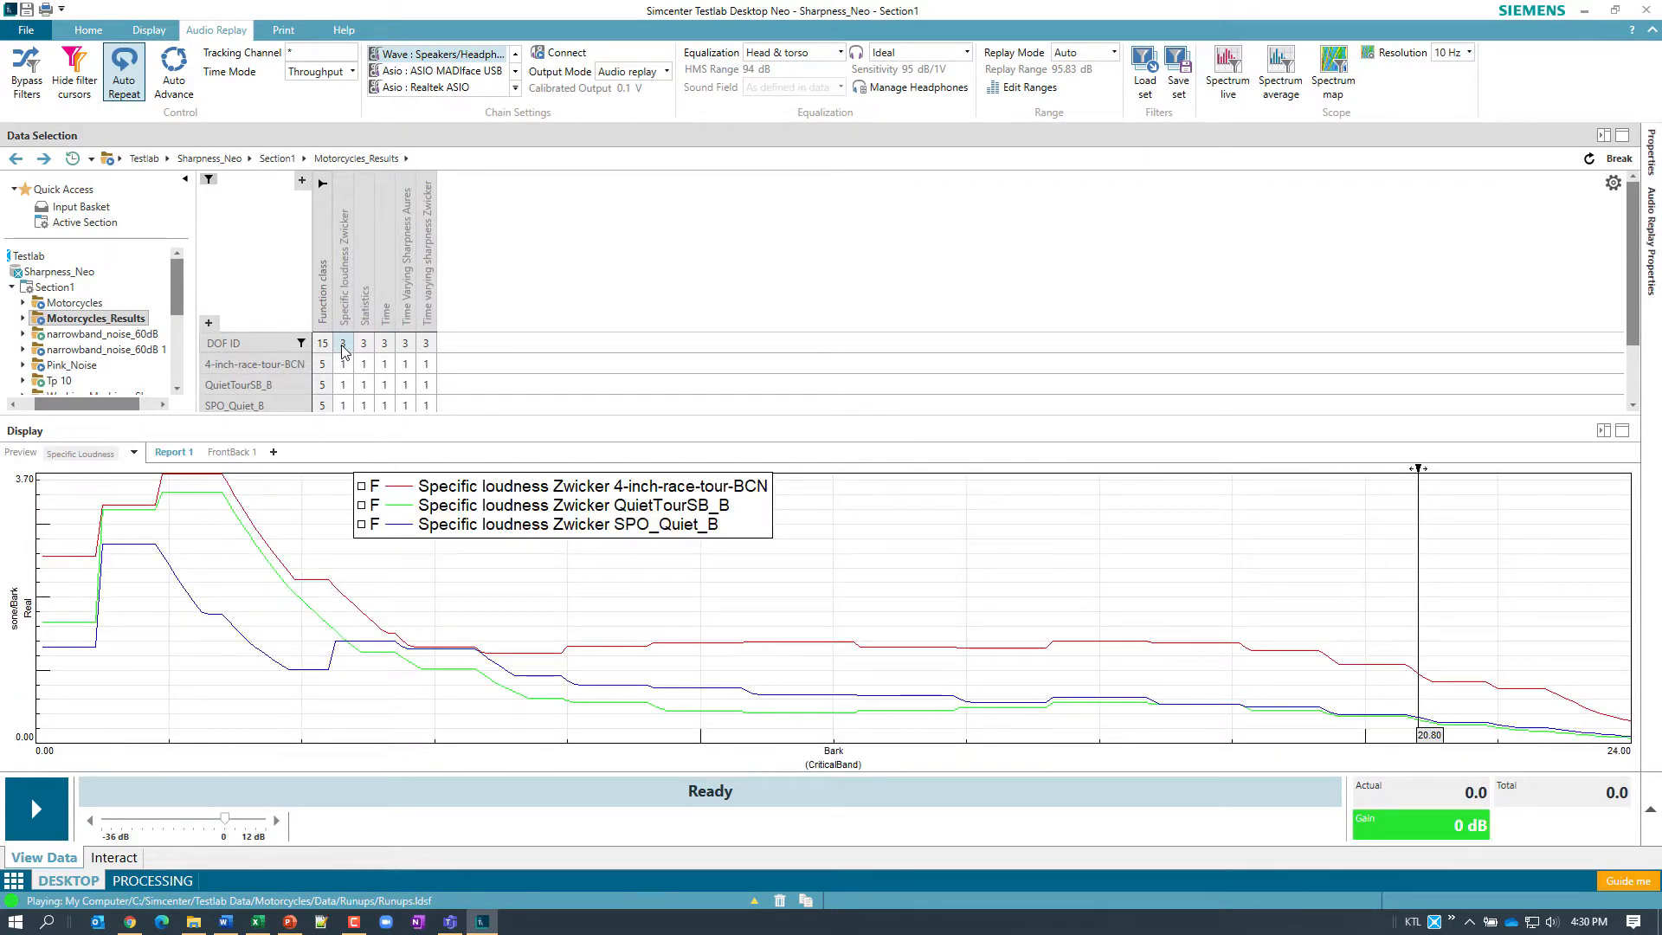
click(343, 343)
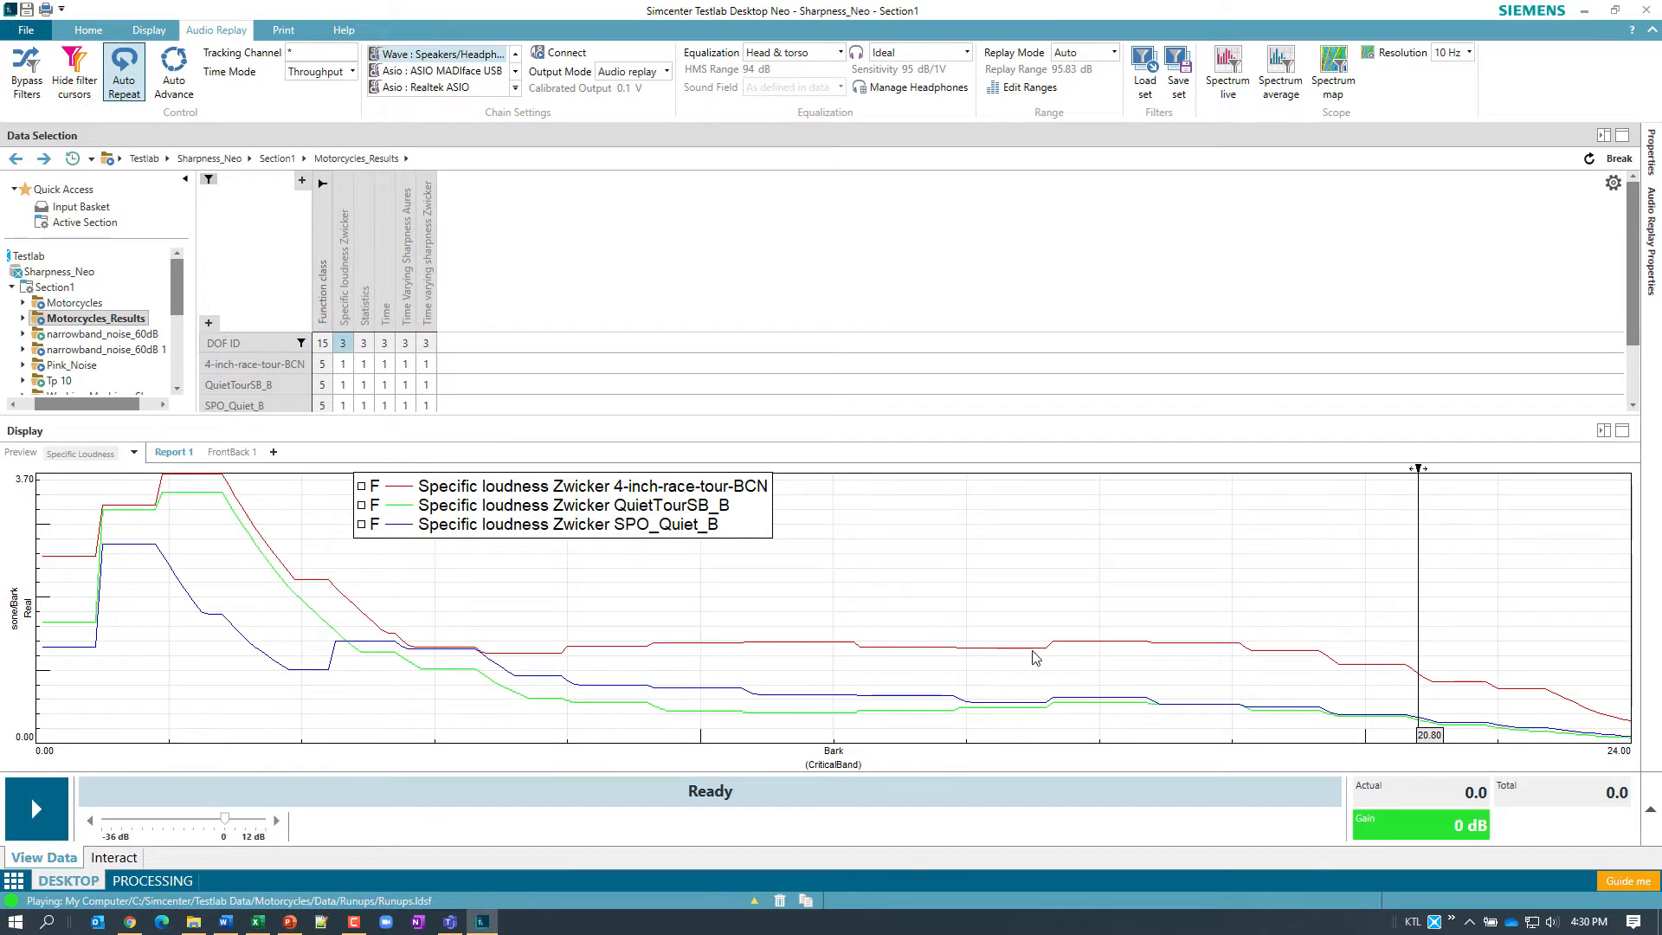
mouse_move(1430, 696)
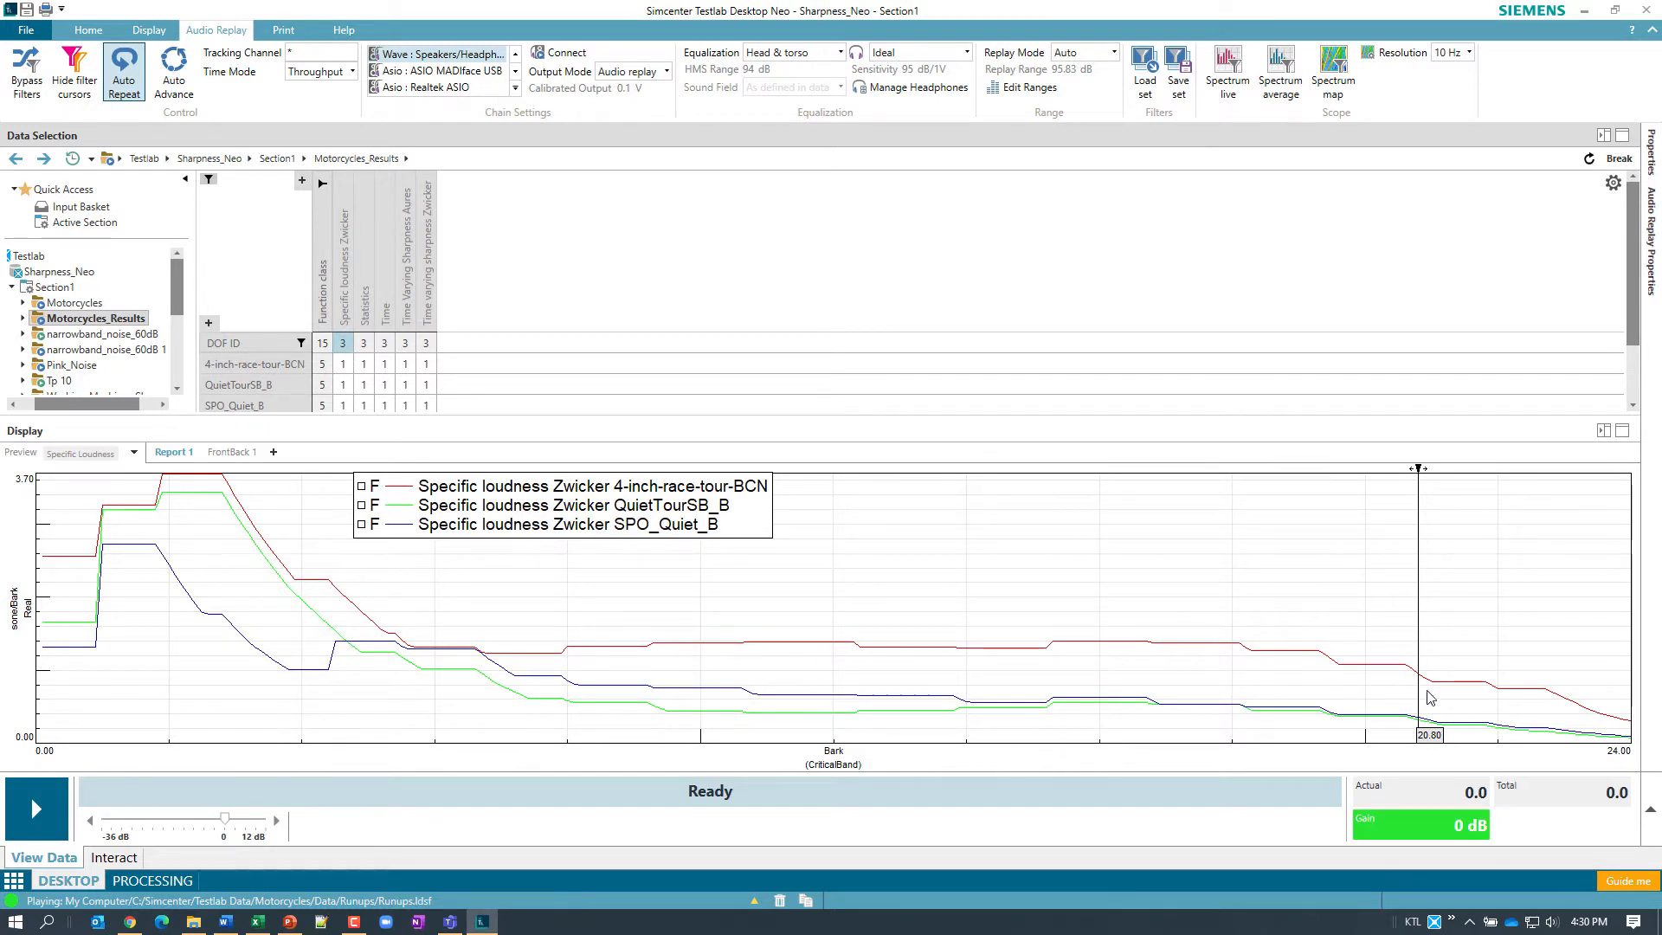
mouse_move(1139, 516)
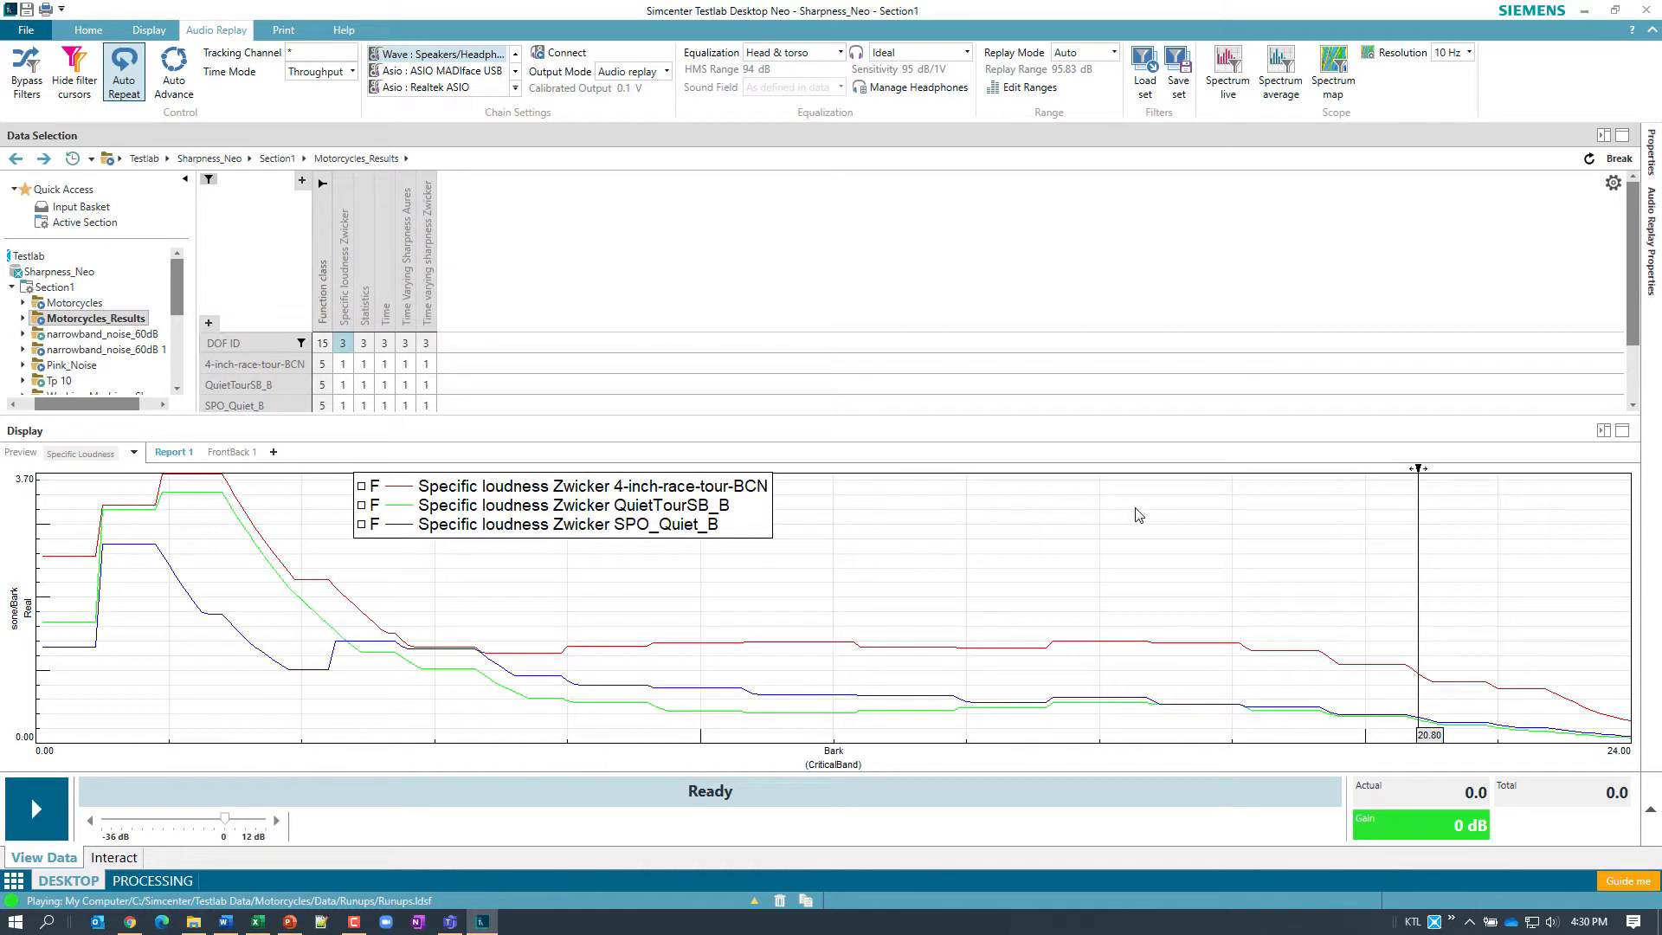
mouse_move(1160, 540)
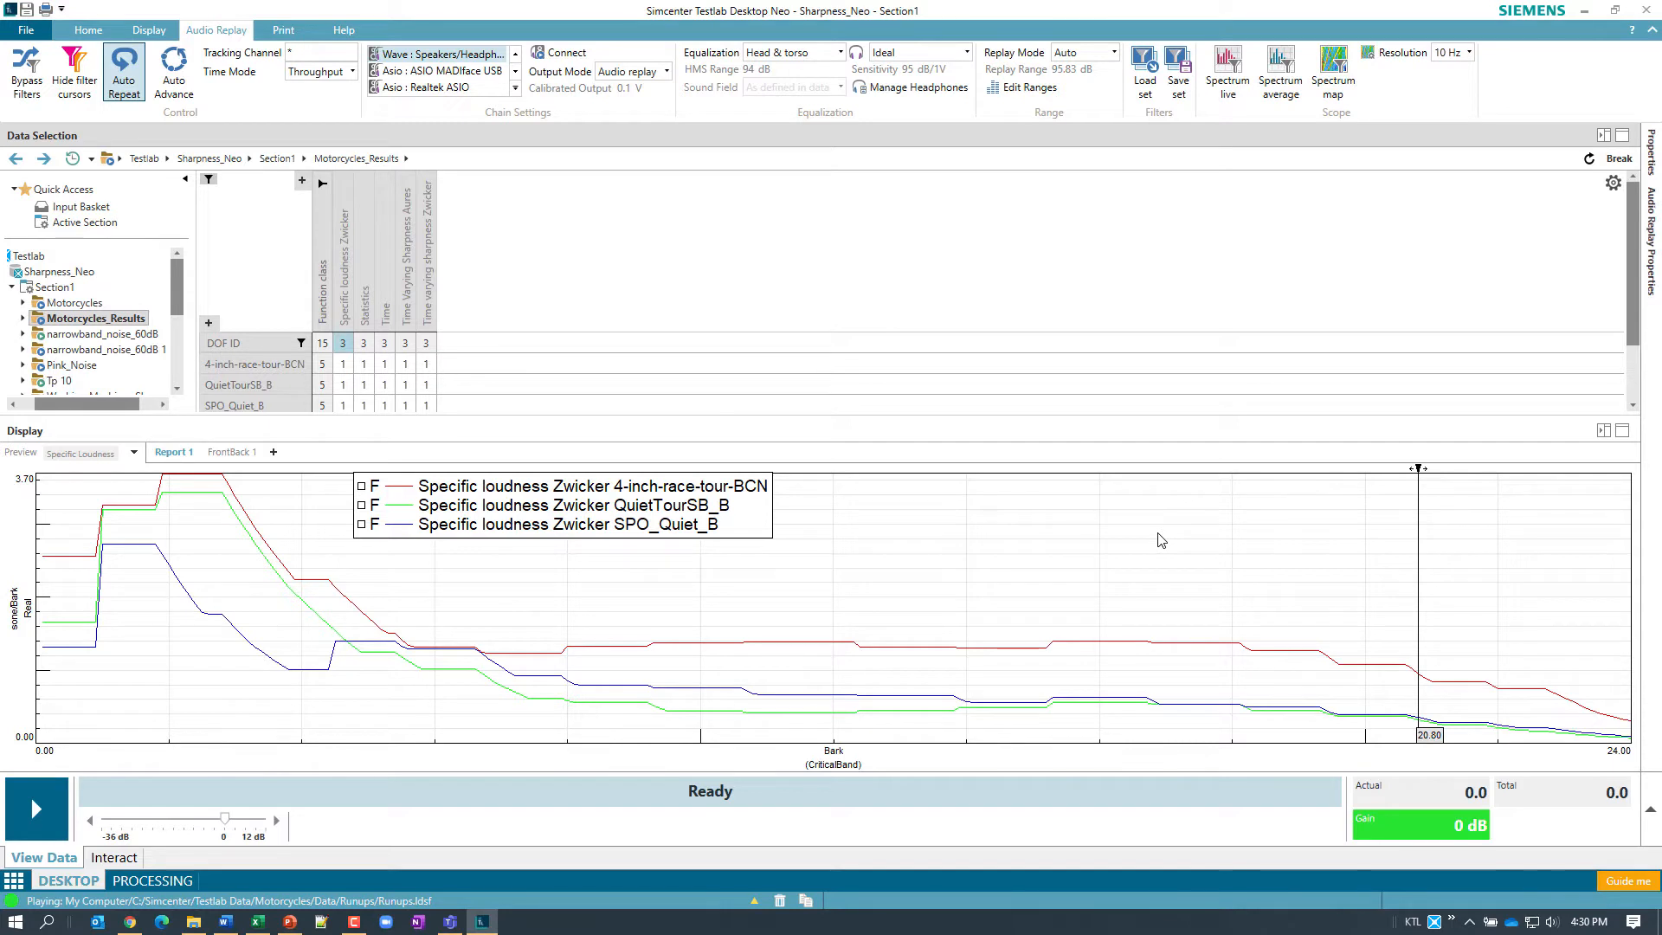
mouse_move(394, 526)
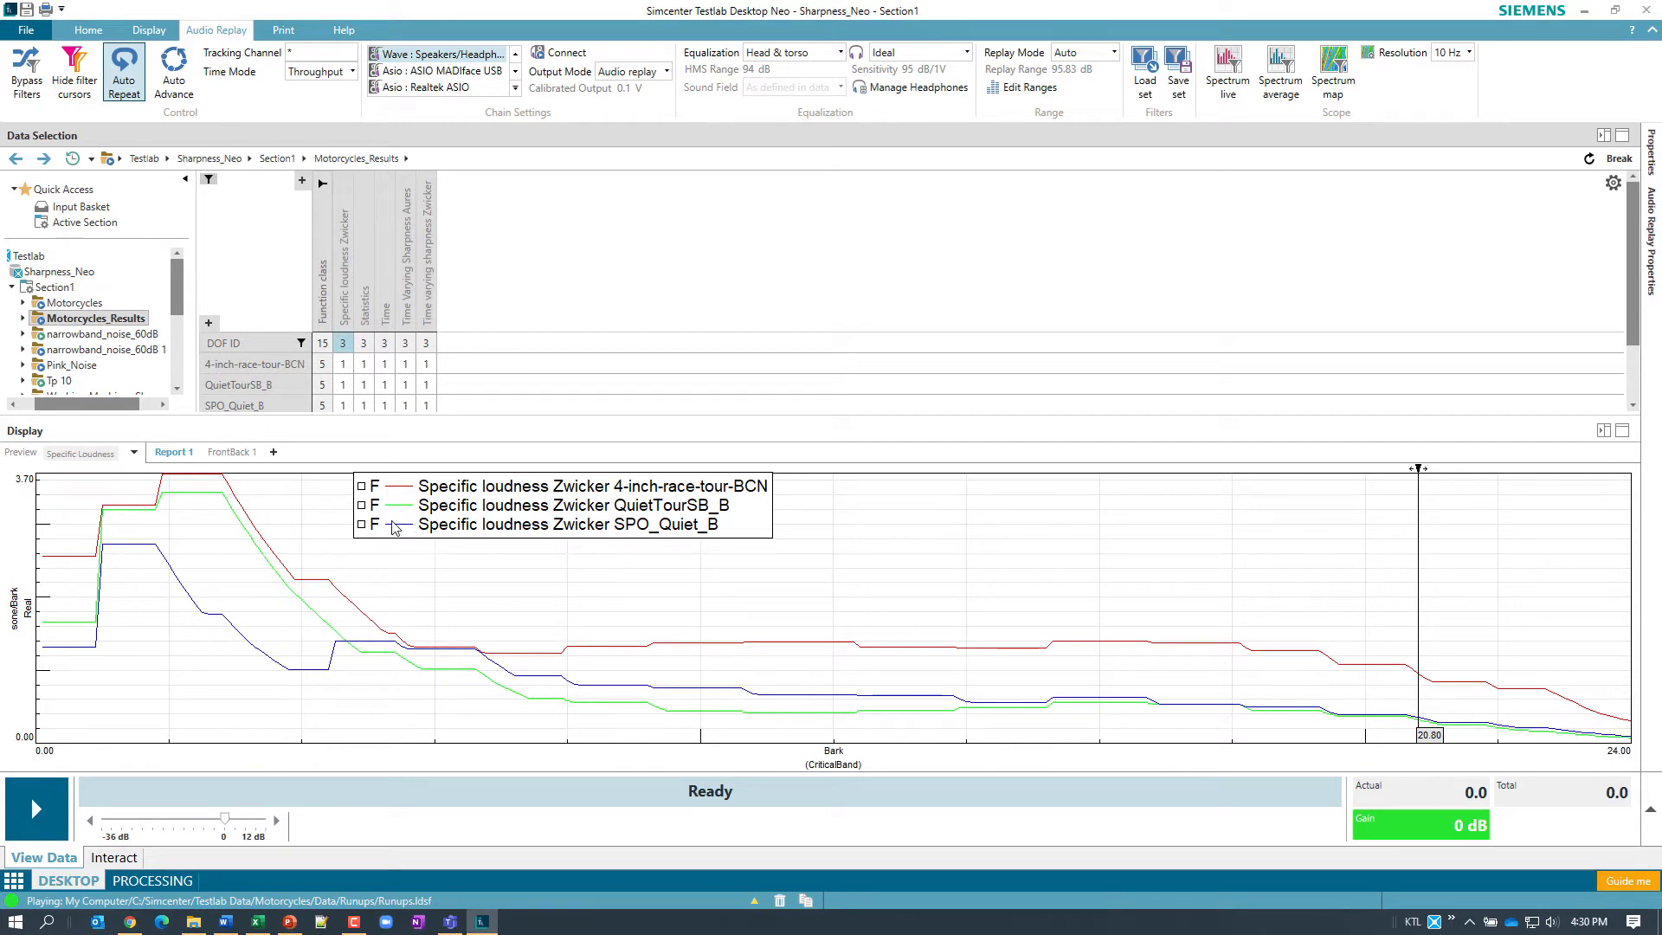
mouse_move(433, 661)
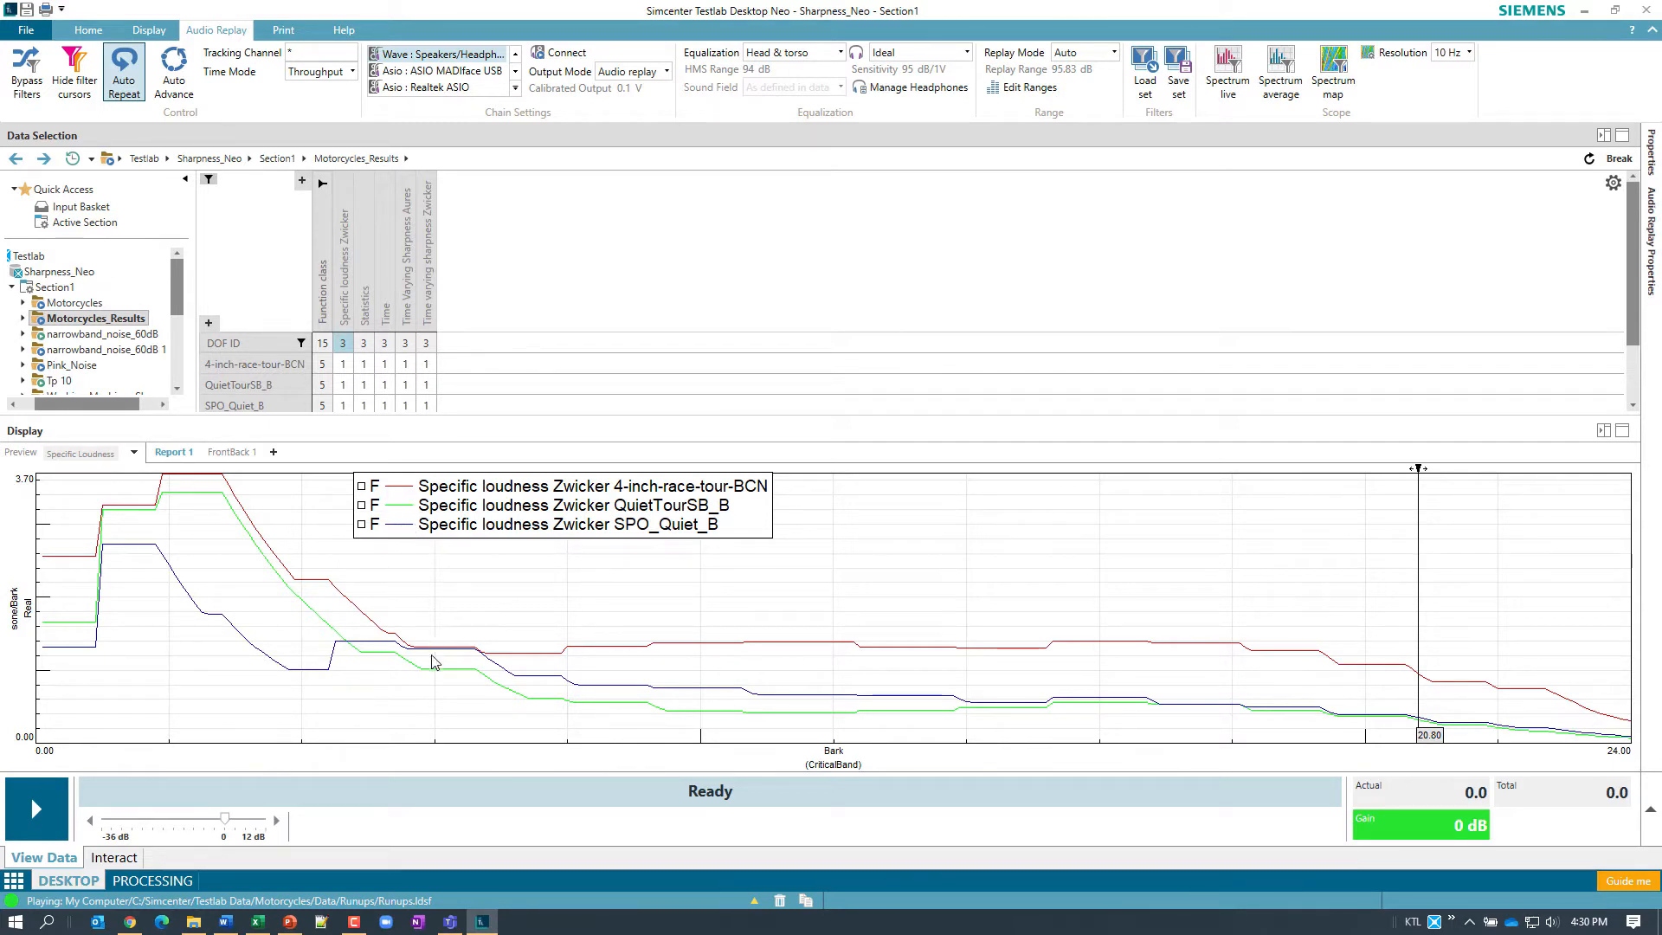
mouse_move(1236, 738)
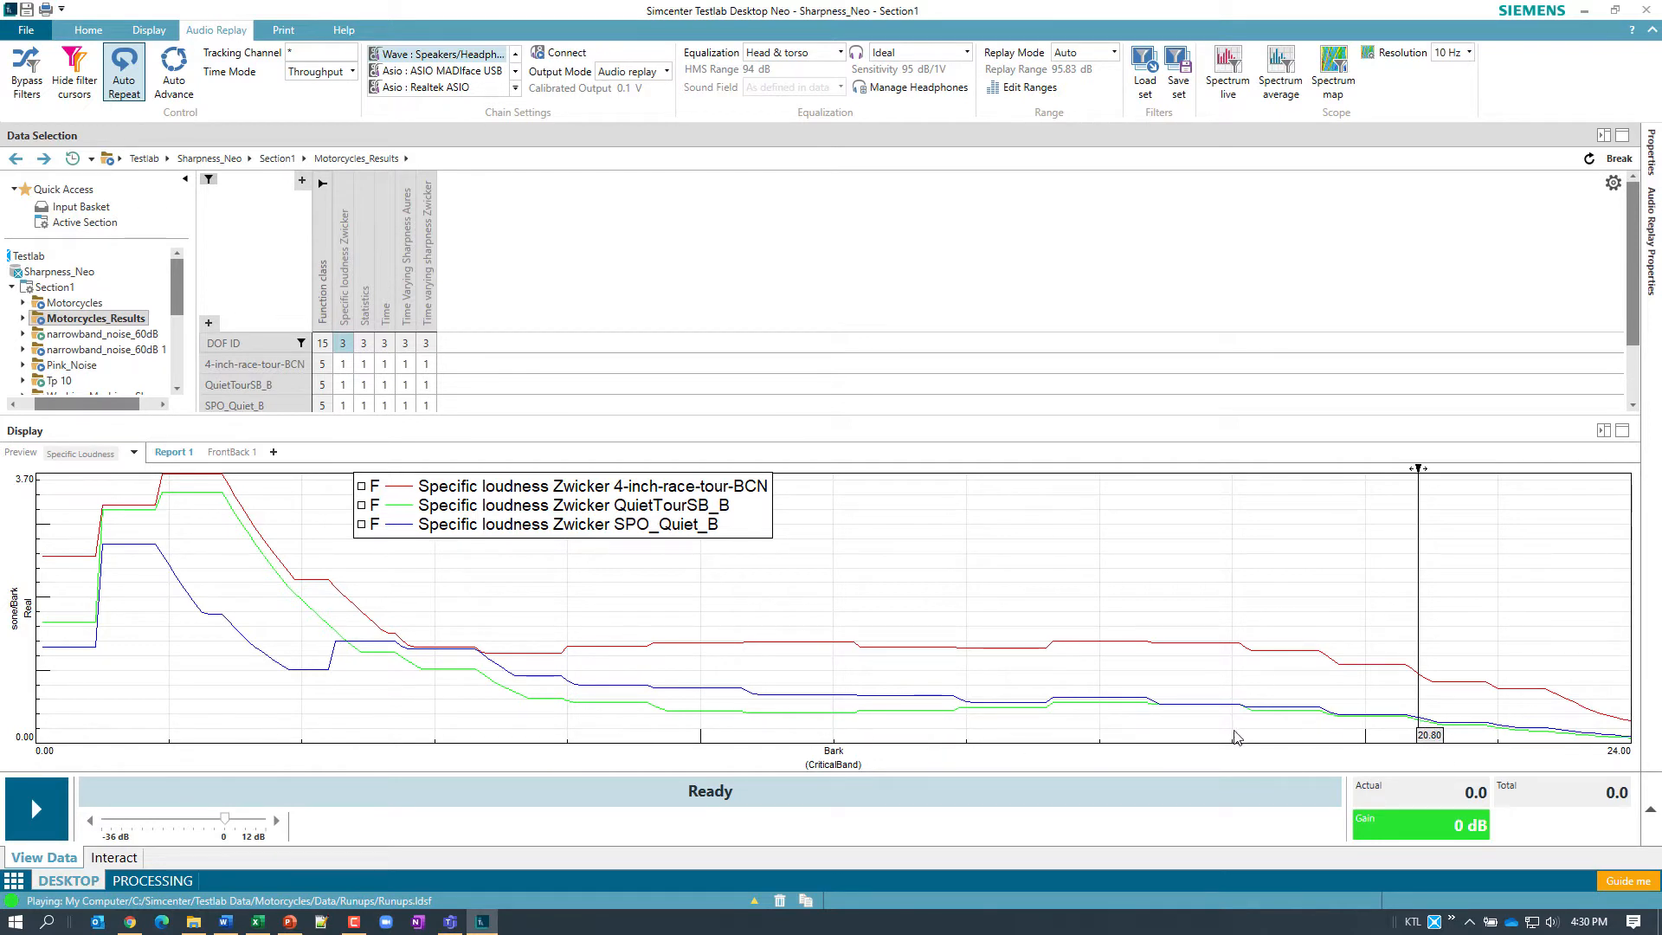
mouse_move(1183, 668)
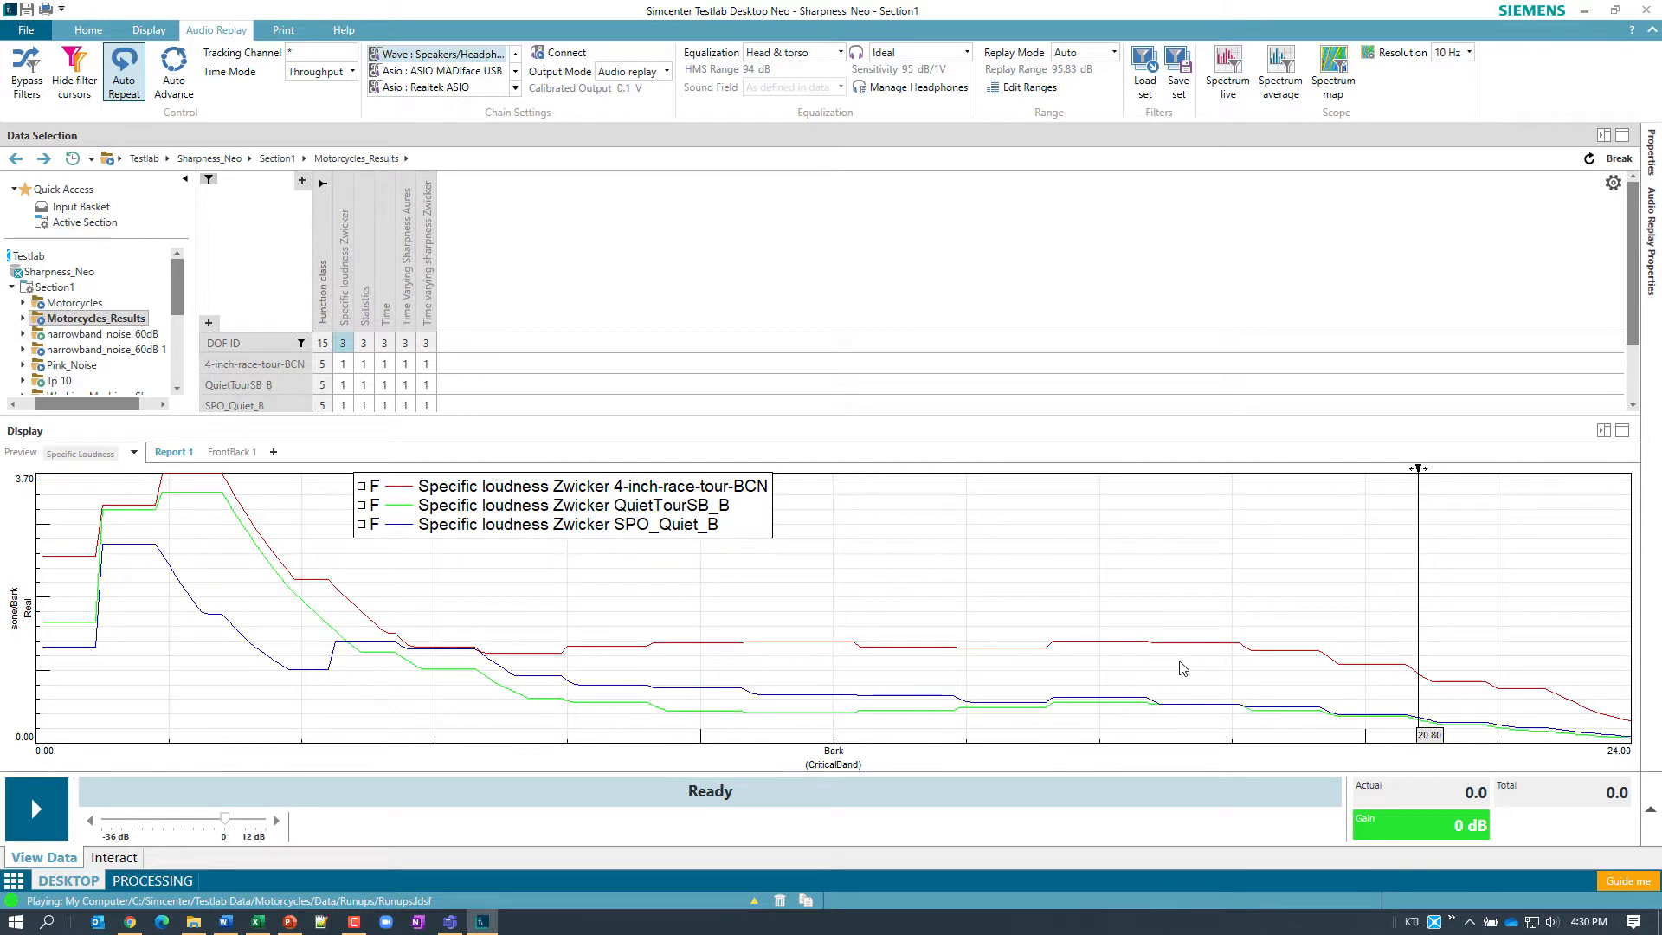
mouse_move(844, 588)
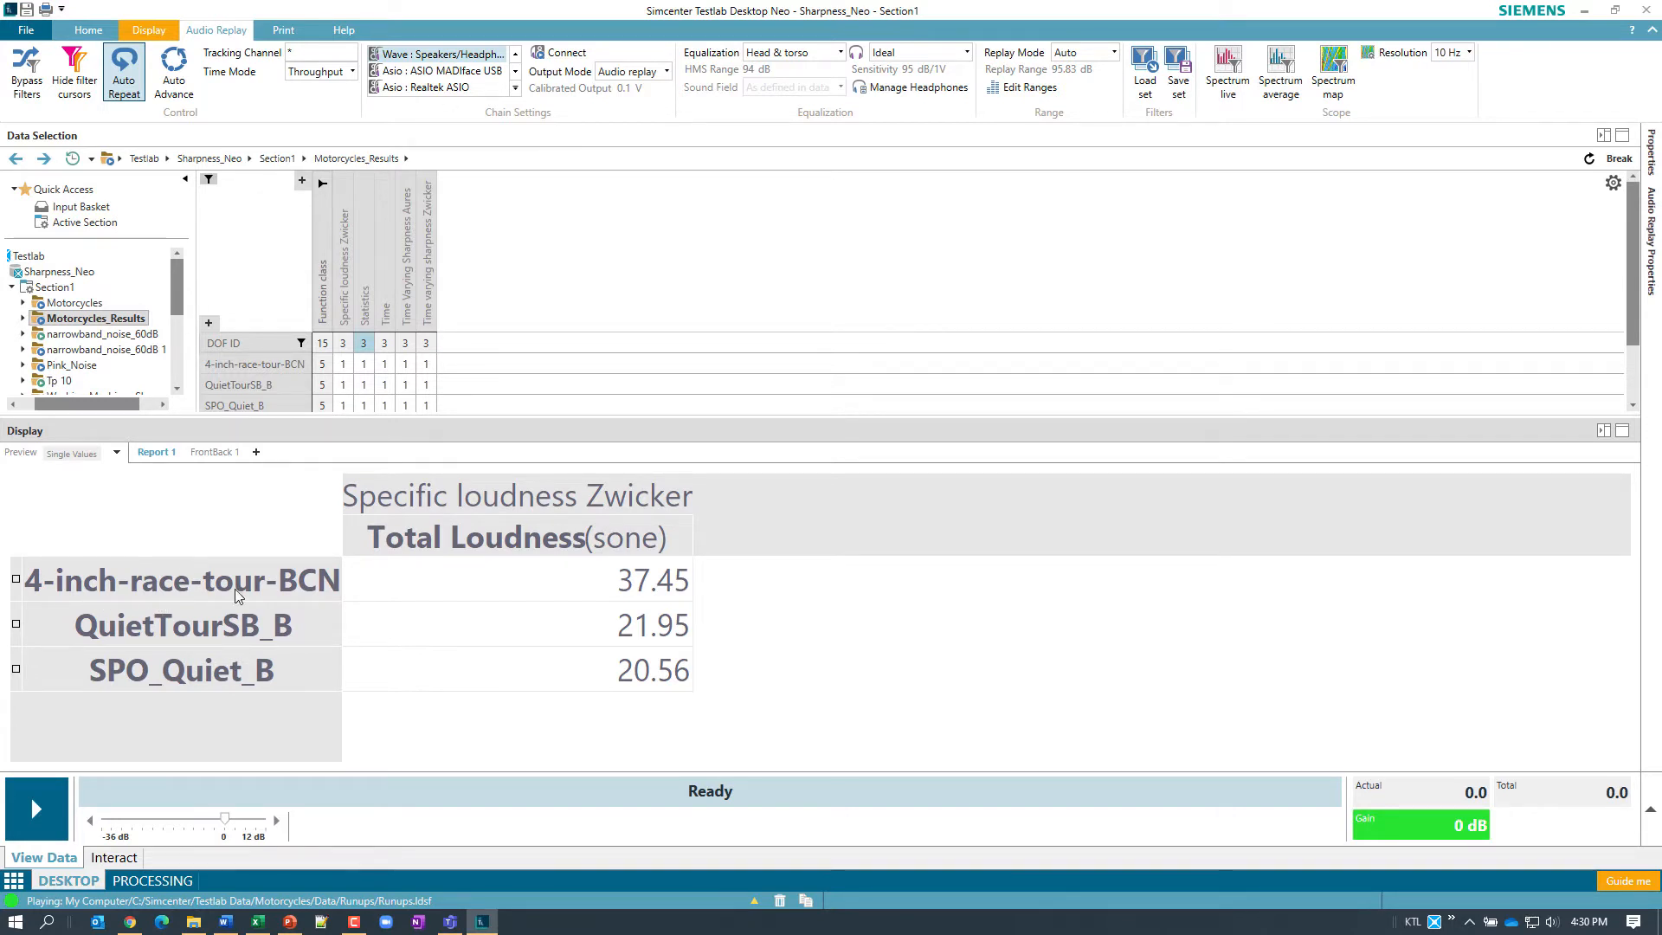
mouse_move(681, 596)
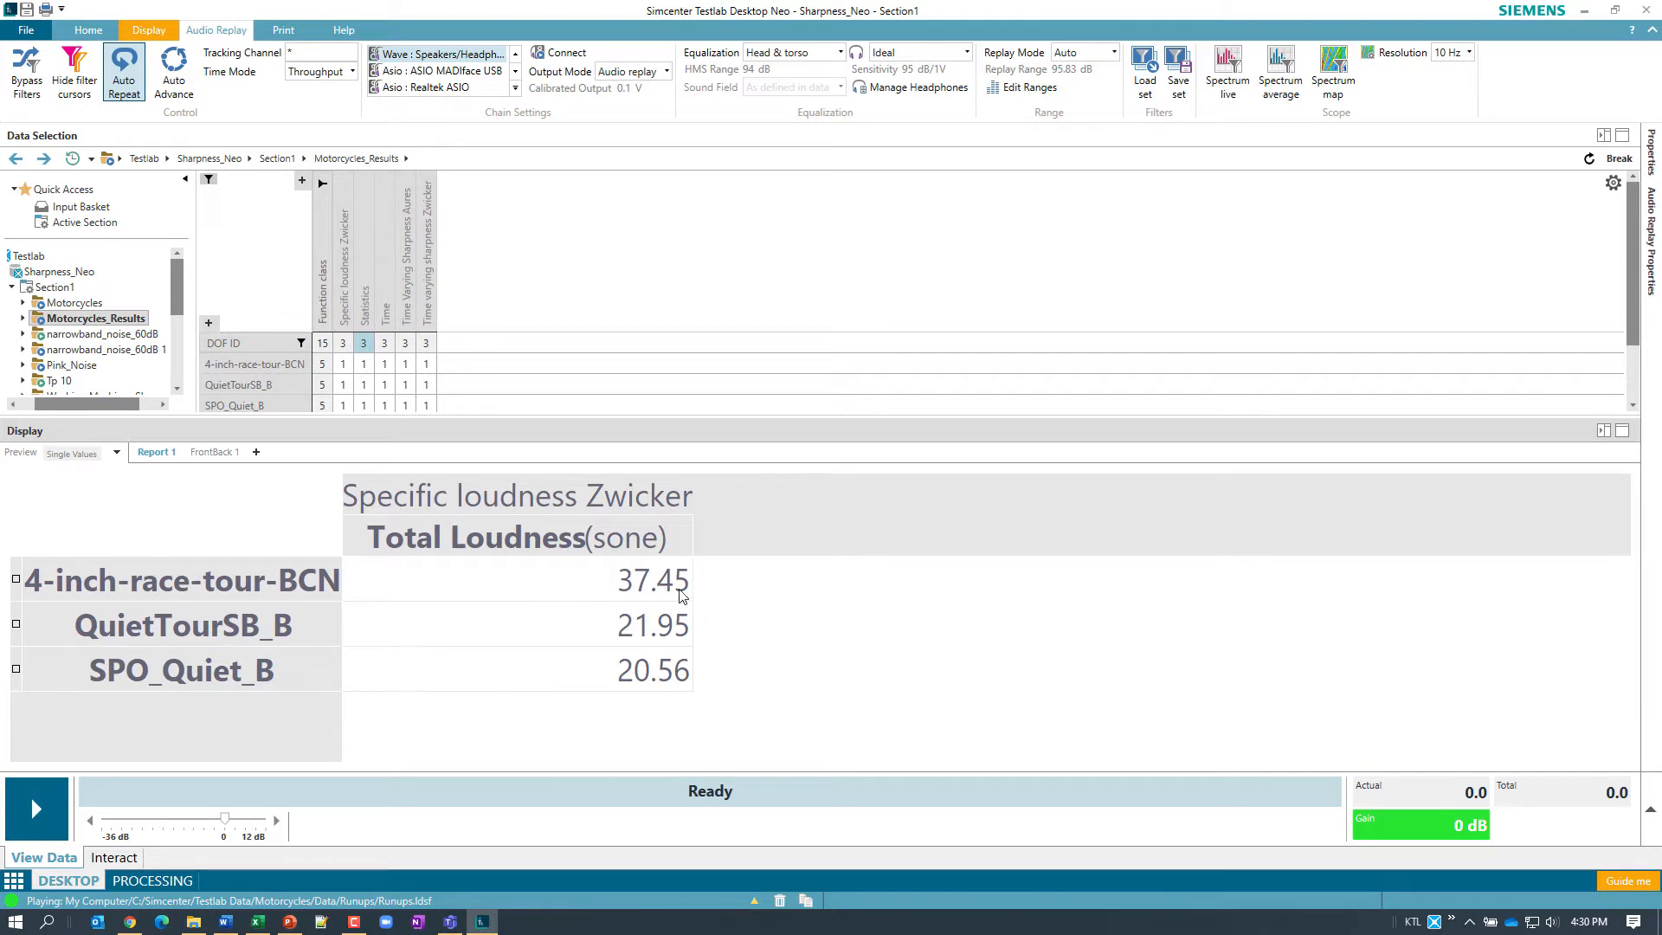
mouse_move(582, 606)
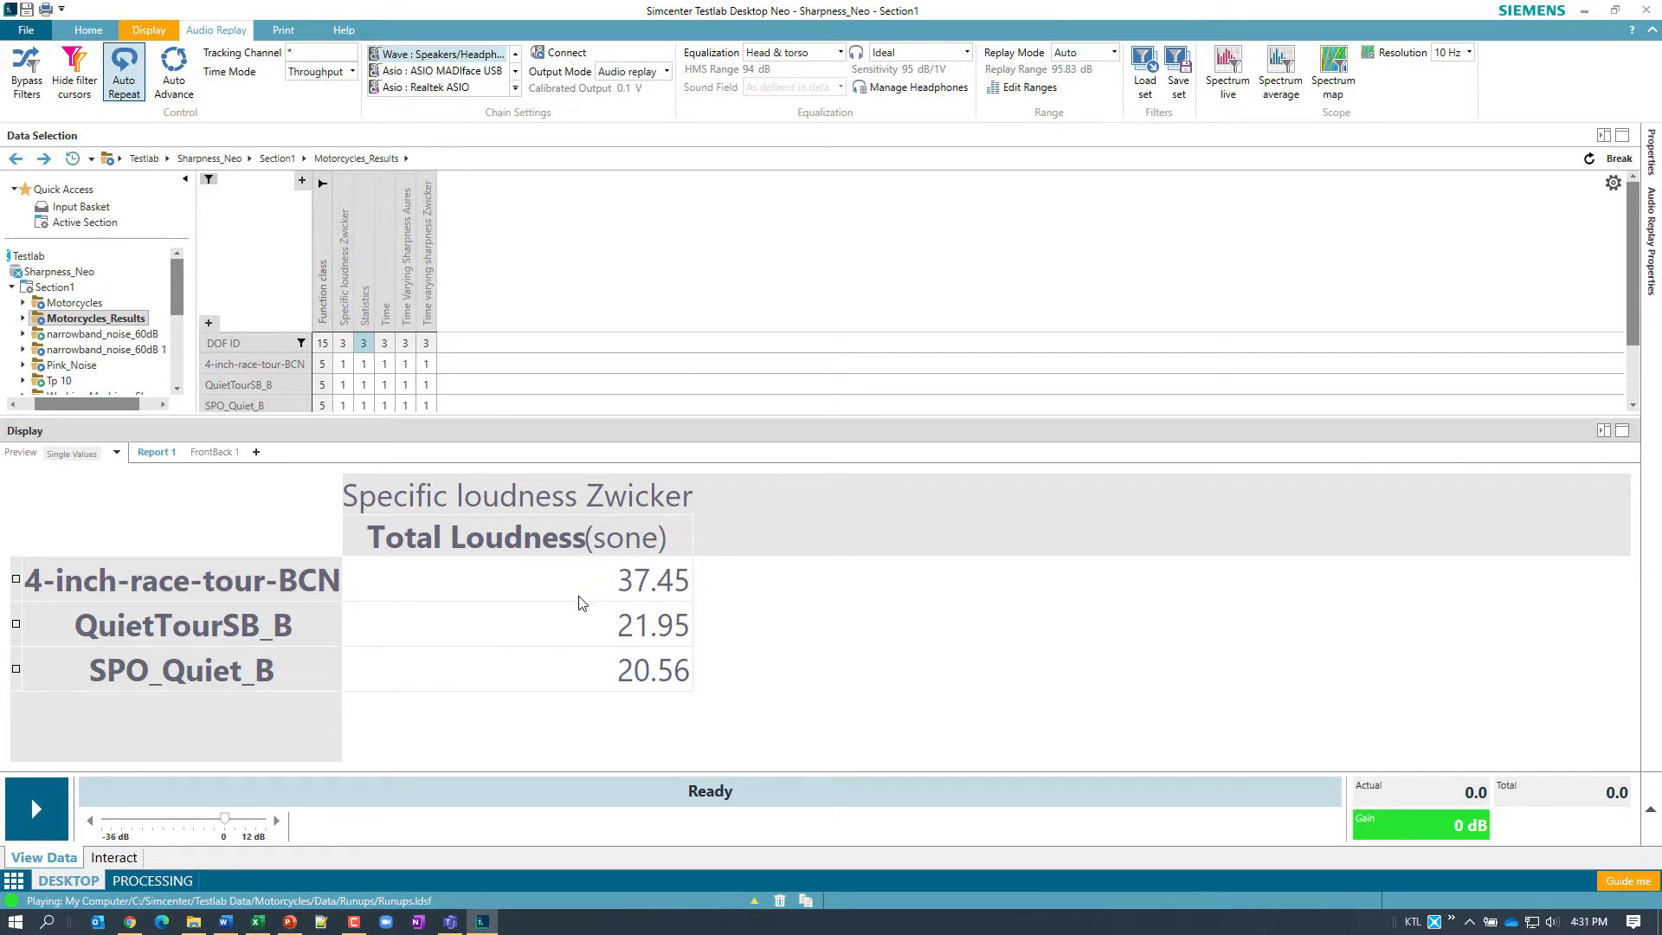
mouse_move(537, 647)
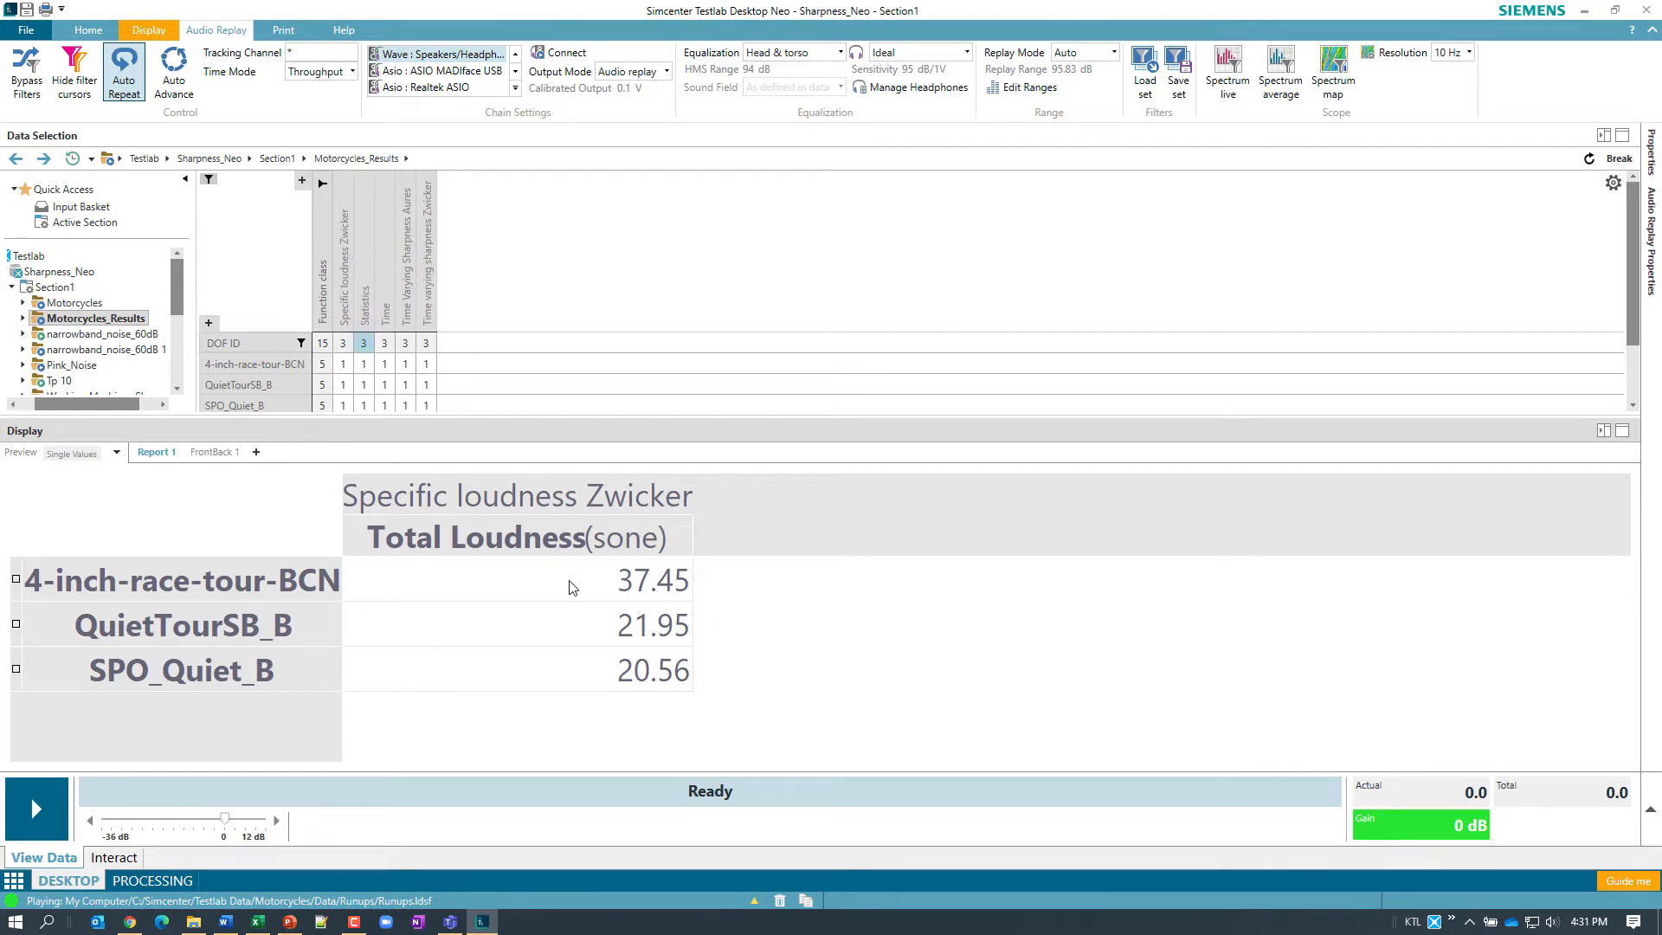
mouse_move(571, 621)
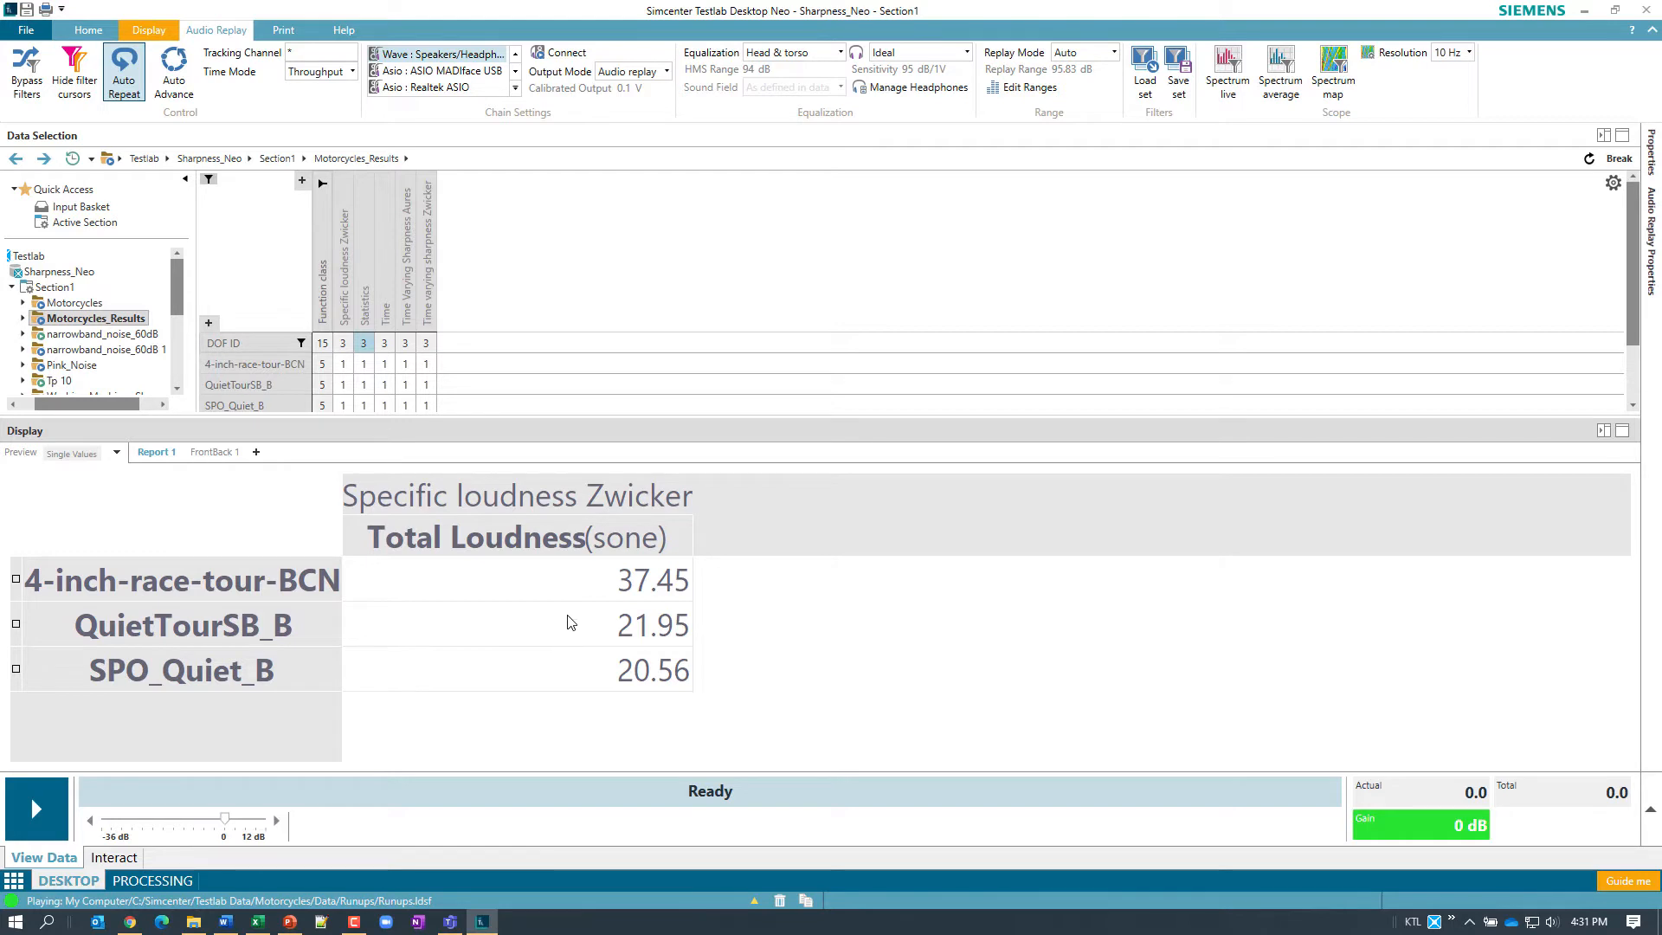
mouse_move(570, 658)
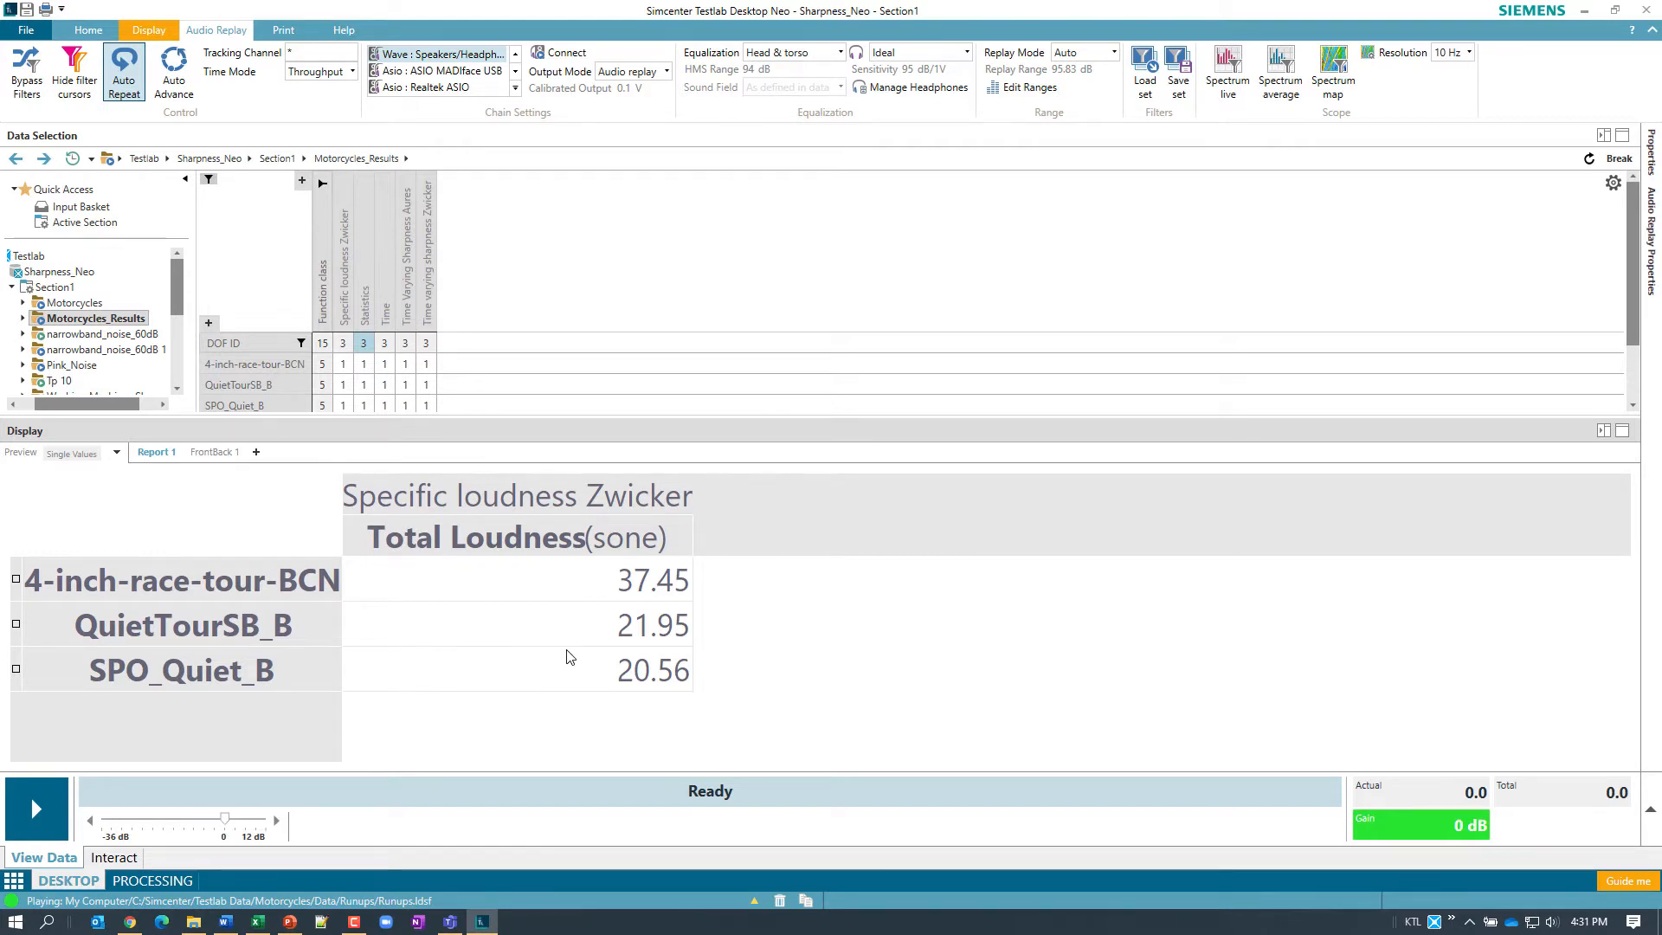
mouse_move(644, 568)
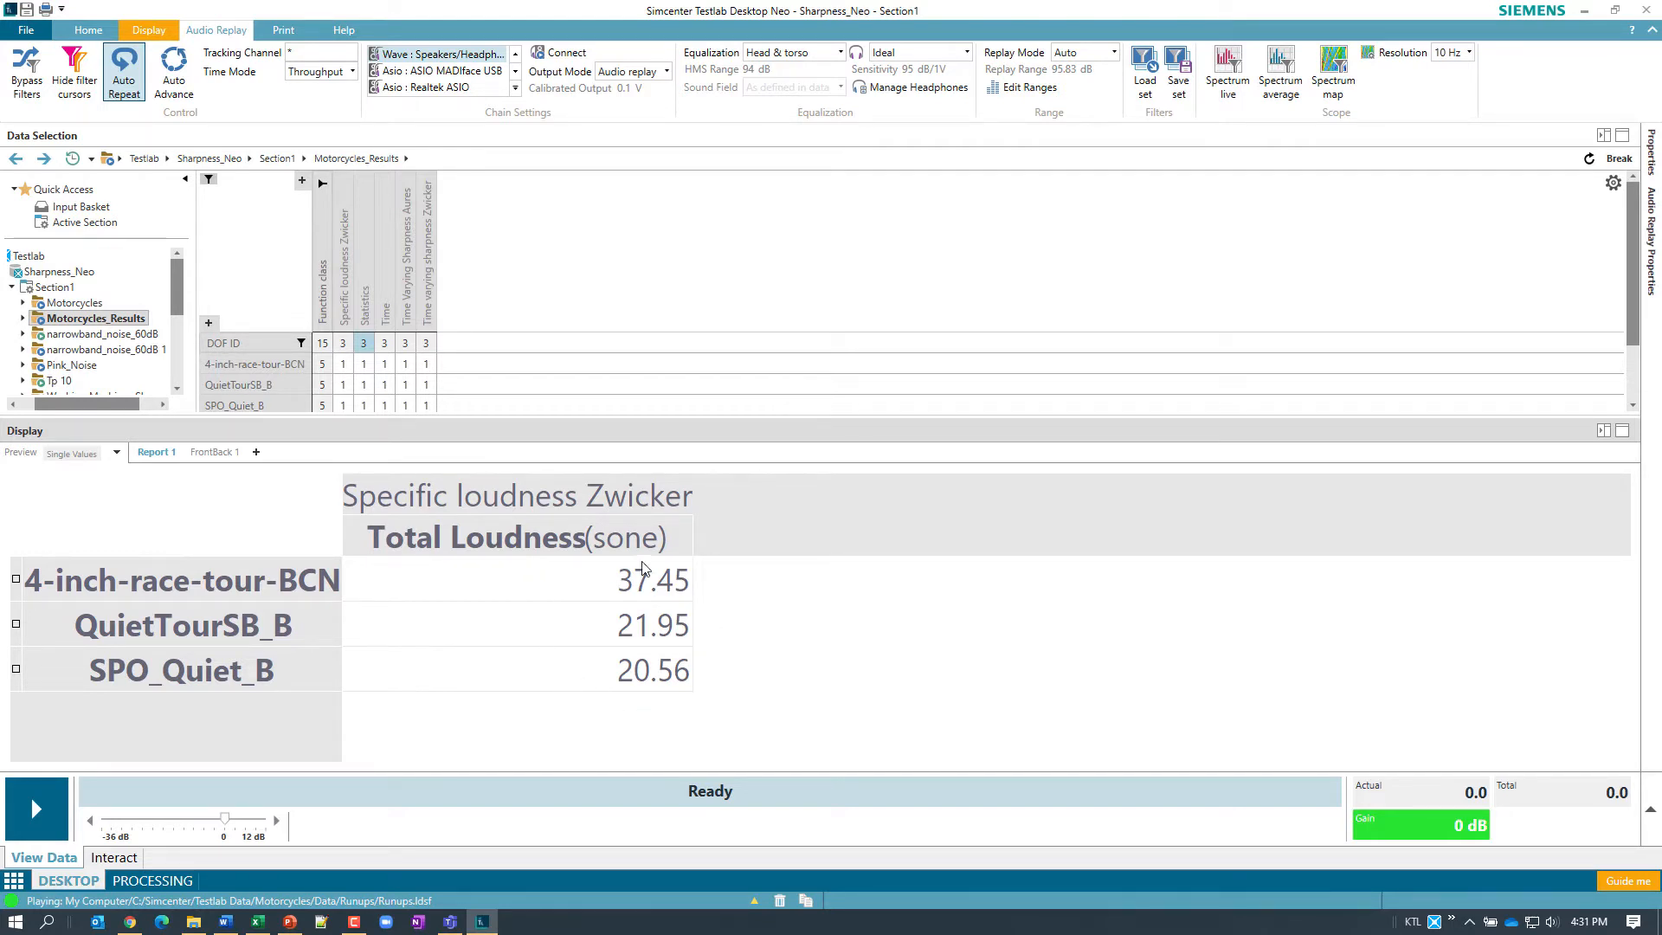
mouse_move(594, 706)
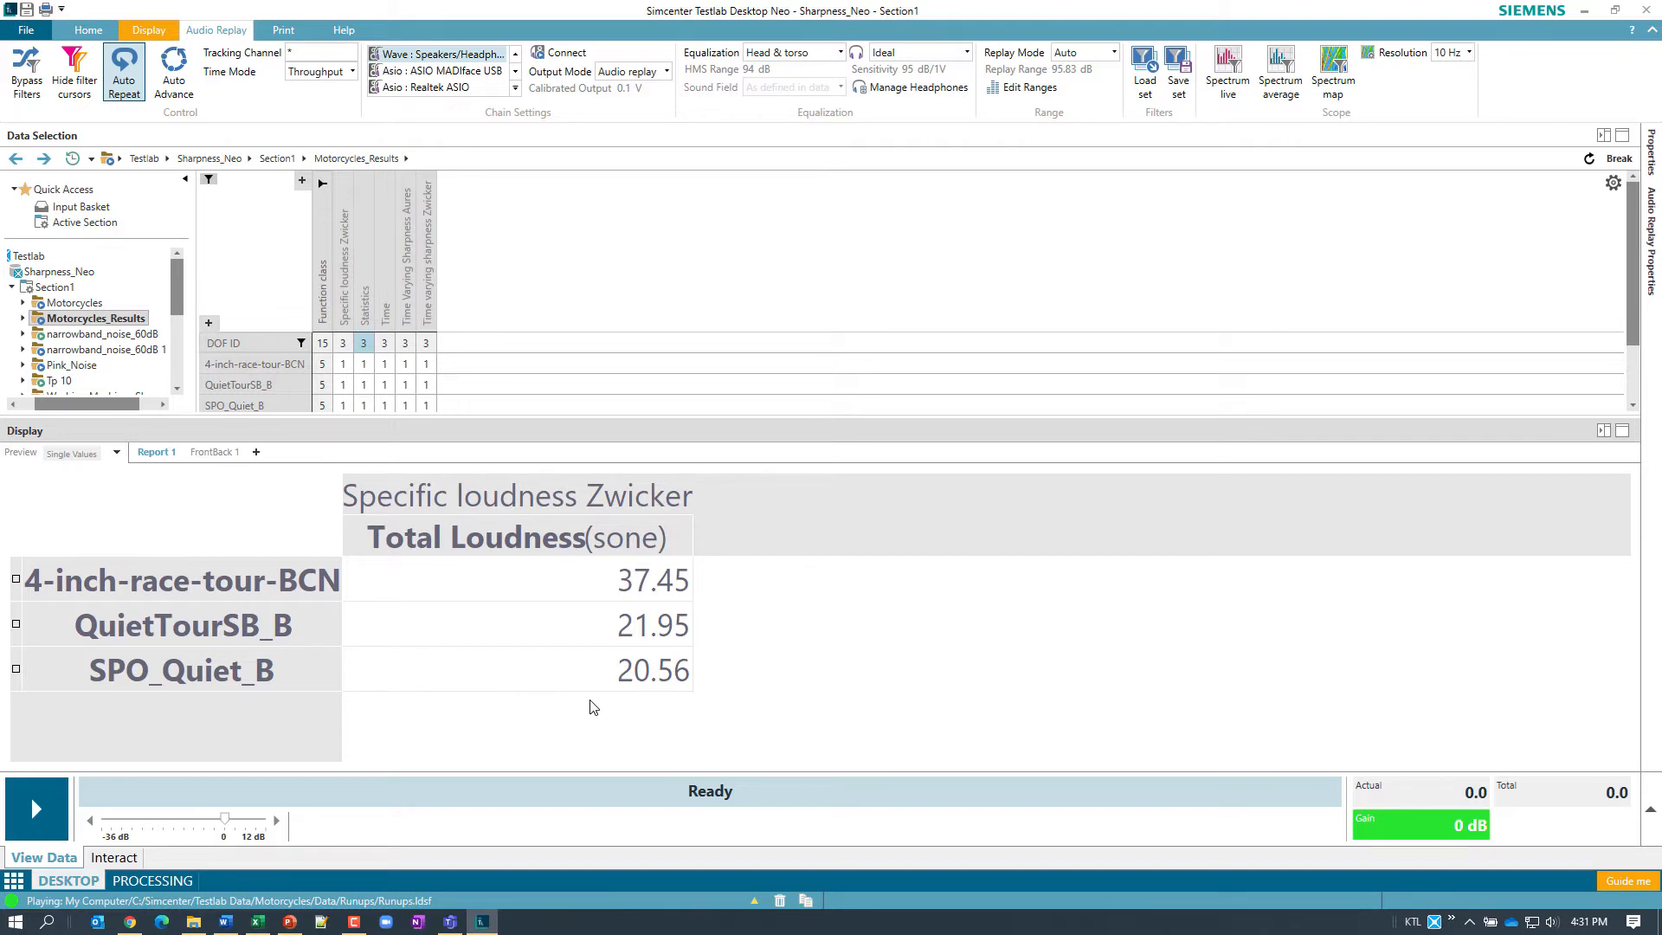
mouse_move(599, 608)
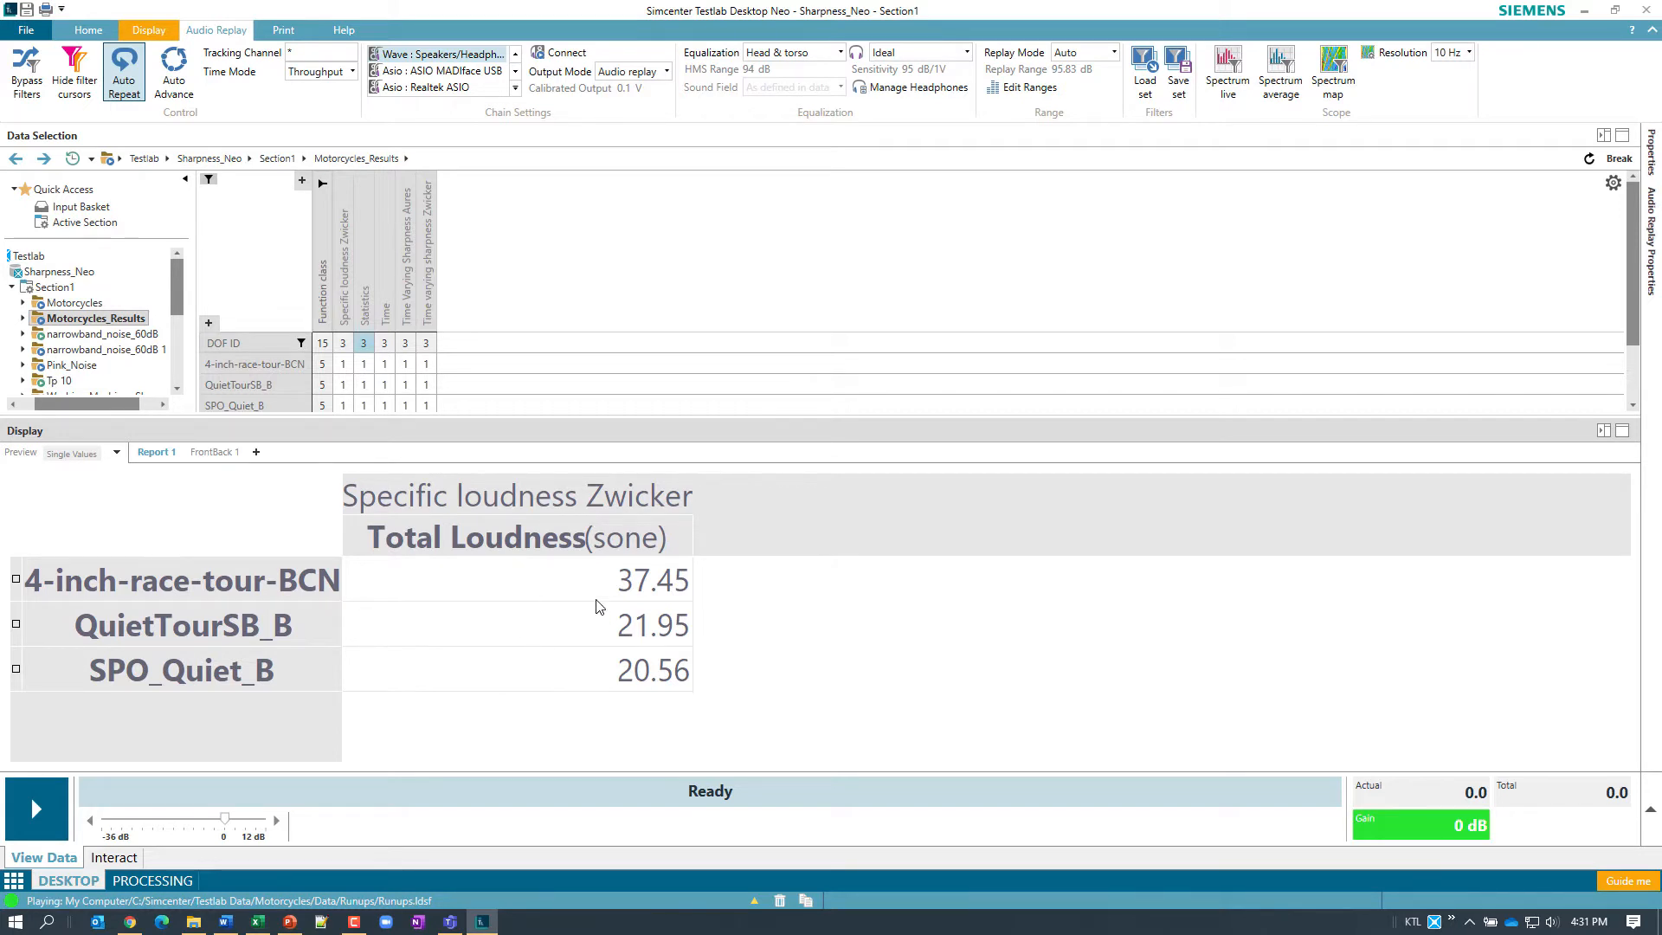
mouse_move(584, 599)
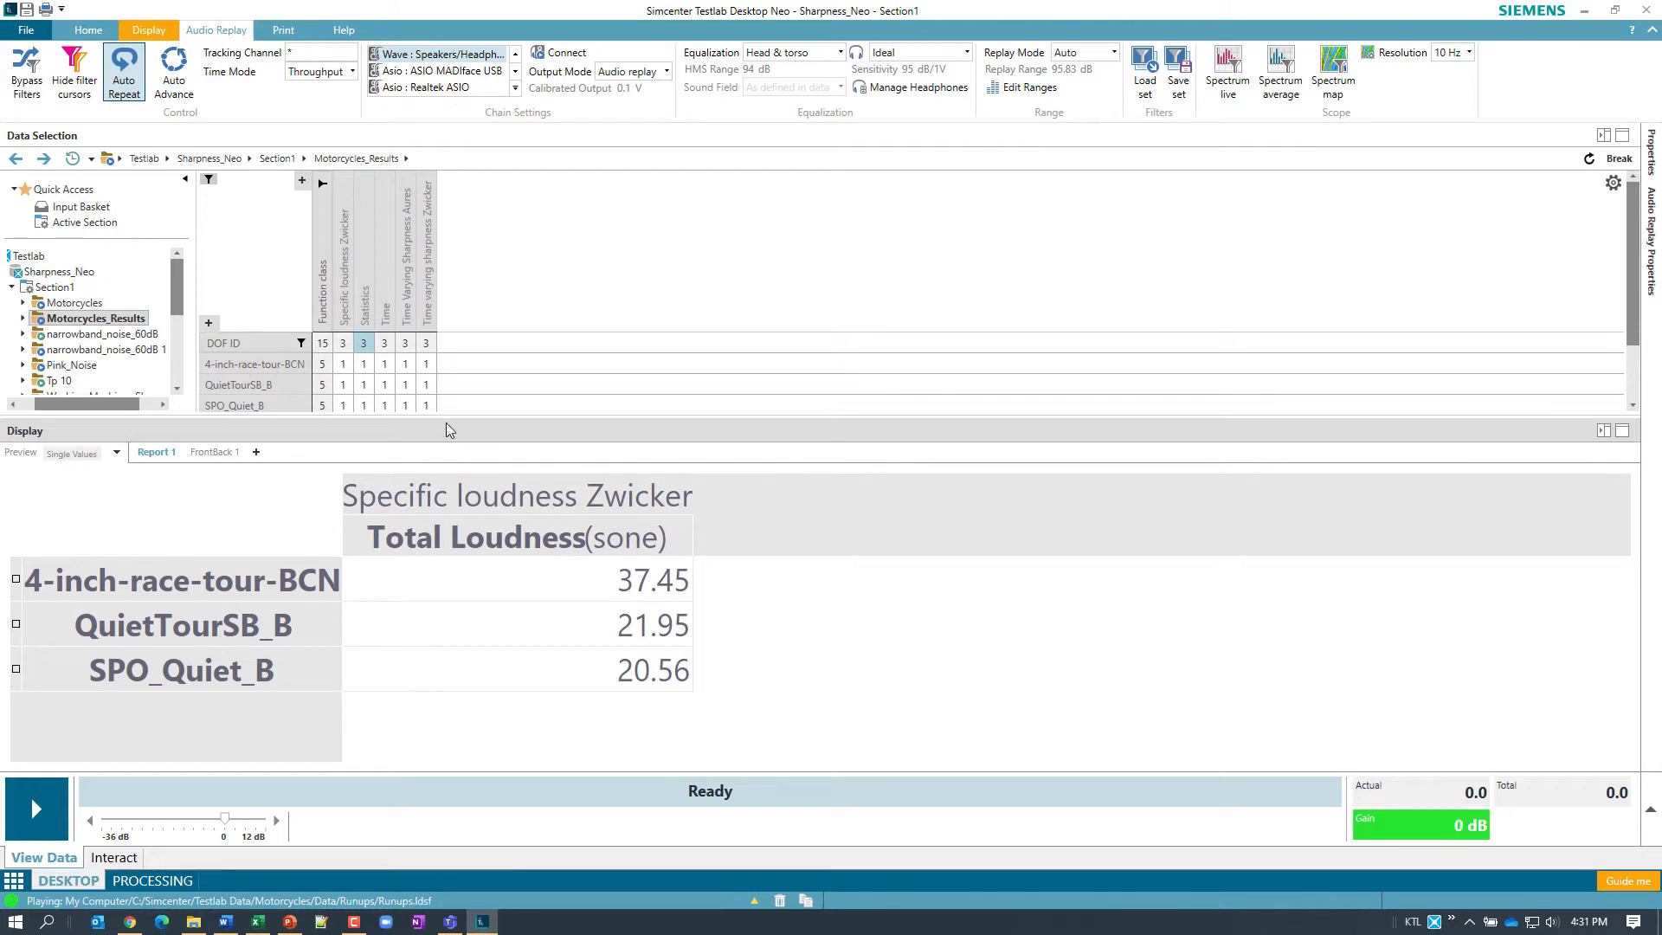
mouse_move(407, 344)
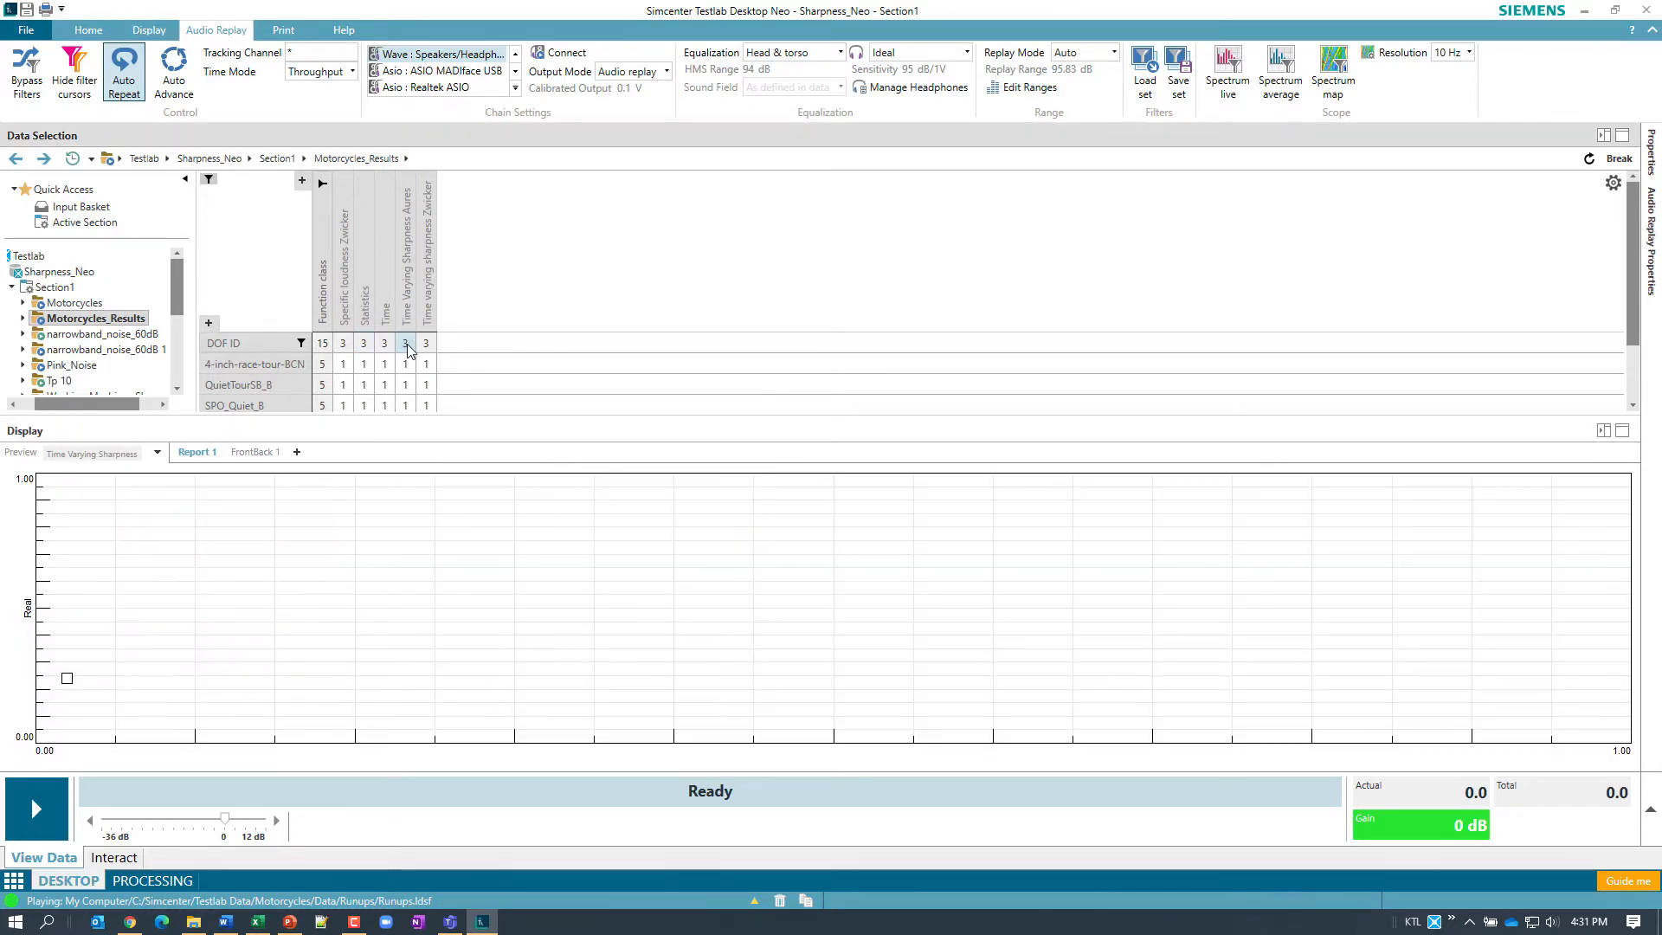
- Plot the Aures sharpness curves, peaking 3.67, 1.88 and 2.20 acum
click(405, 343)
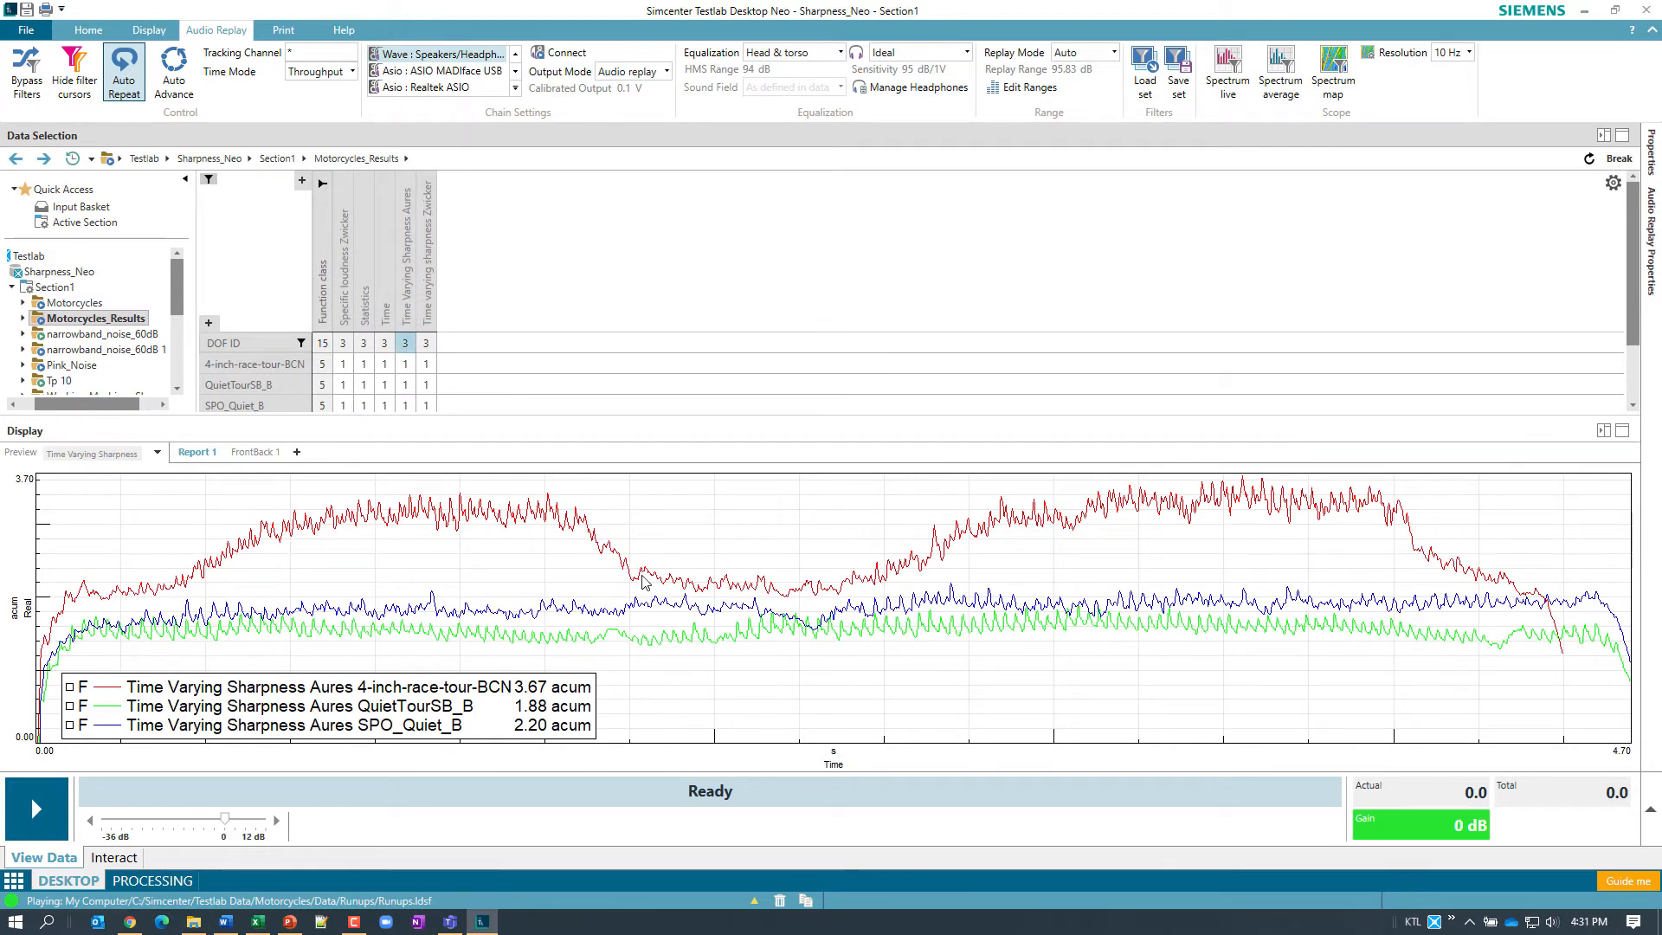
mouse_move(644, 580)
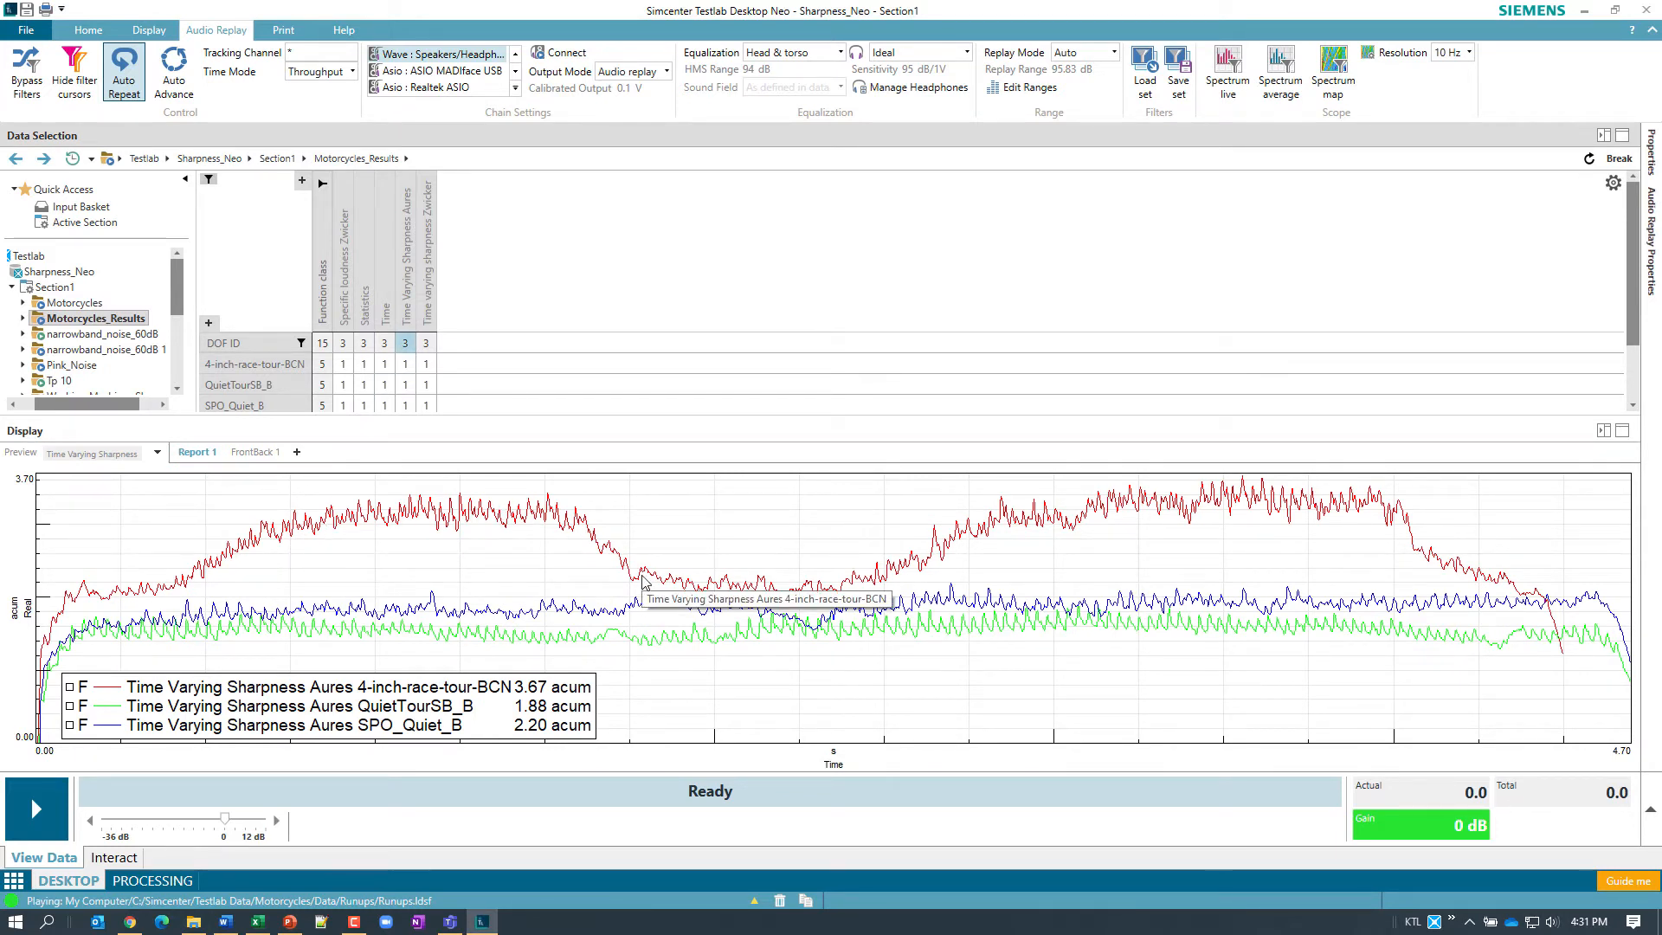
mouse_move(815, 649)
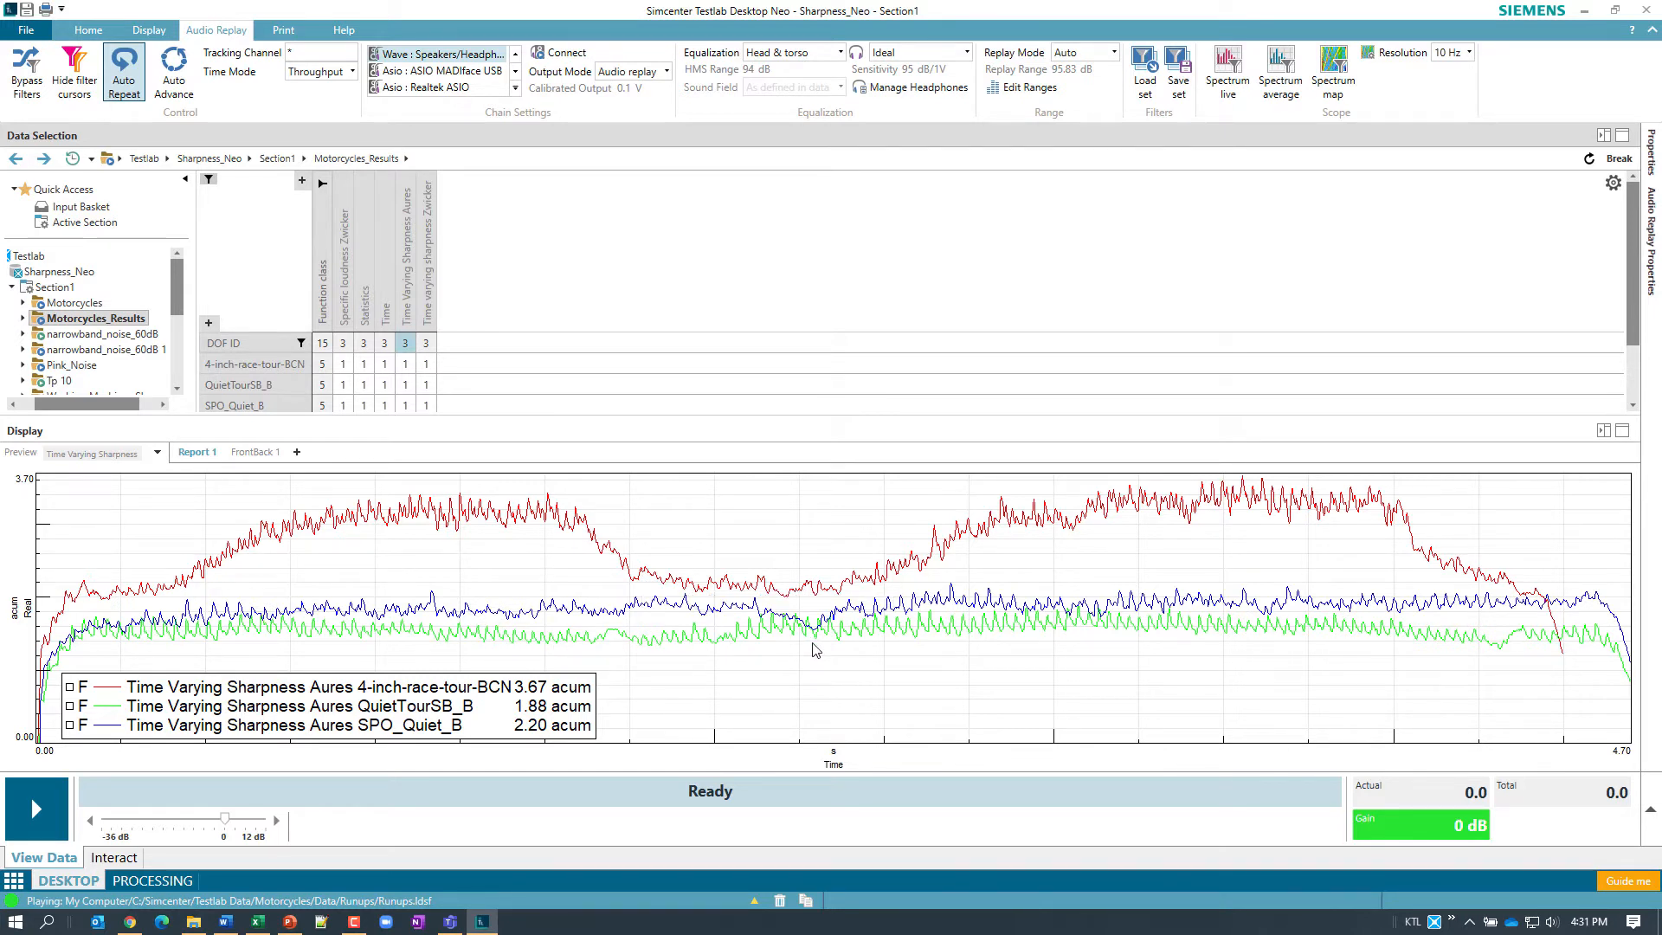
mouse_move(466, 616)
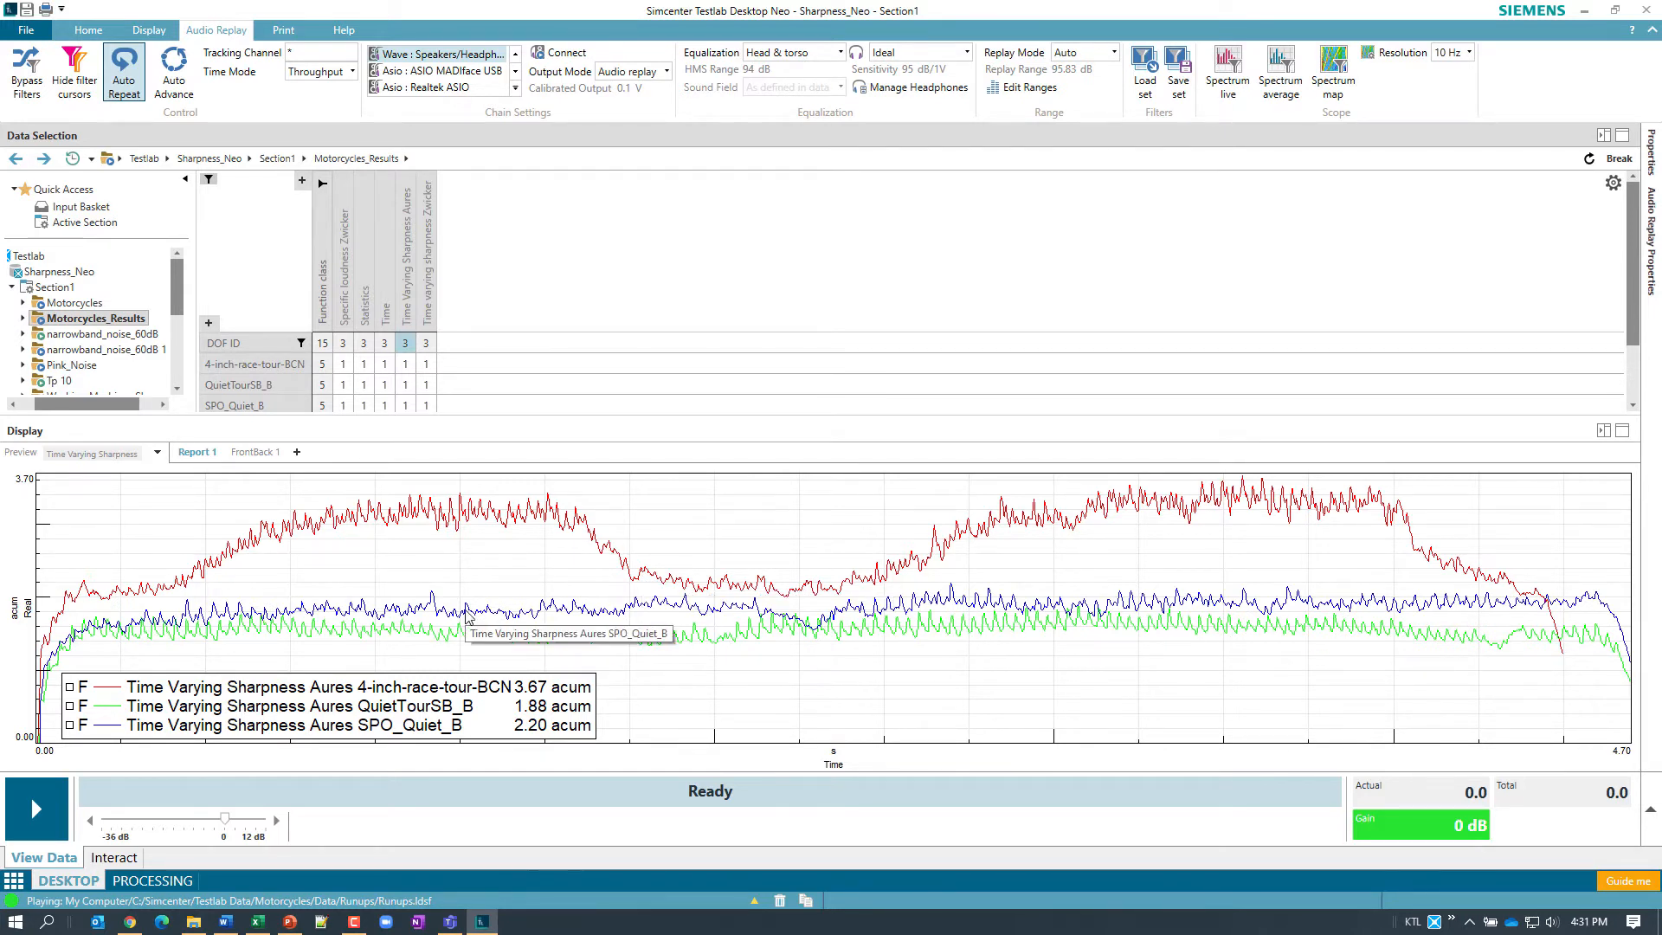
mouse_move(606, 616)
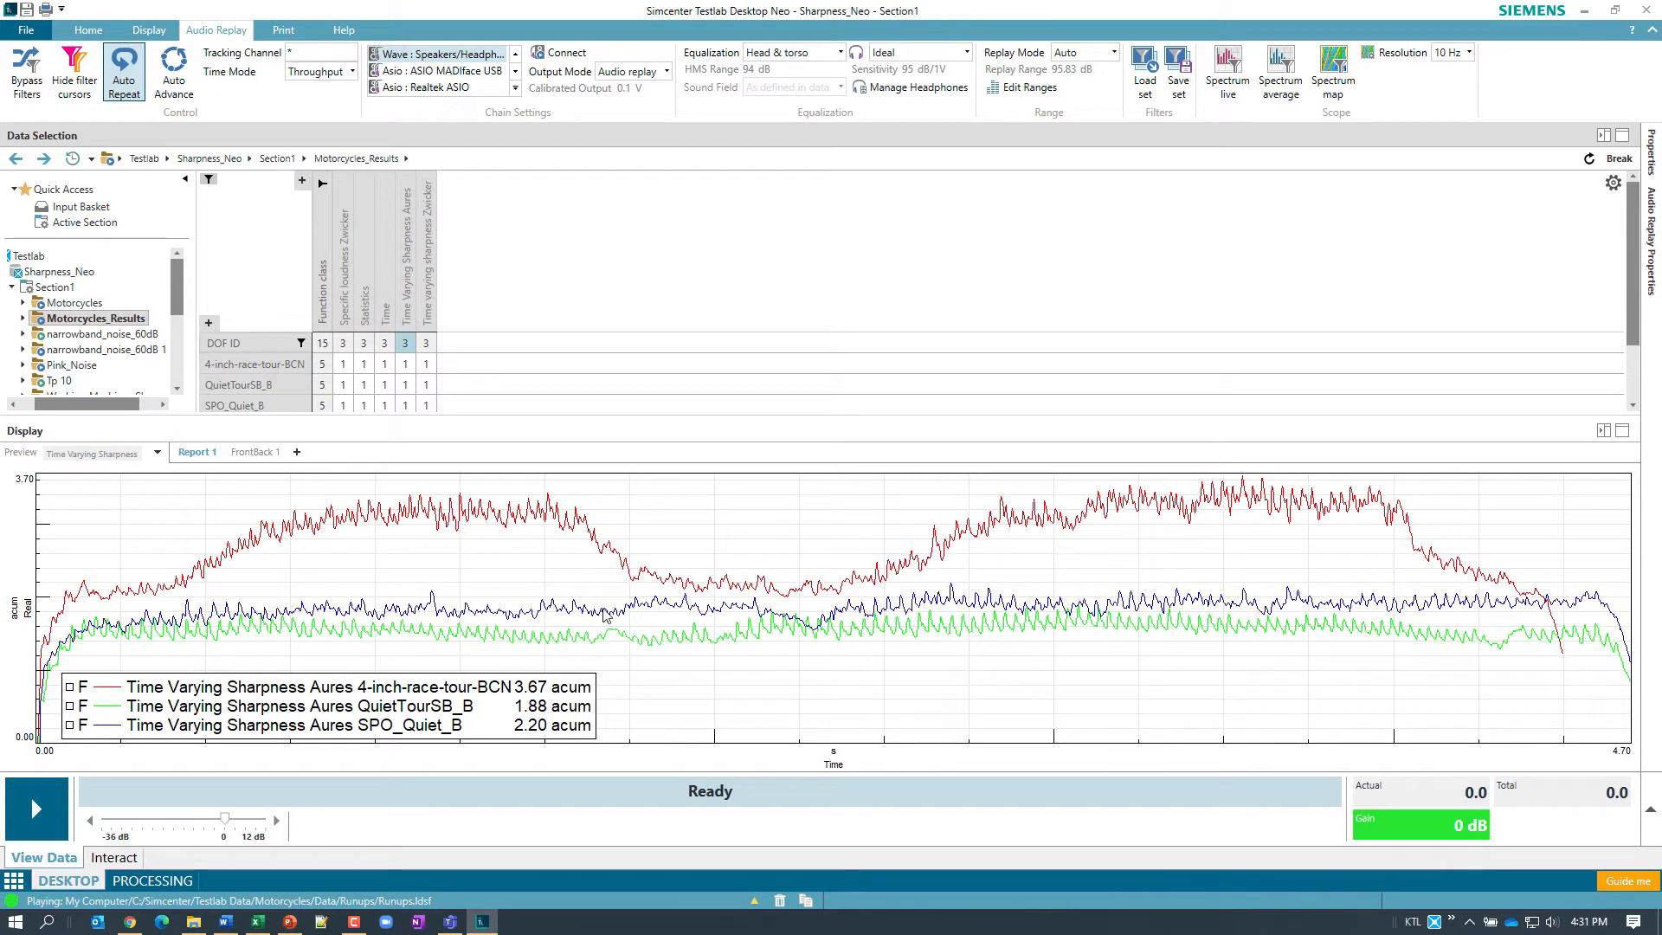
mouse_move(615, 616)
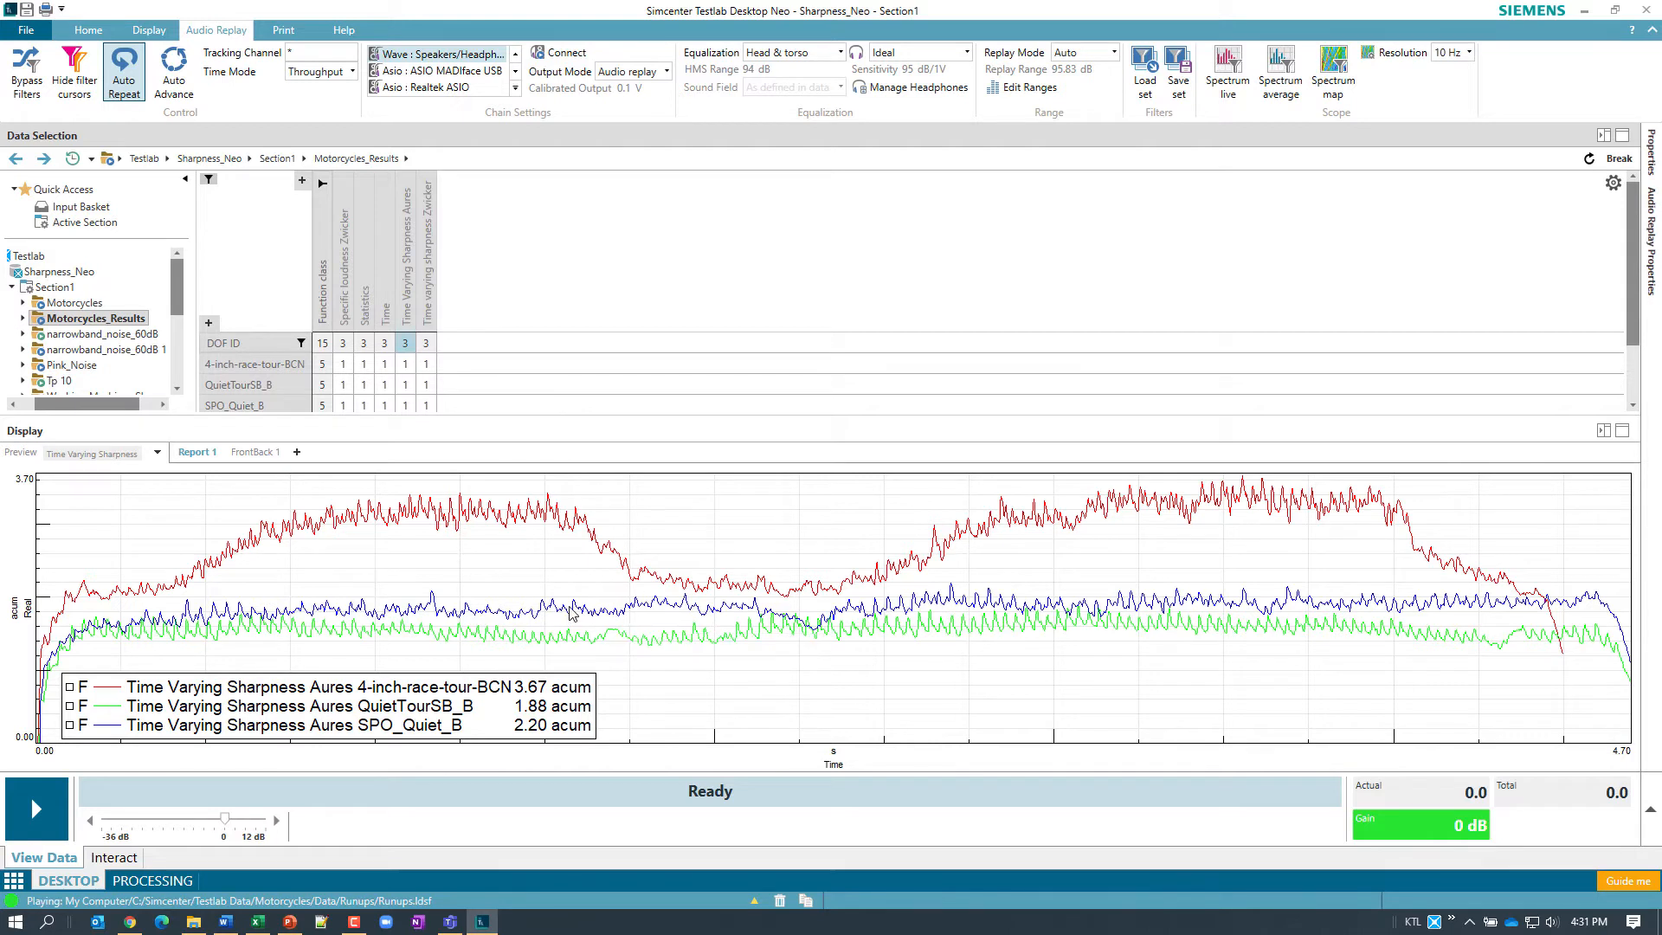
mouse_move(34, 811)
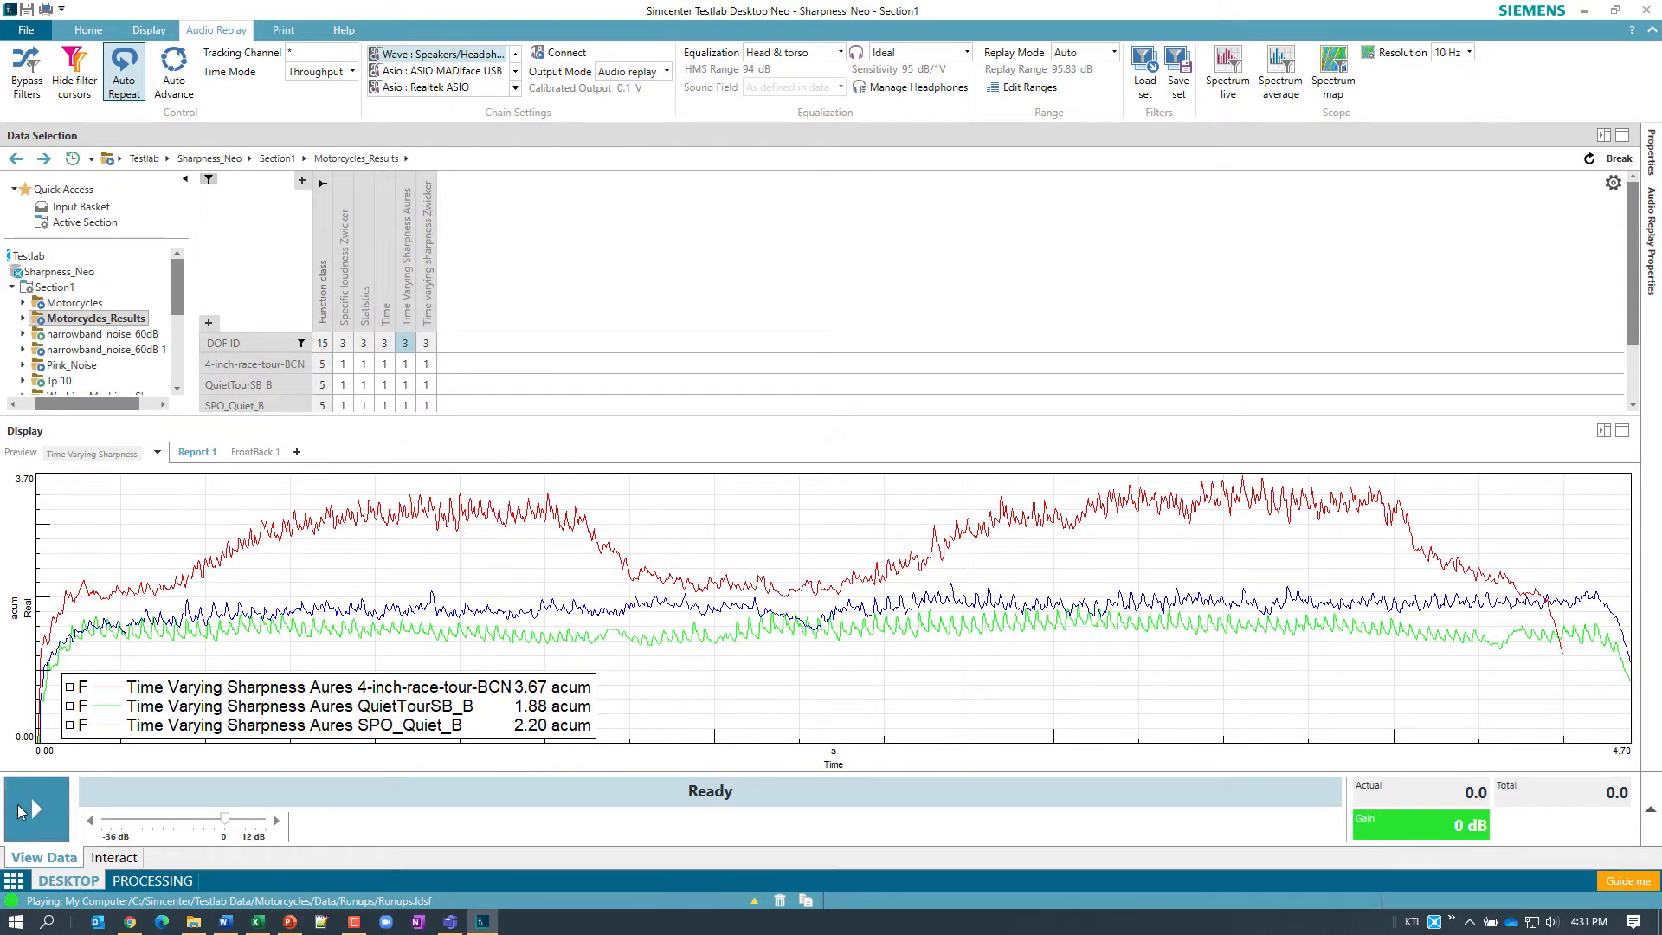
- Replay the sharpness curves with audio twice, then add a Spectrum map from the Scope group
click(33, 809)
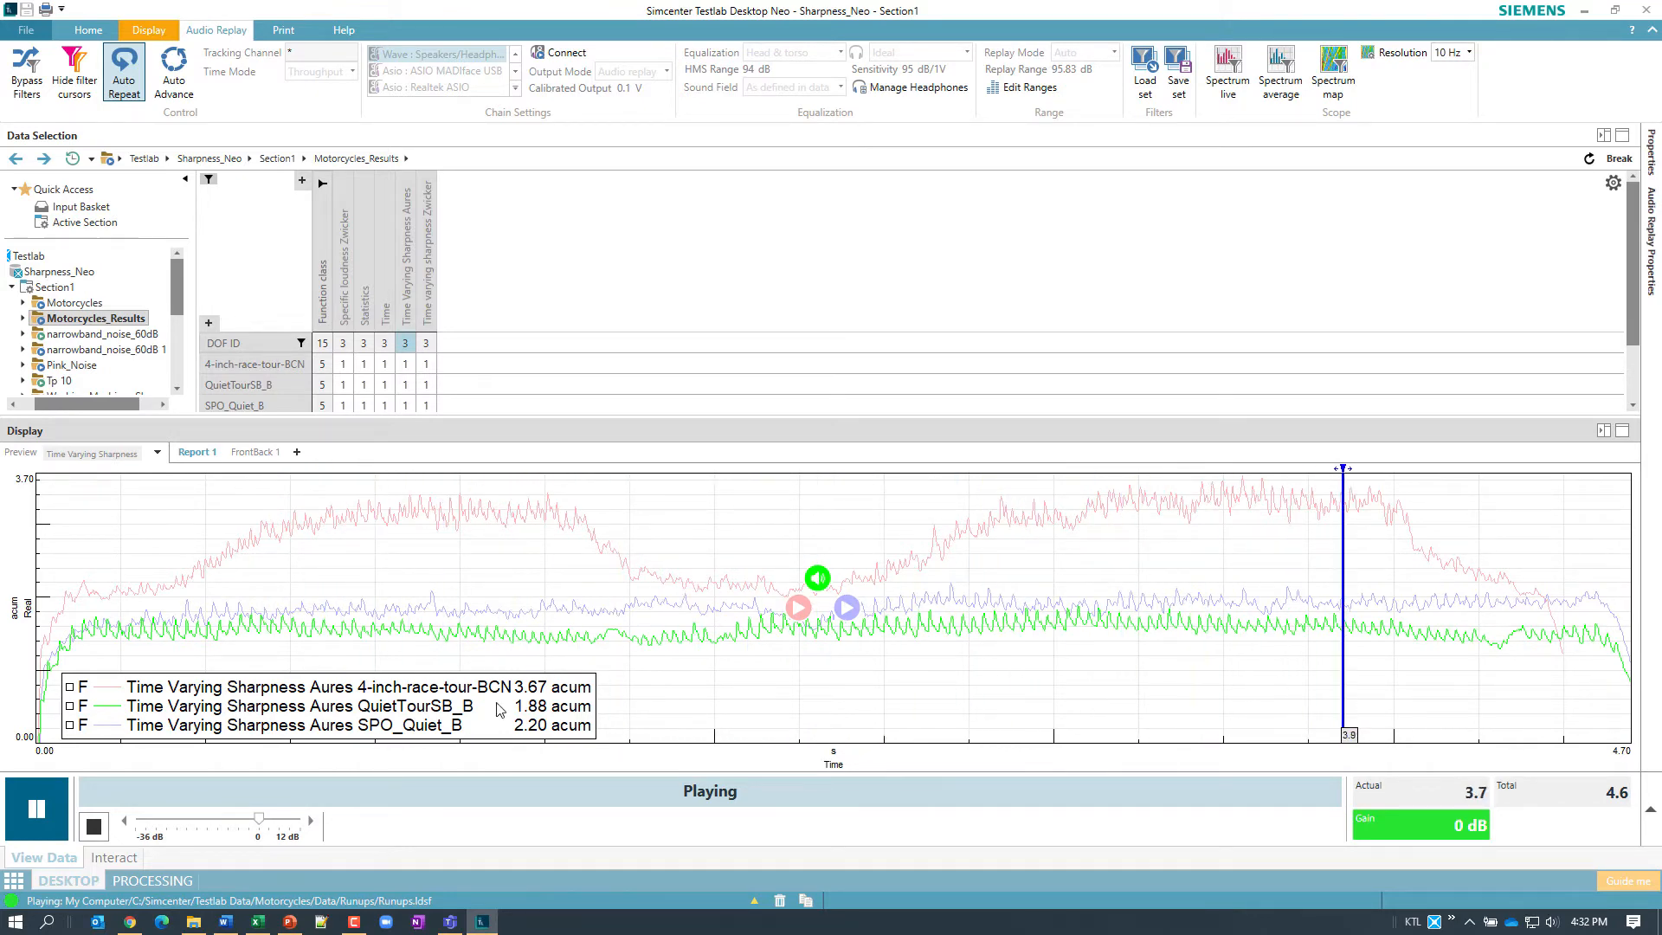
click(31, 830)
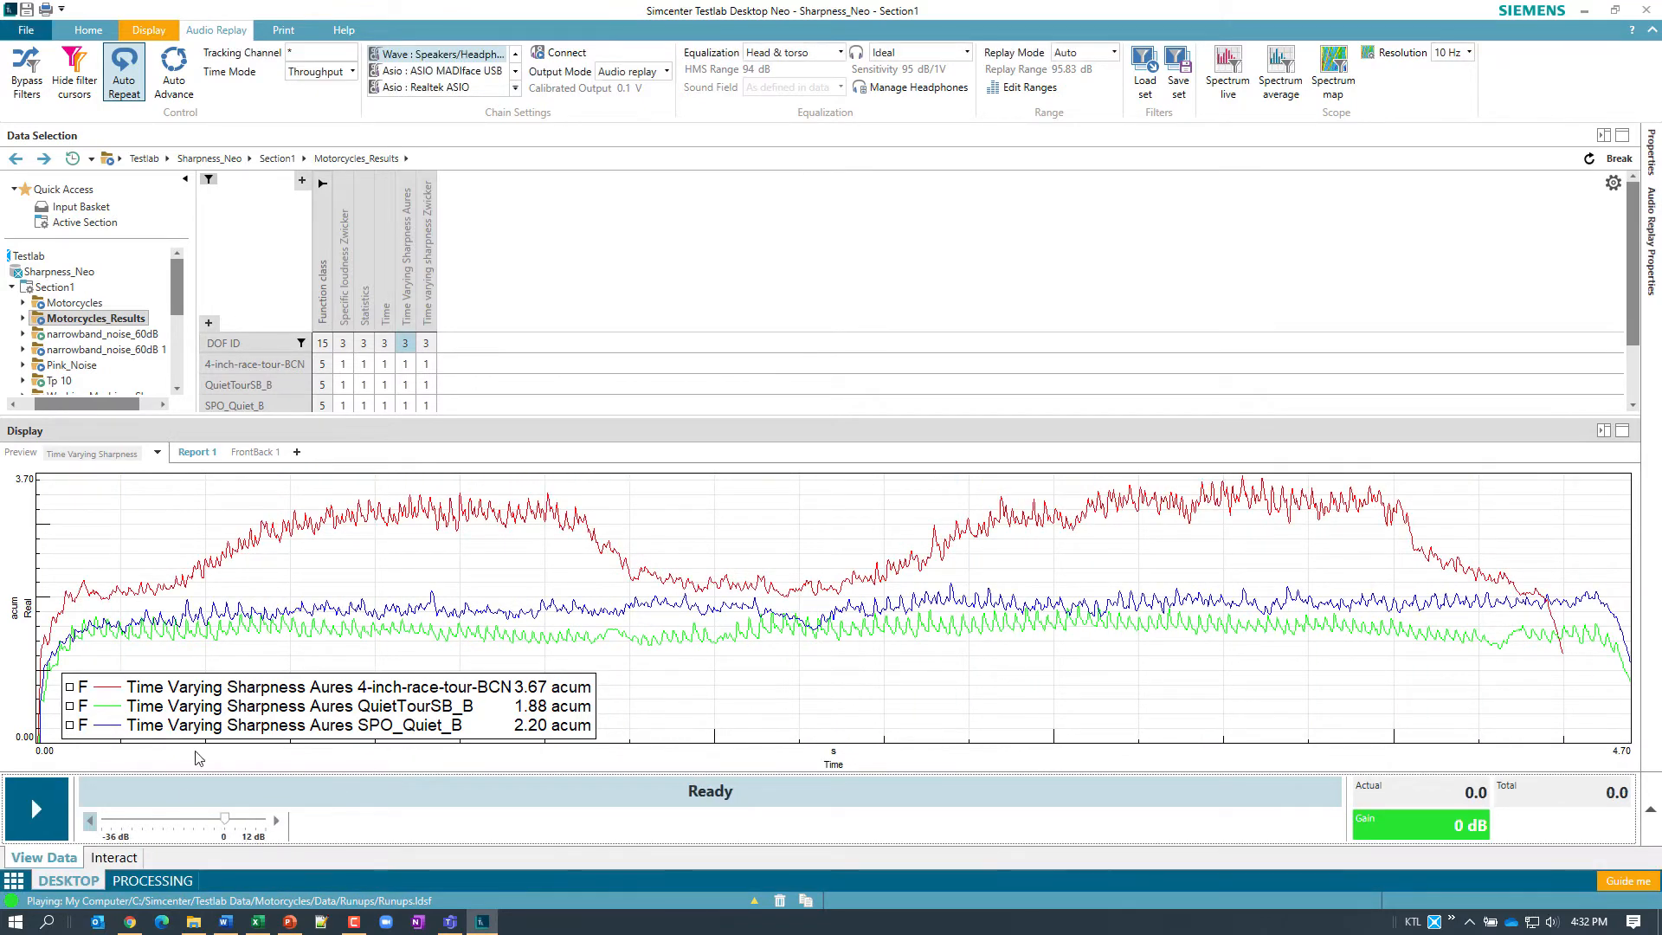
mouse_move(454, 525)
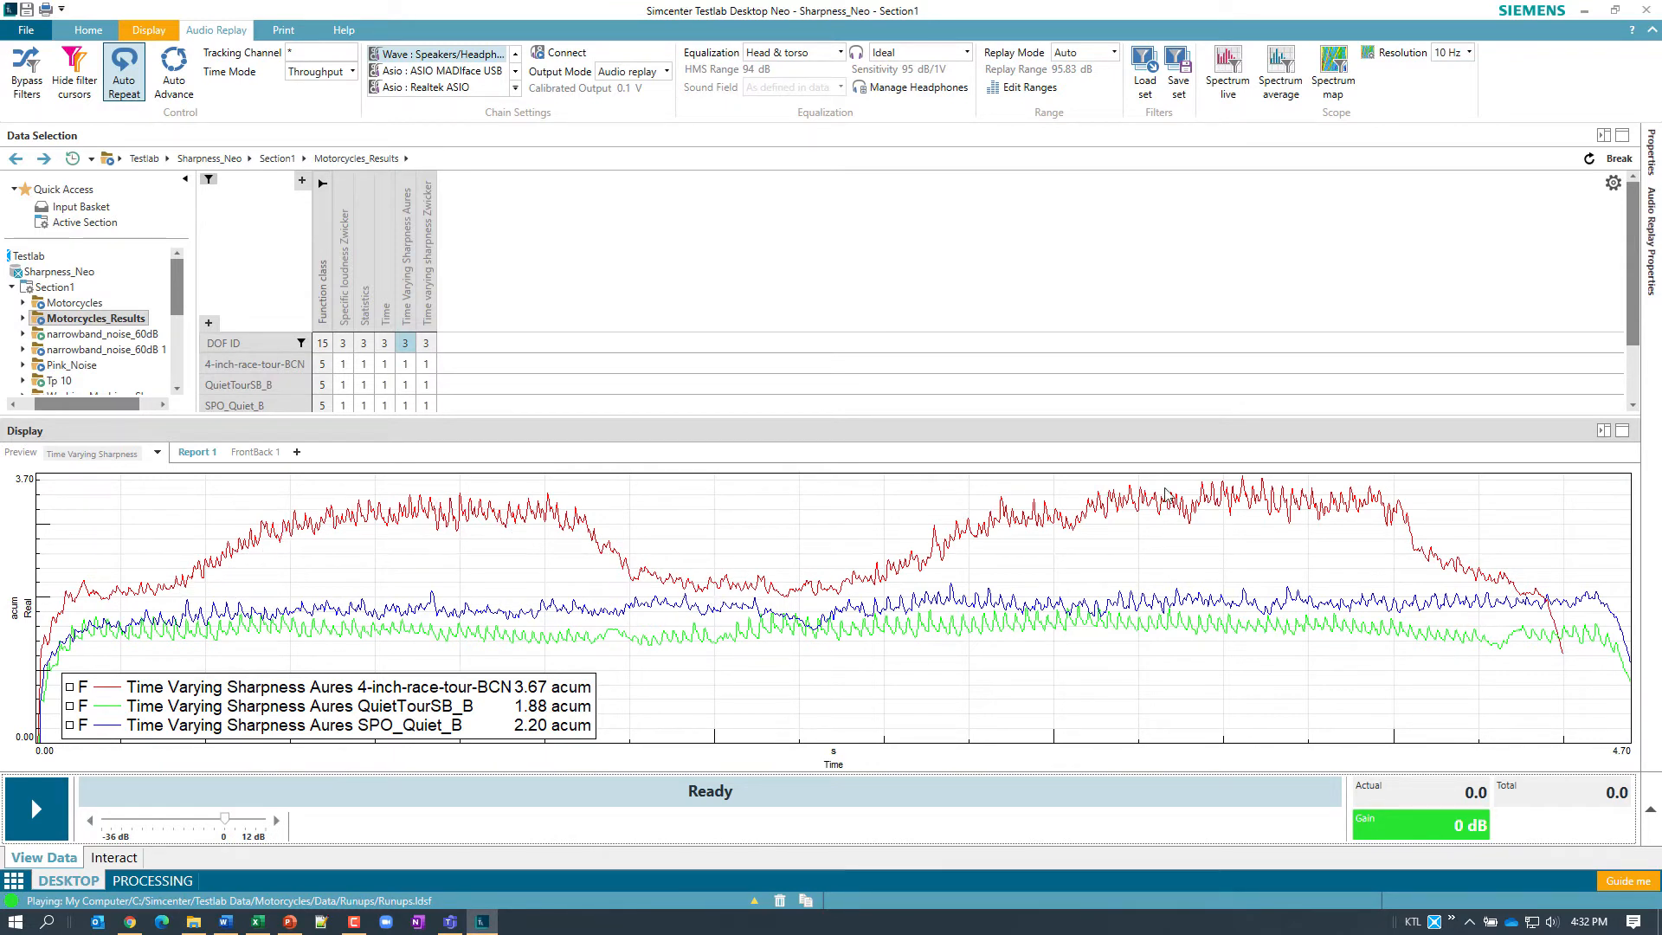
mouse_move(329, 553)
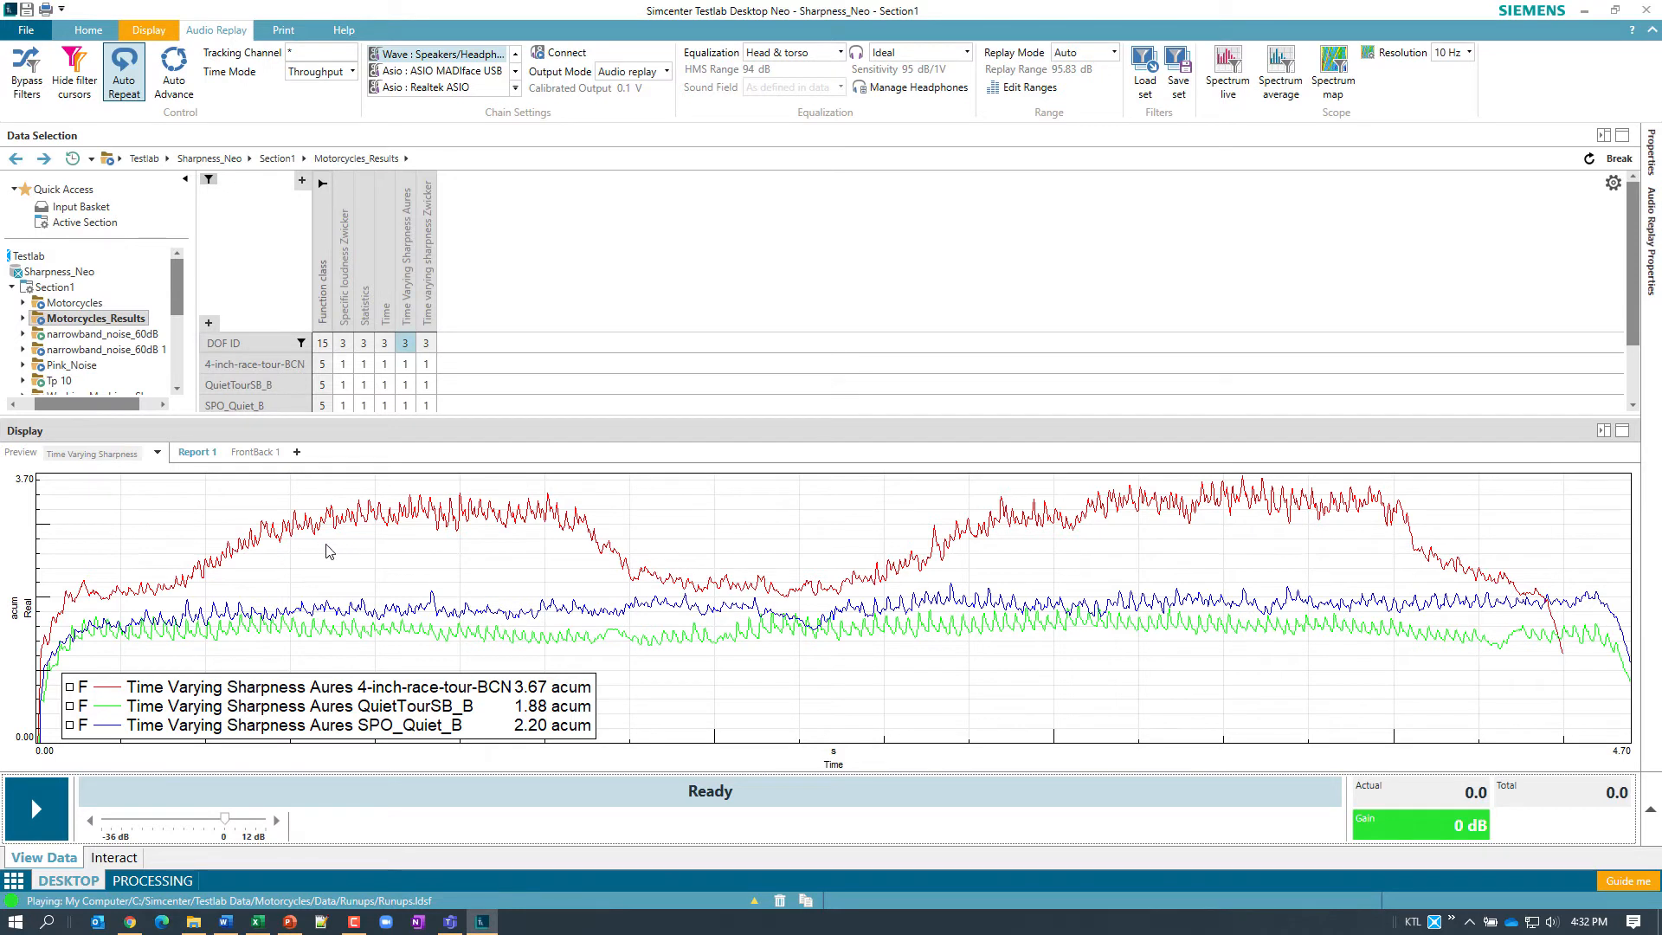
mouse_move(618, 561)
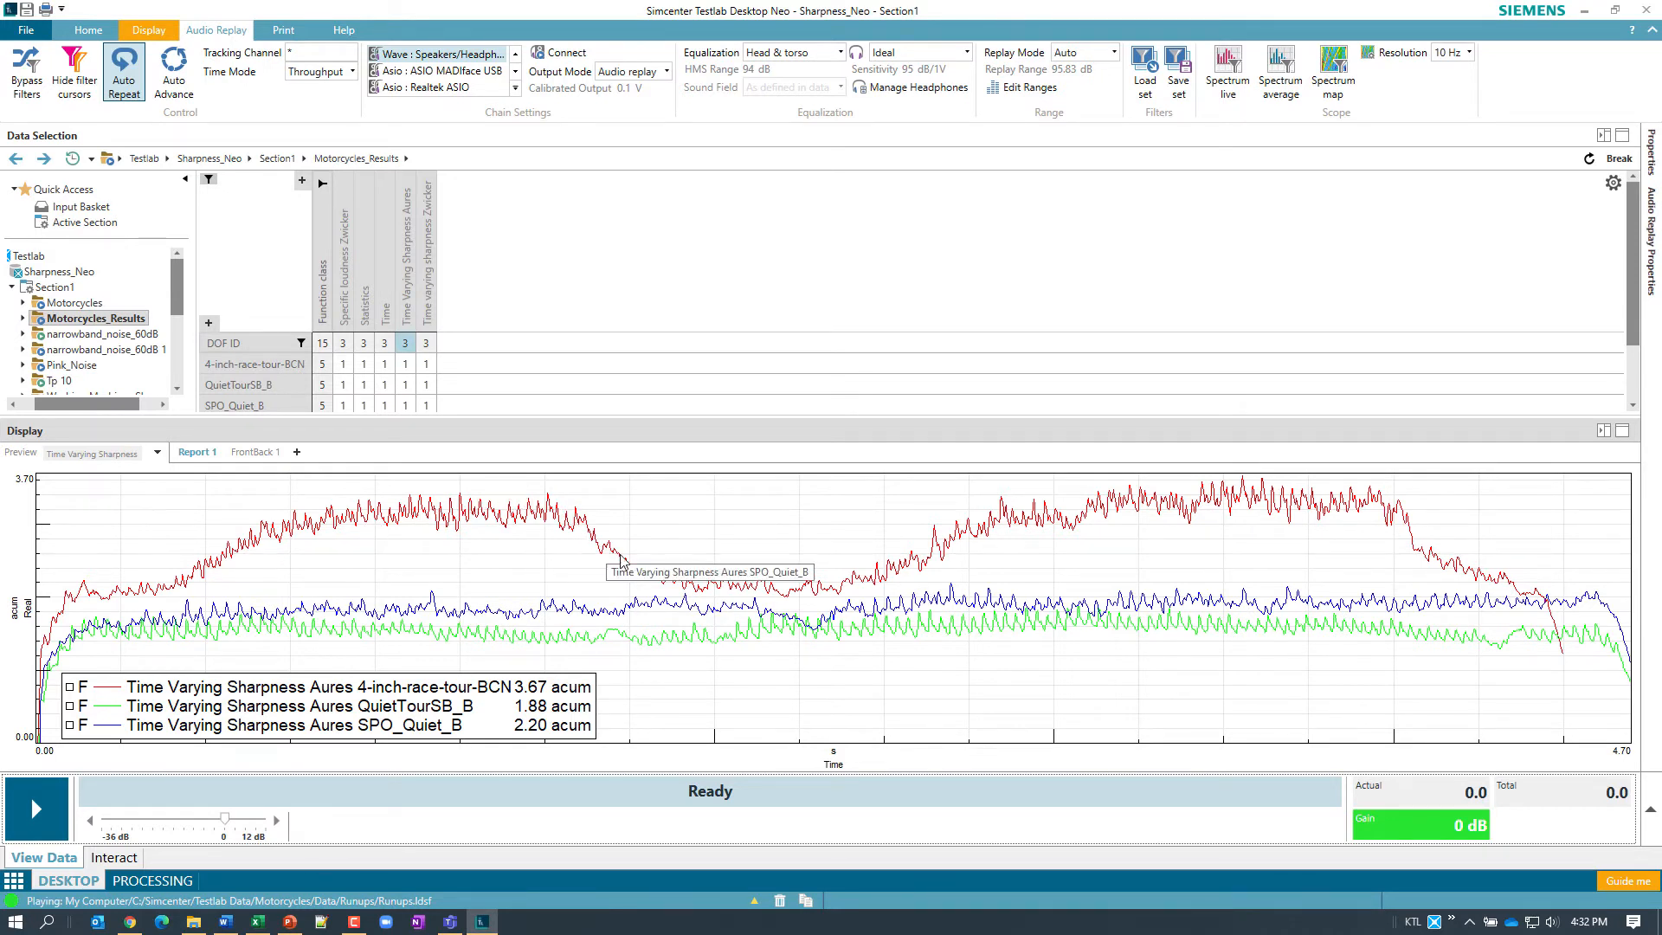
mouse_move(852, 587)
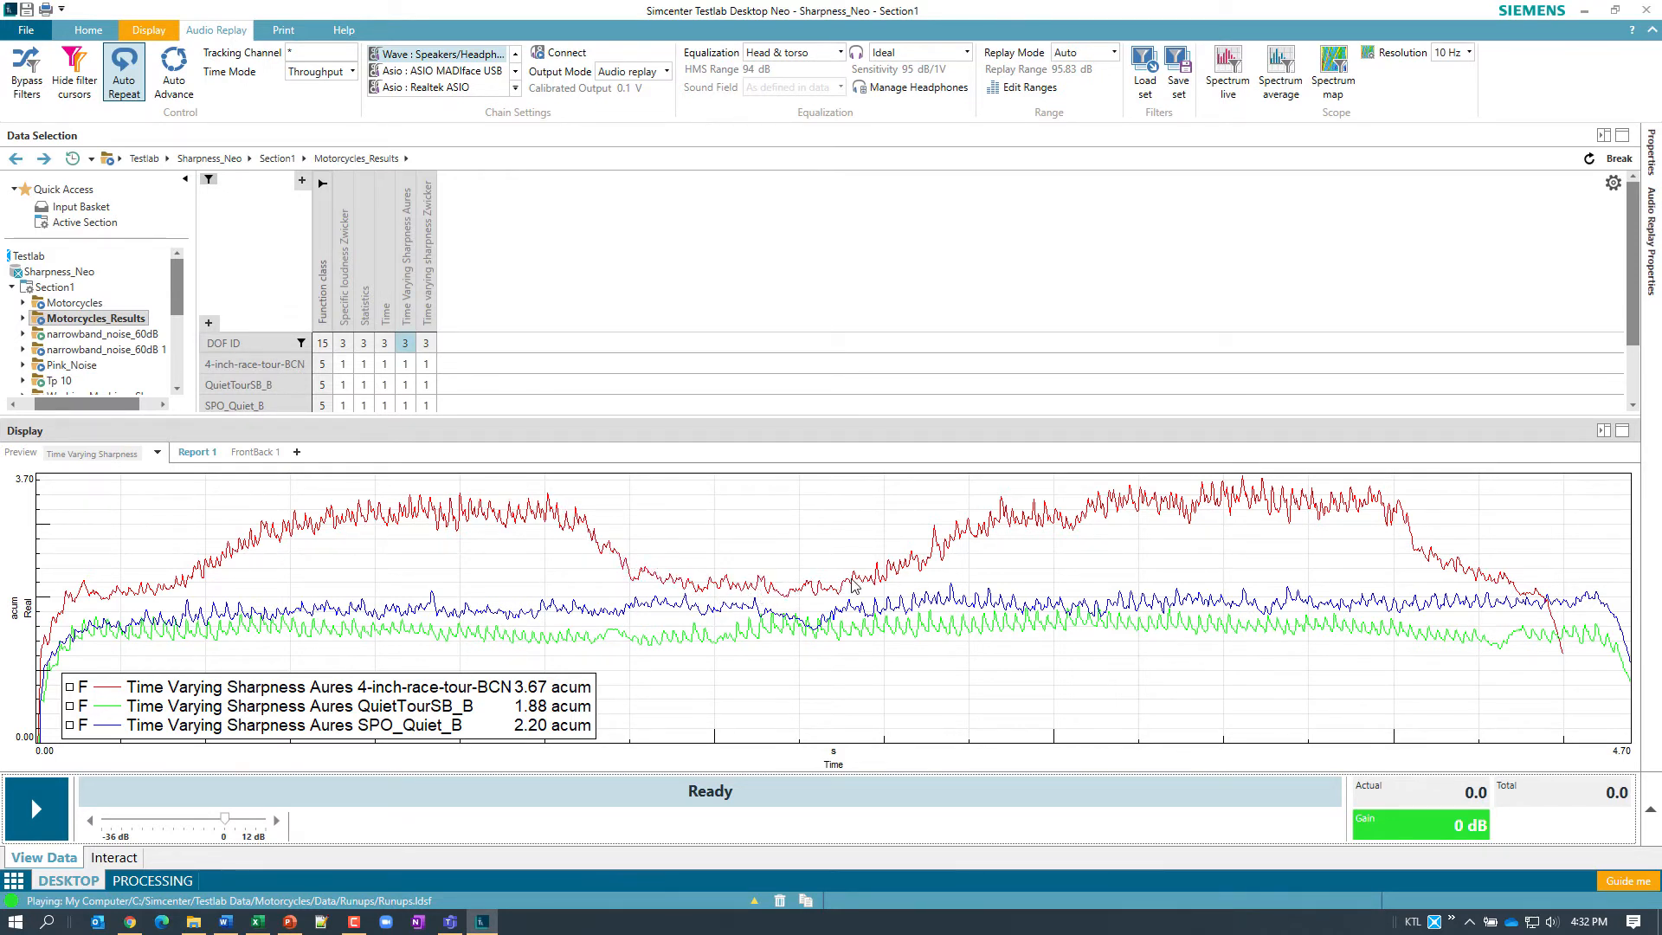
mouse_move(104, 781)
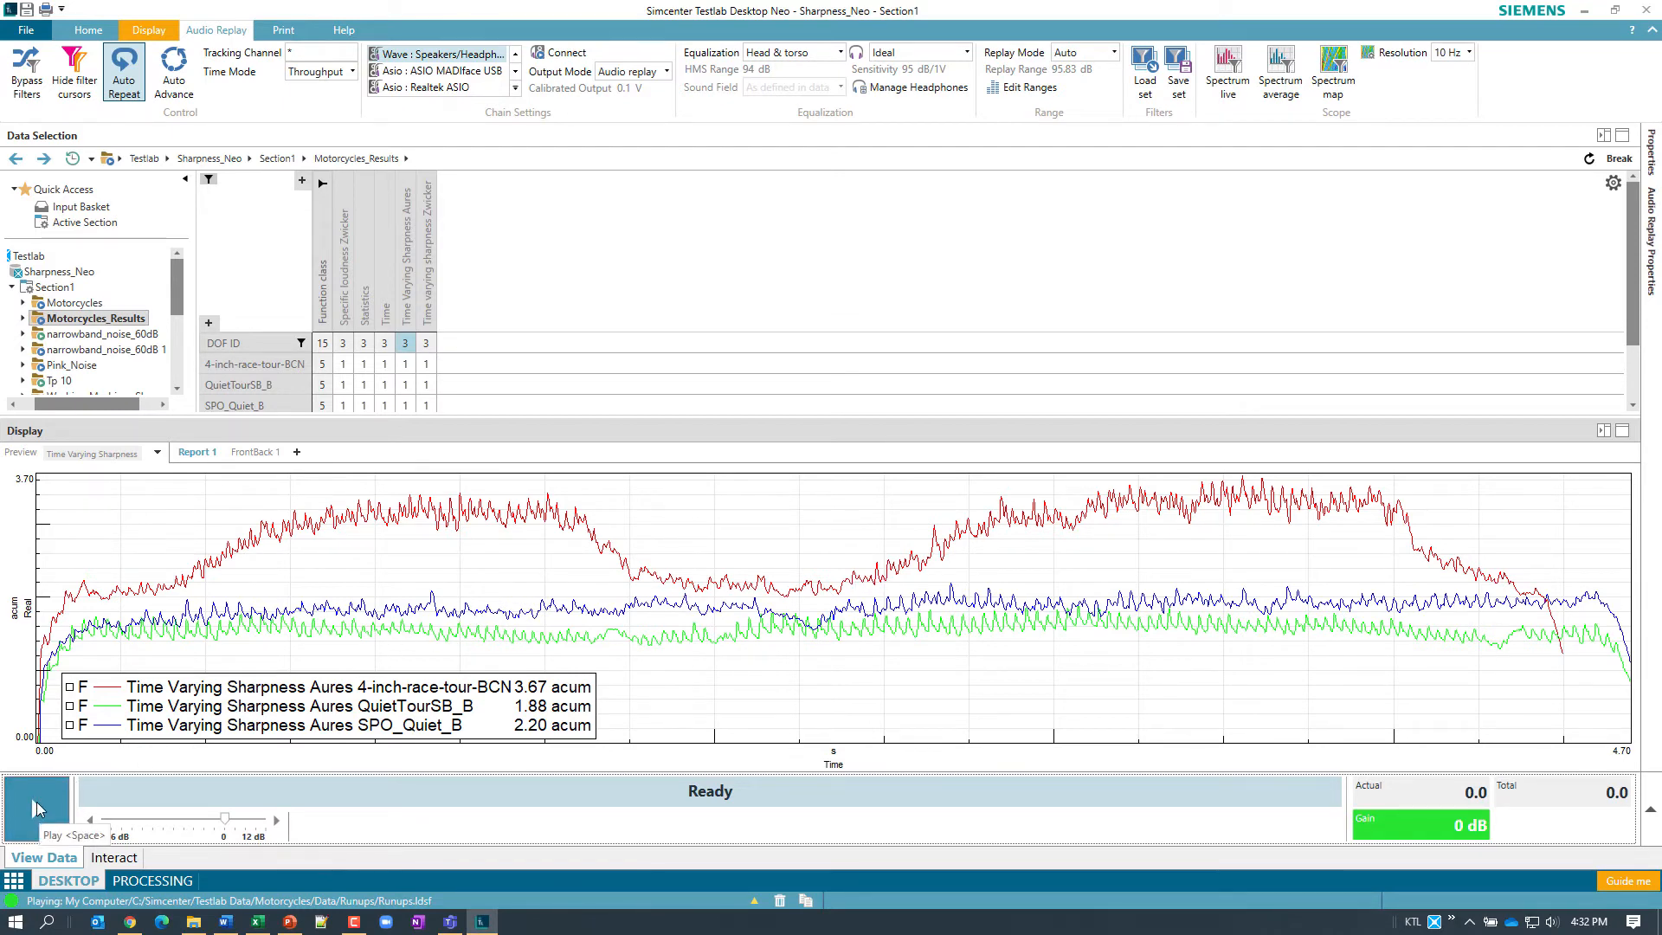
click(35, 809)
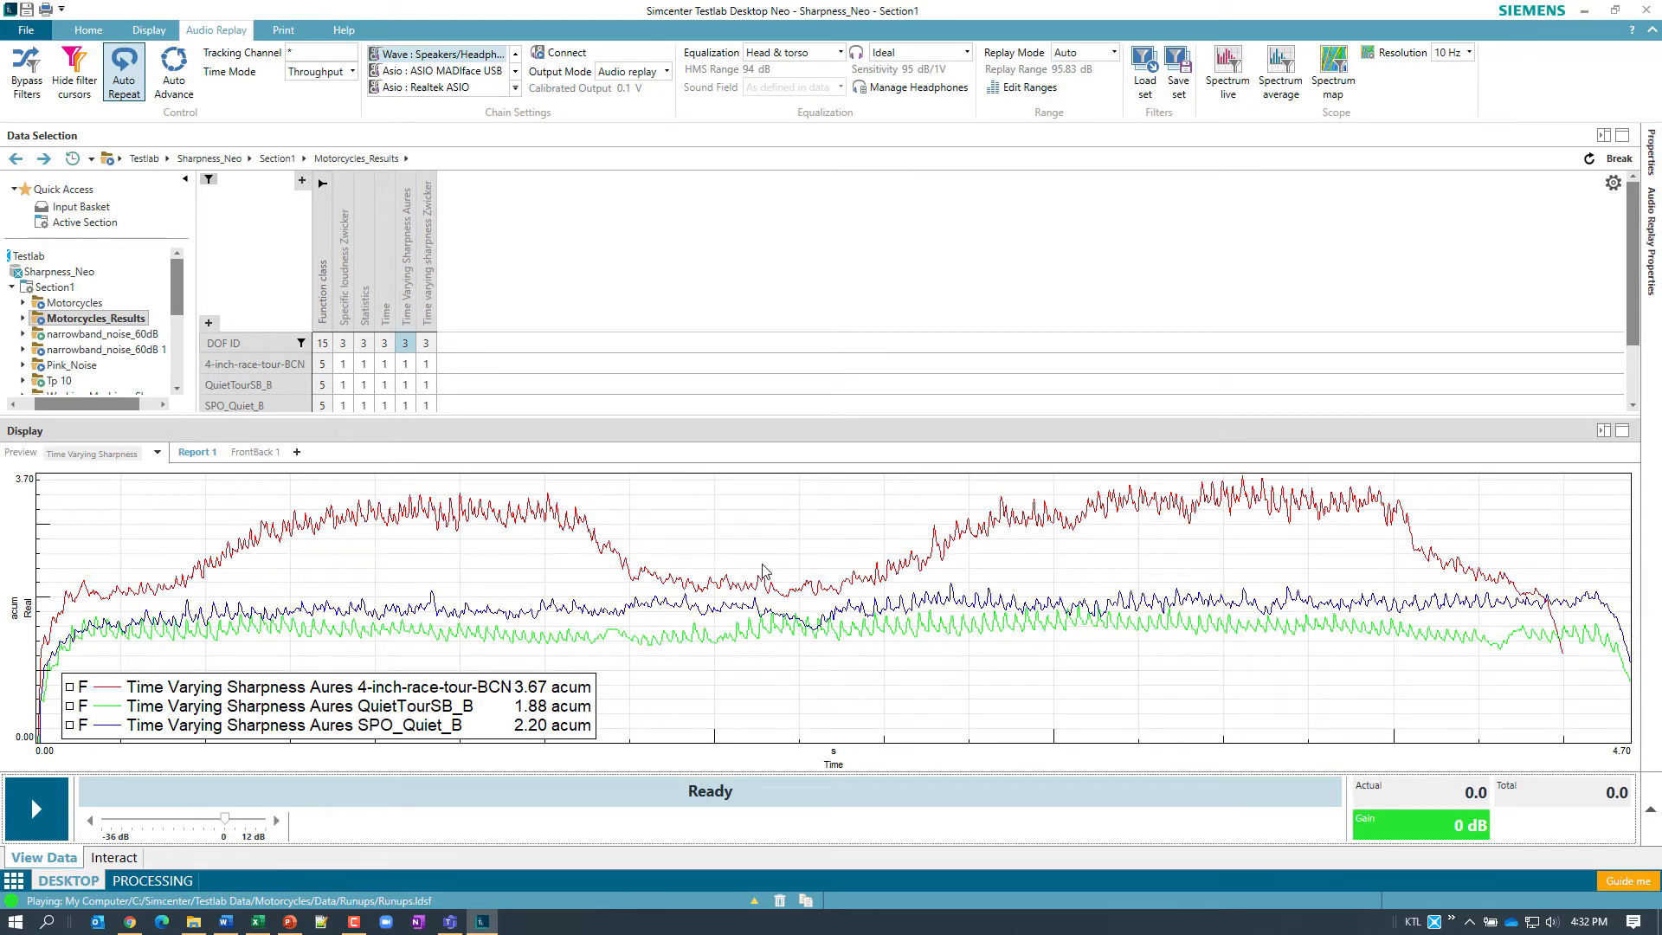
mouse_move(1215, 179)
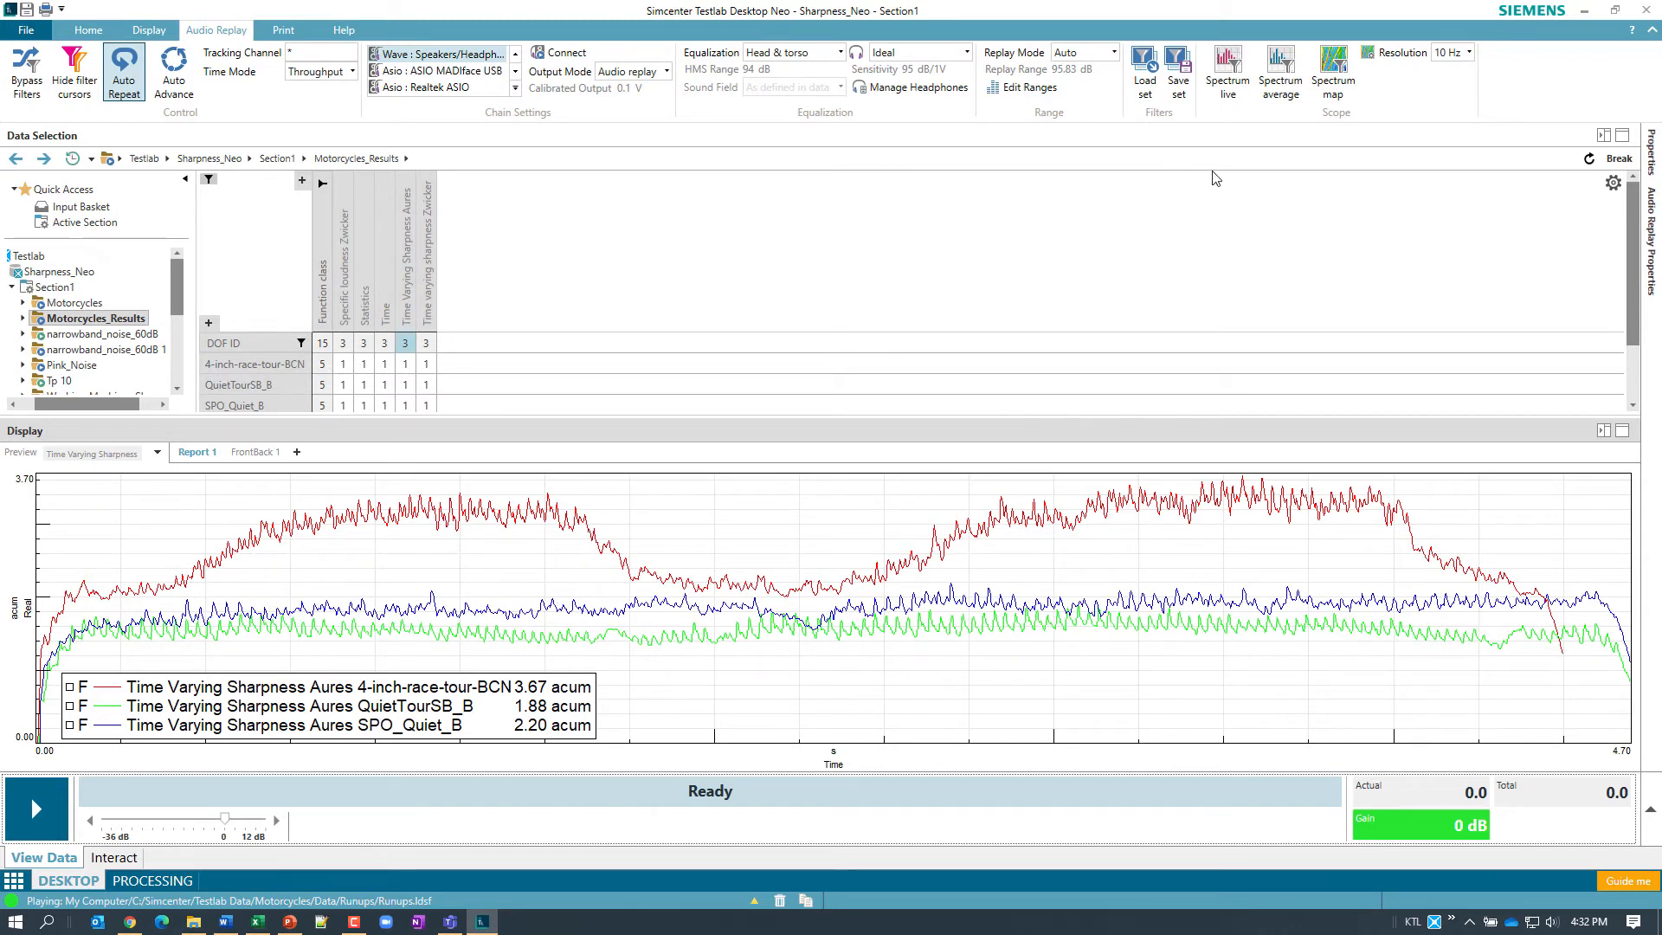
click(1335, 68)
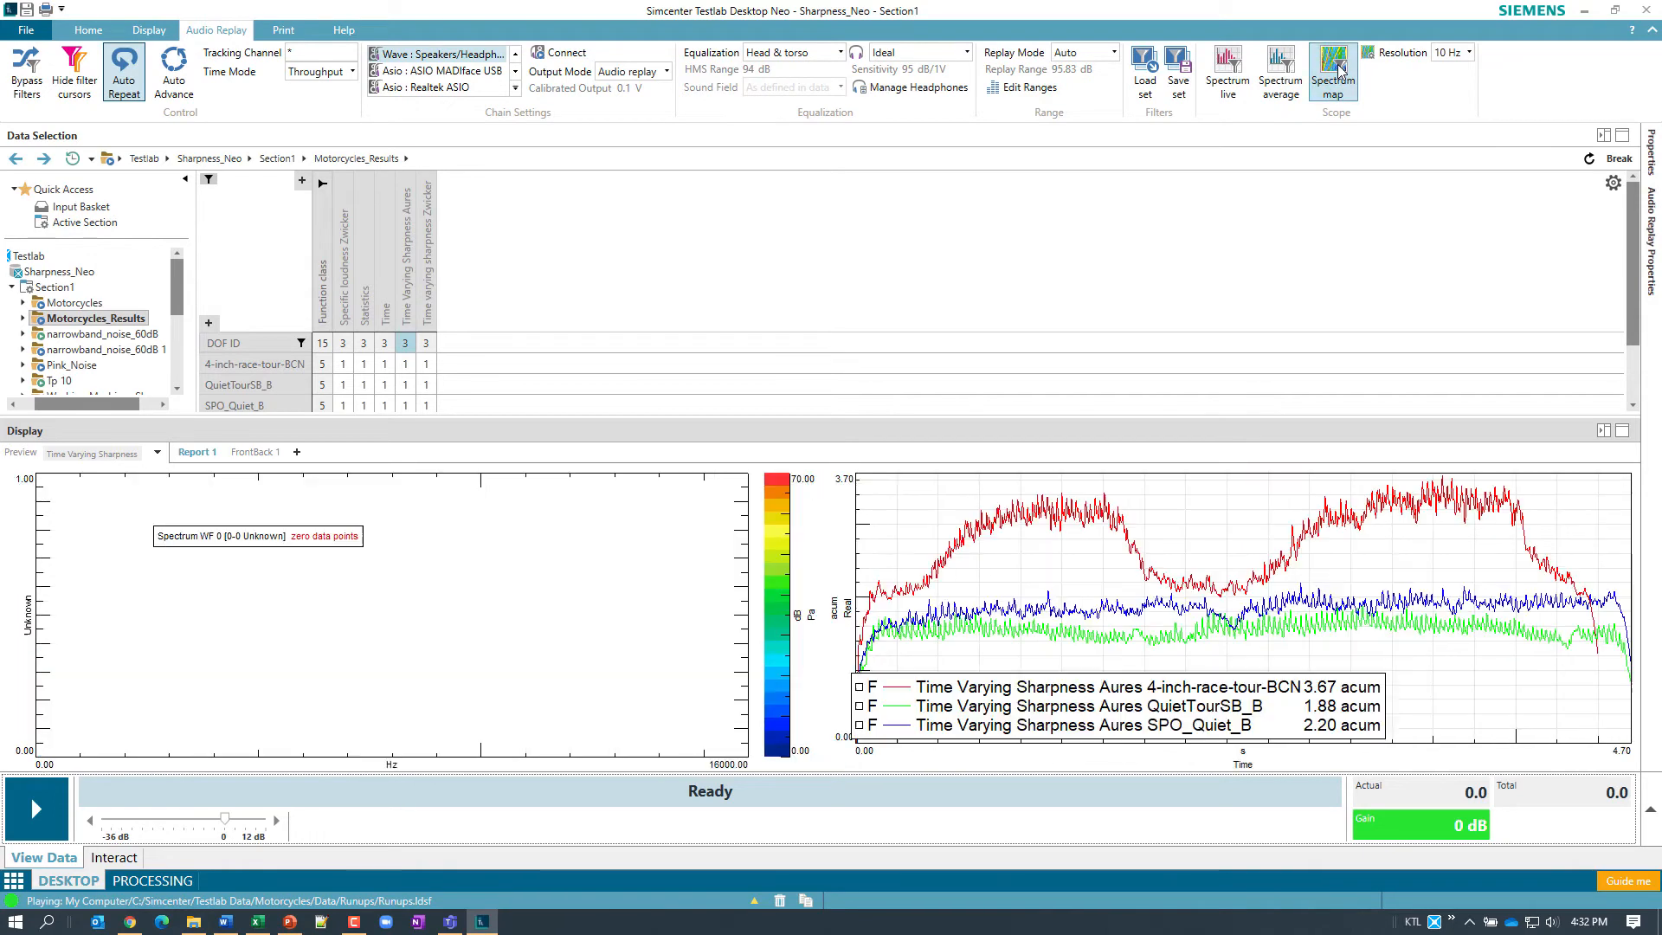
- Load the 4-inch-race-tour-BCN spectrogram into the spectrum map
click(1333, 66)
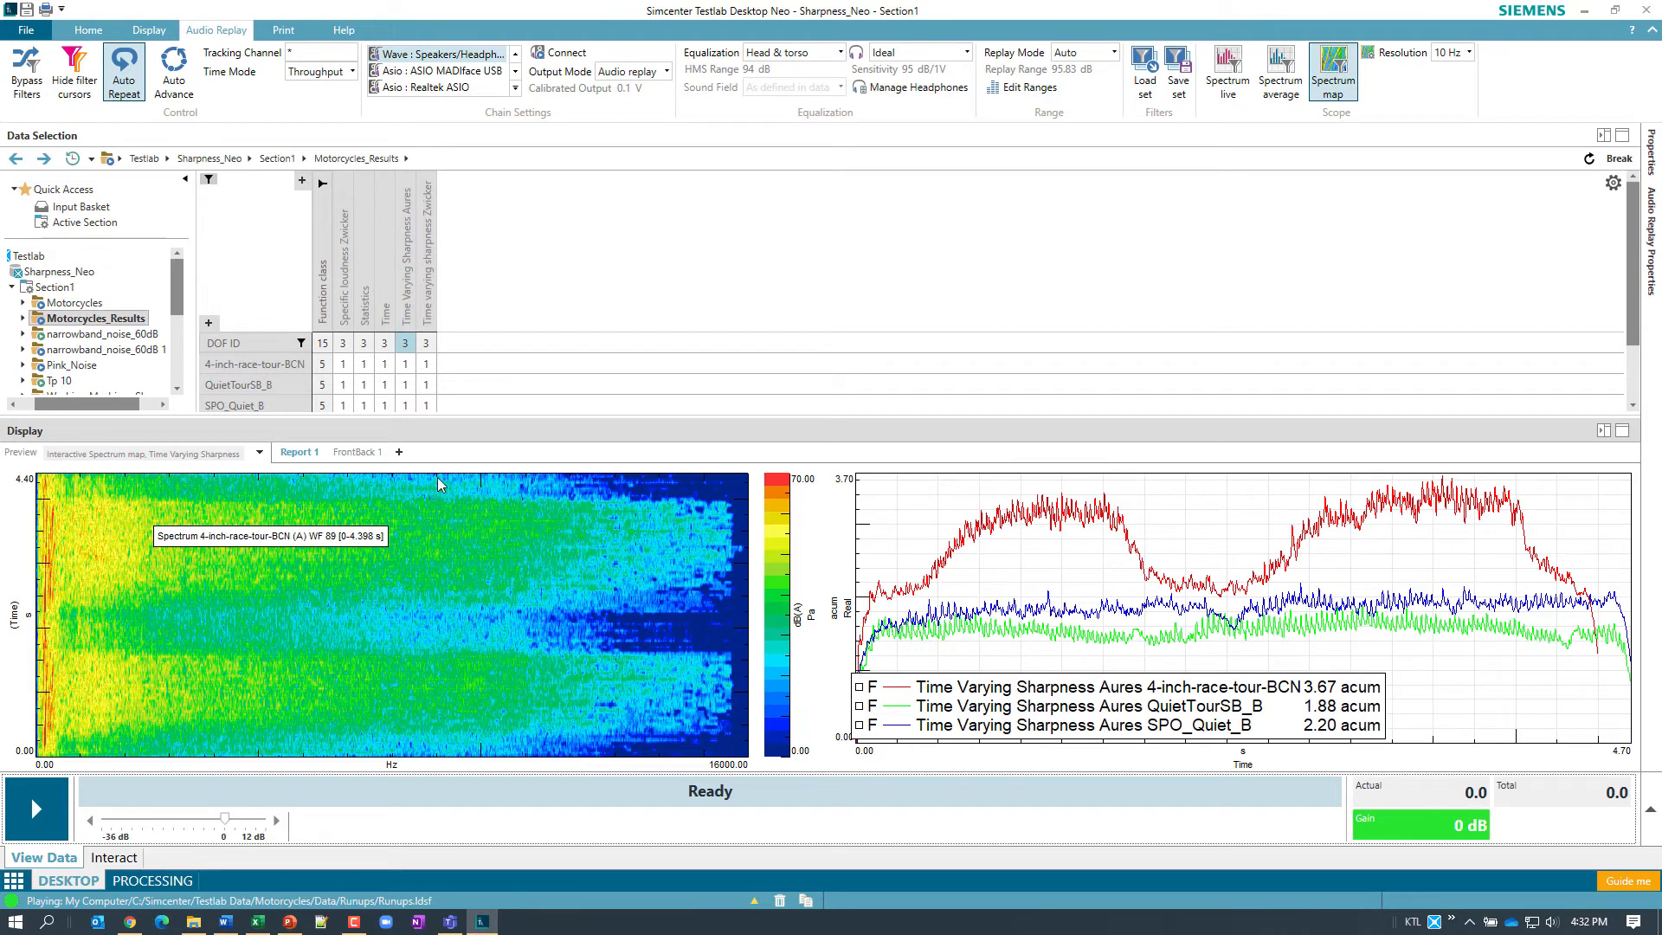
mouse_move(523, 551)
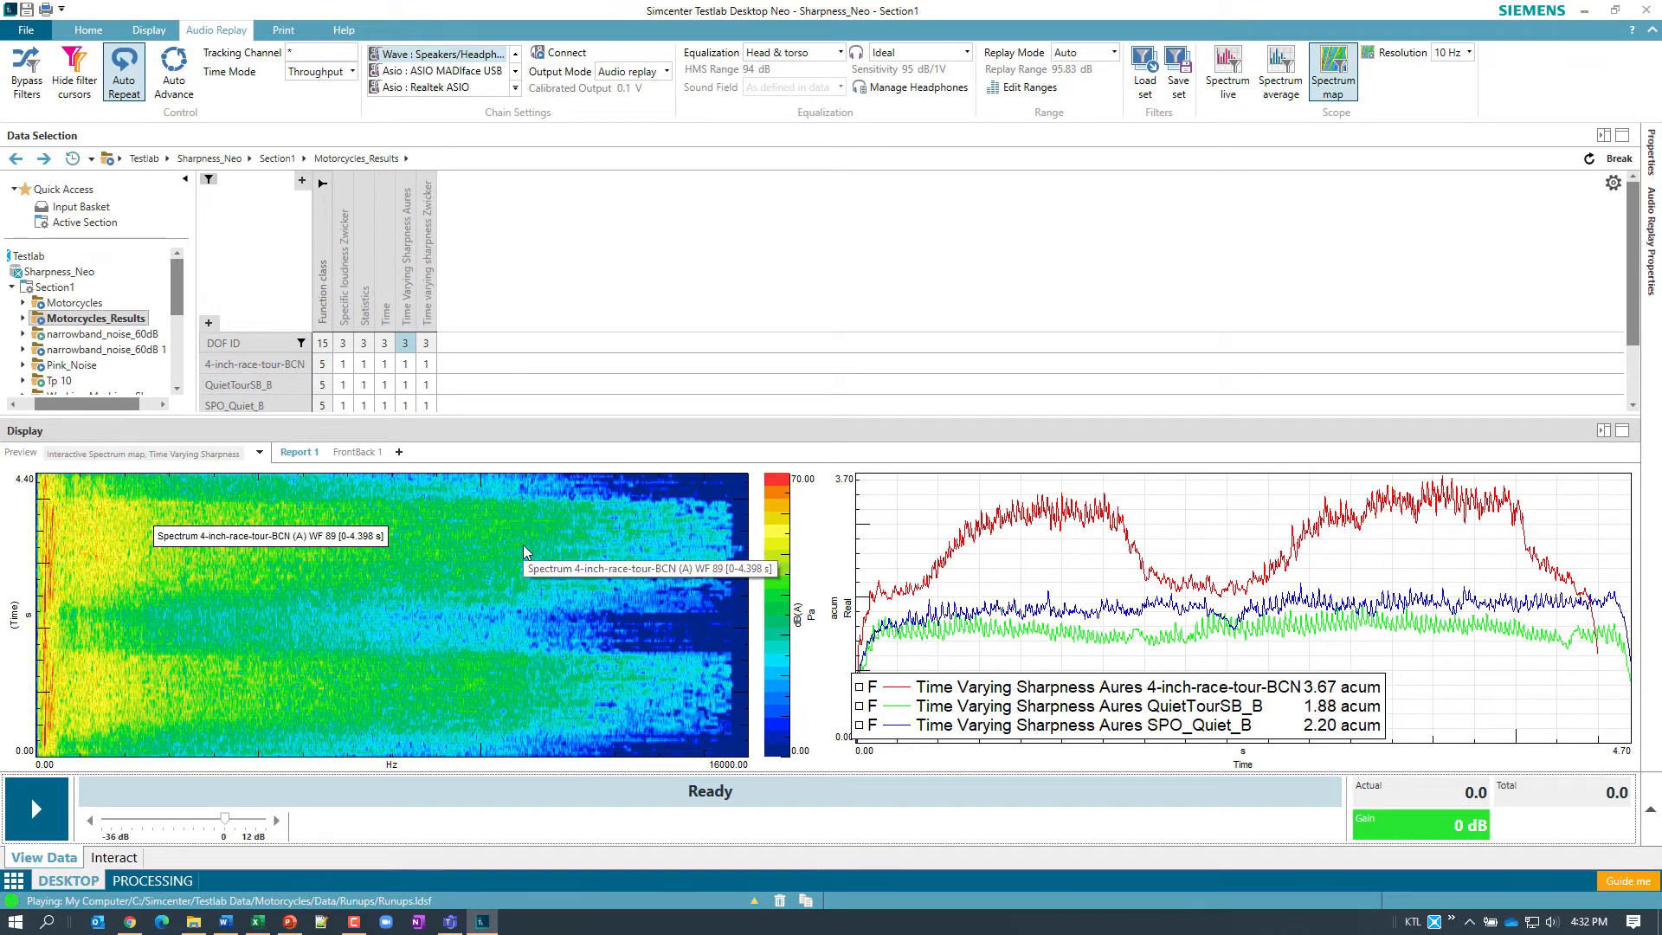
mouse_move(723, 595)
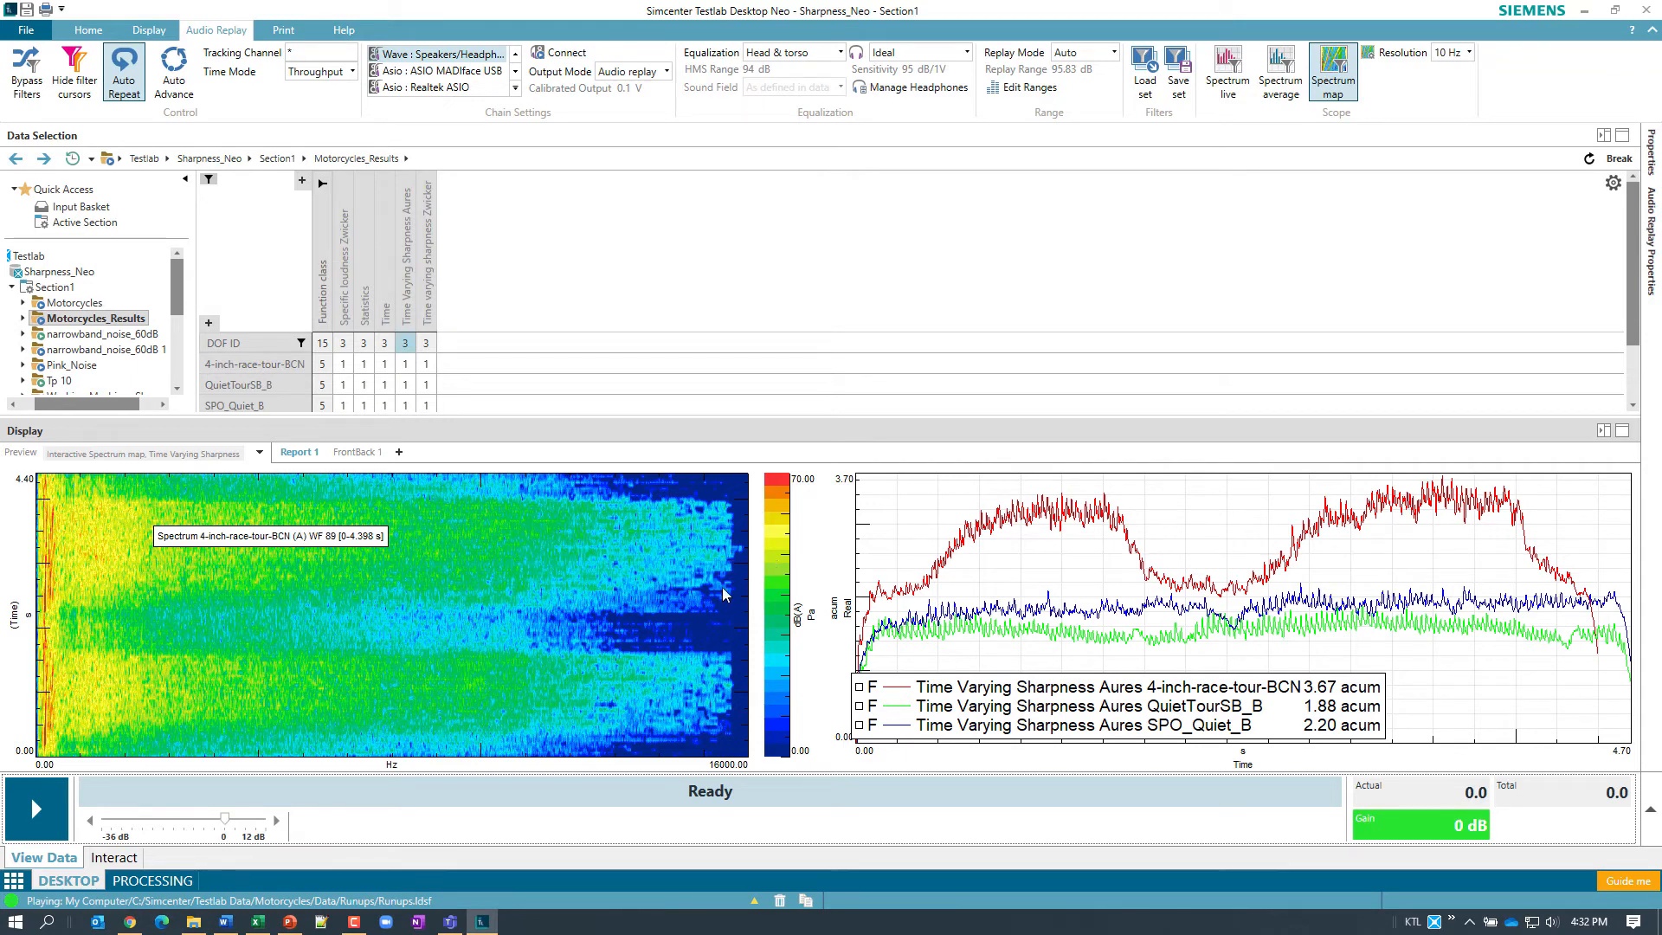
mouse_move(385, 547)
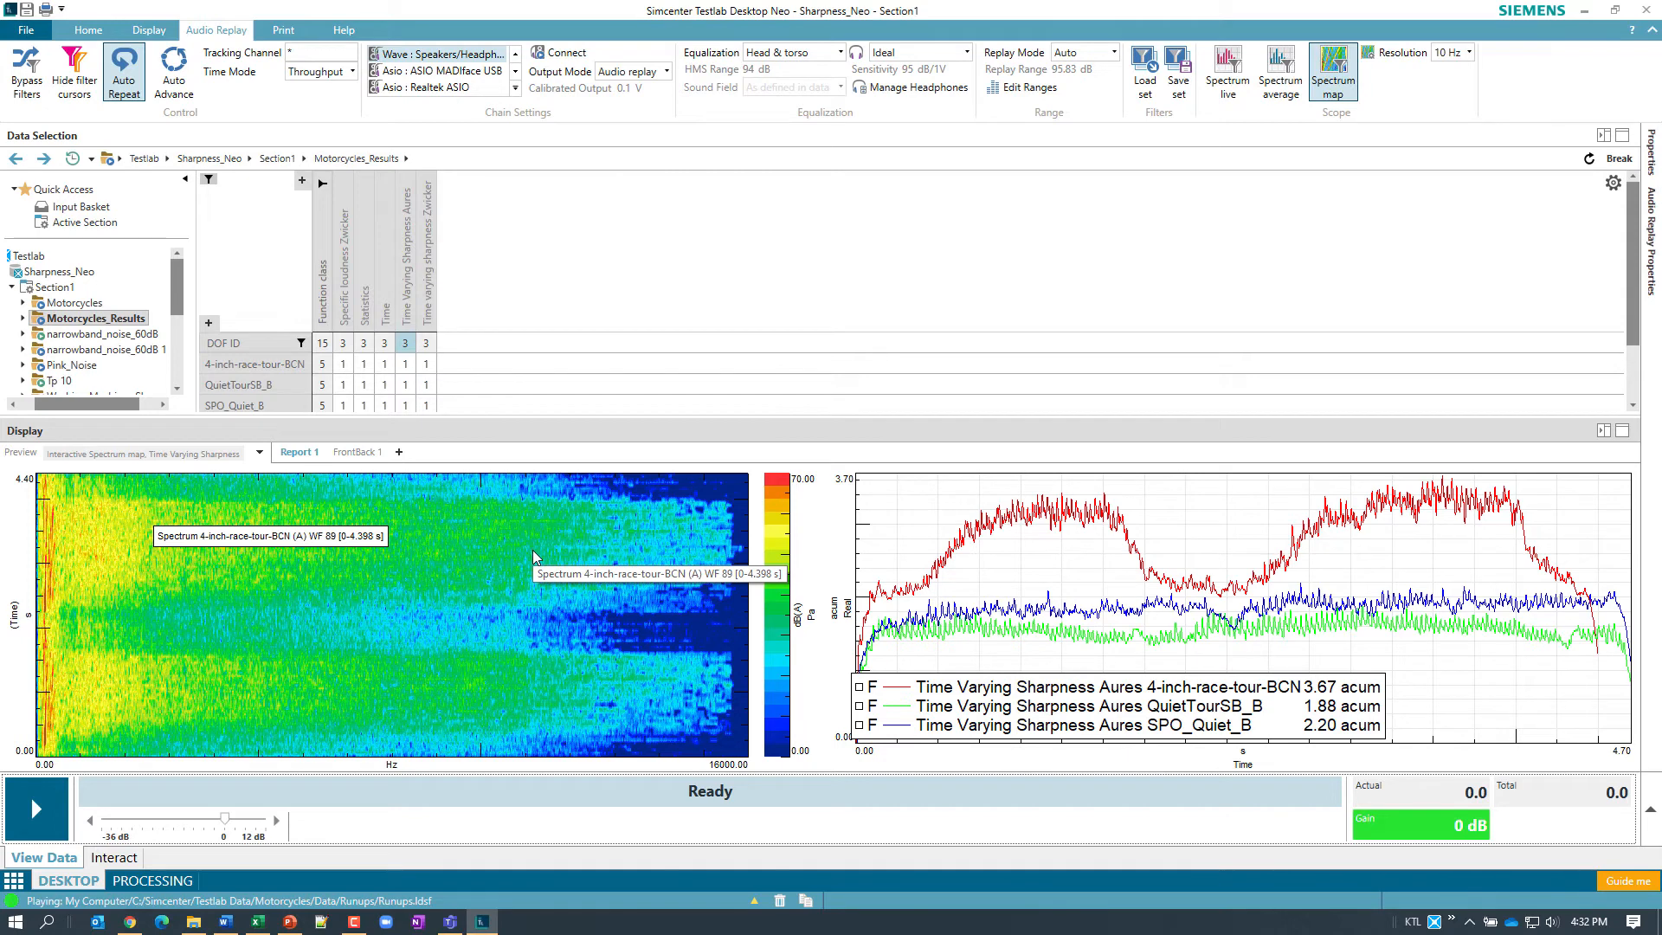
mouse_move(1052, 551)
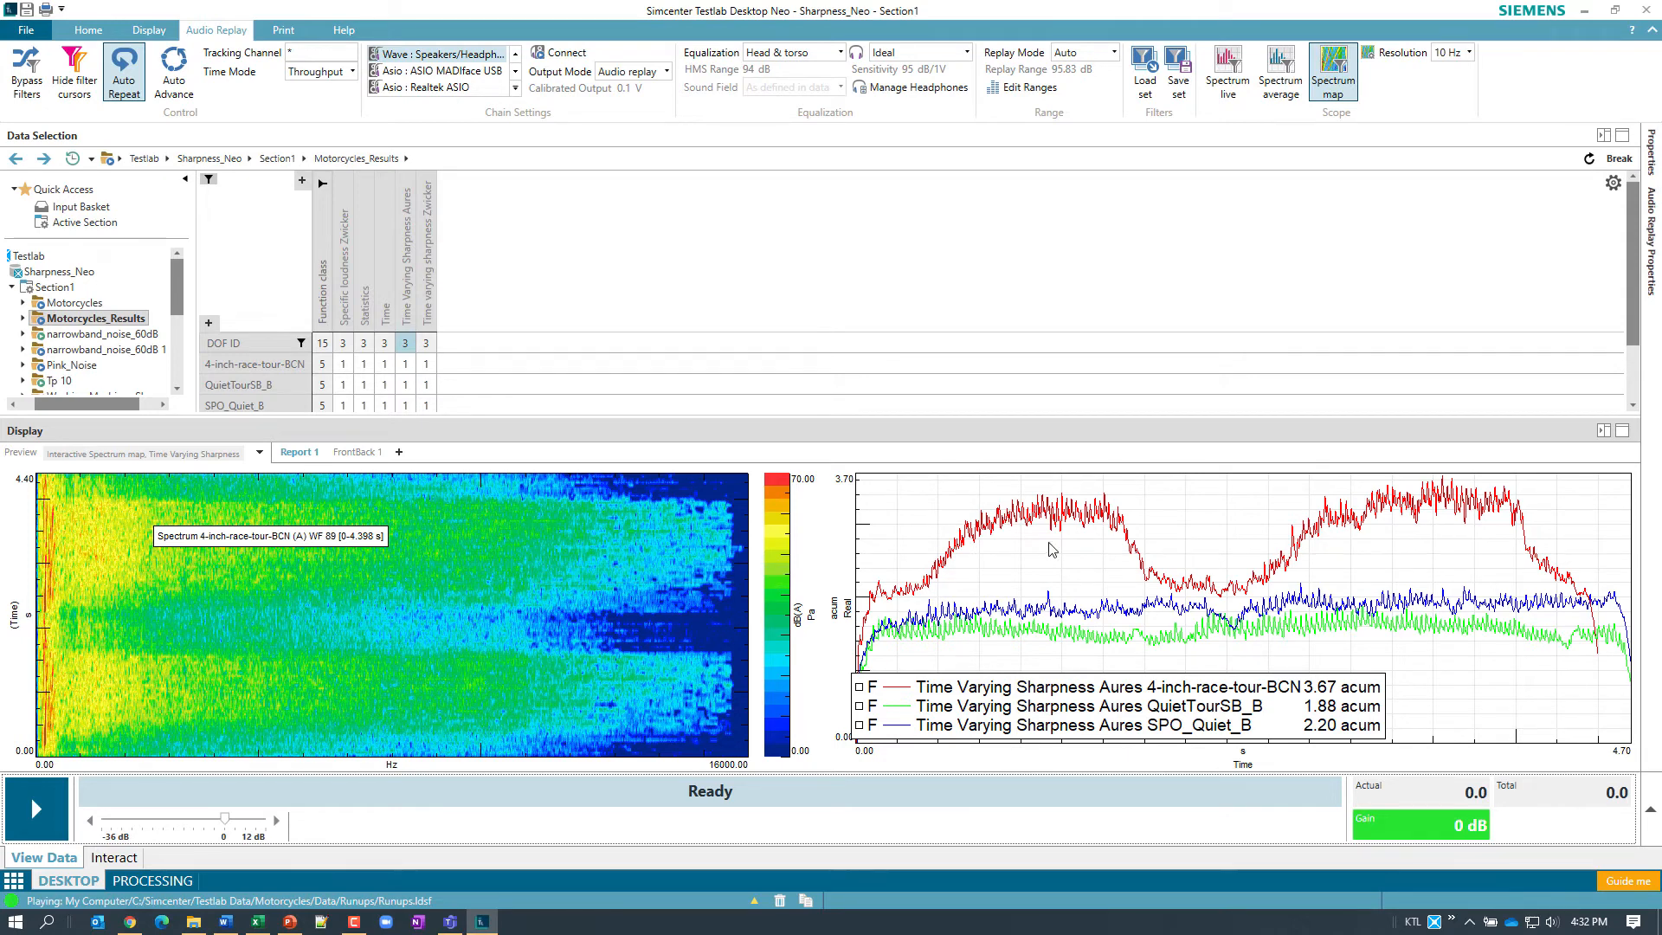
mouse_move(651, 648)
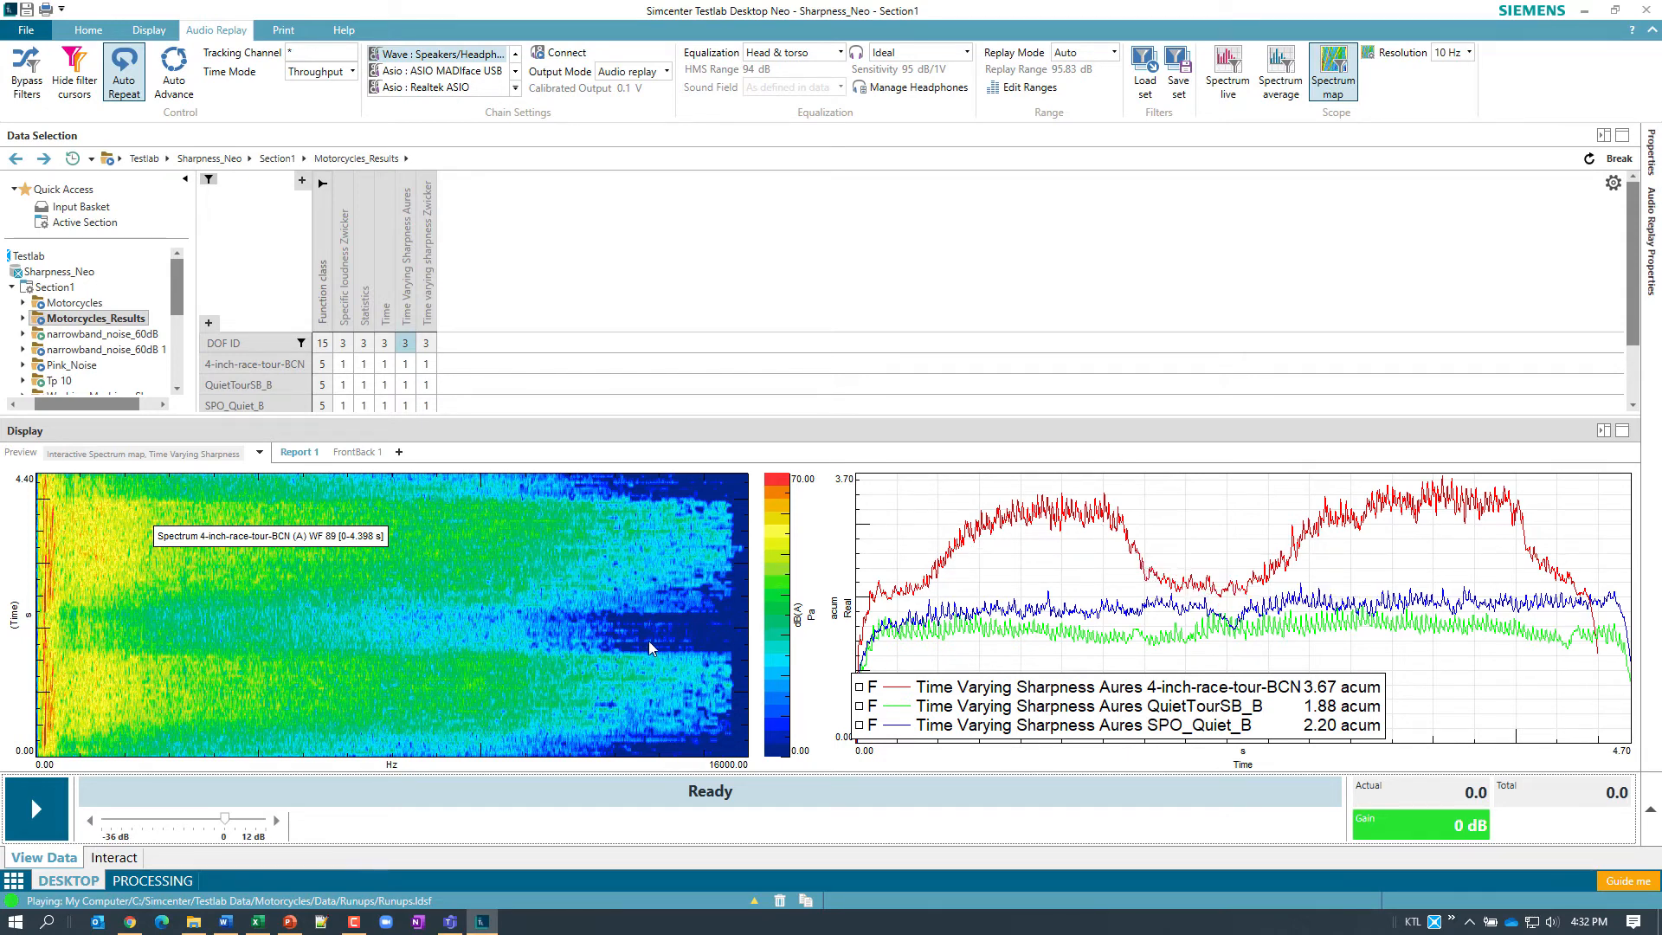
mouse_move(658, 642)
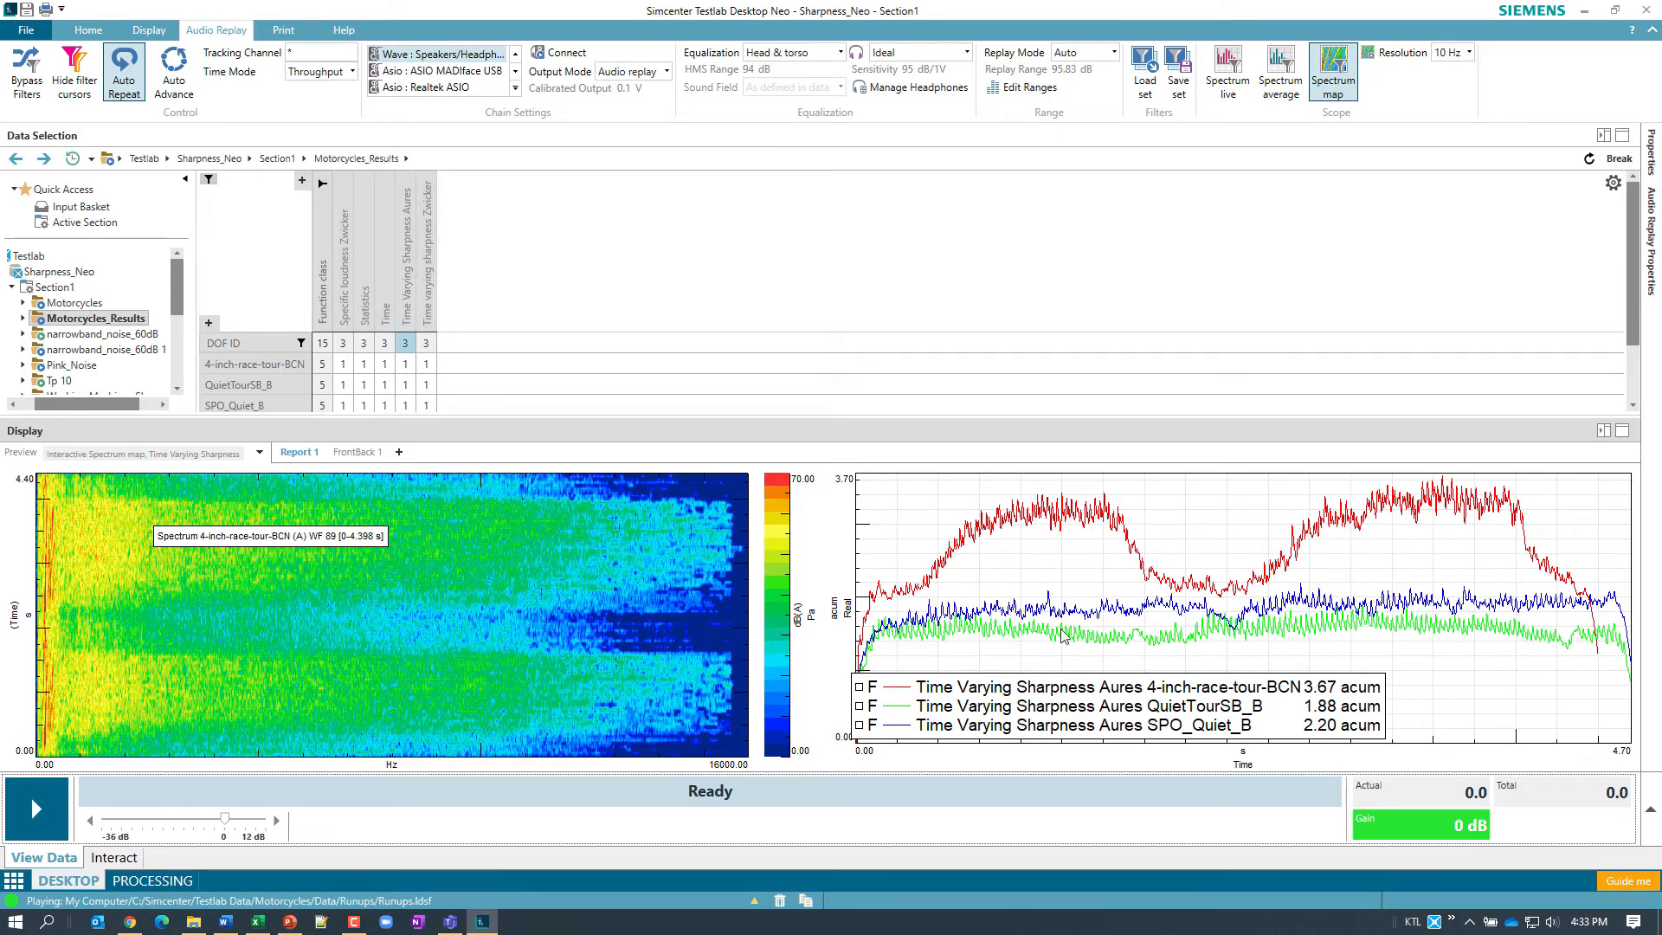
mouse_move(1077, 620)
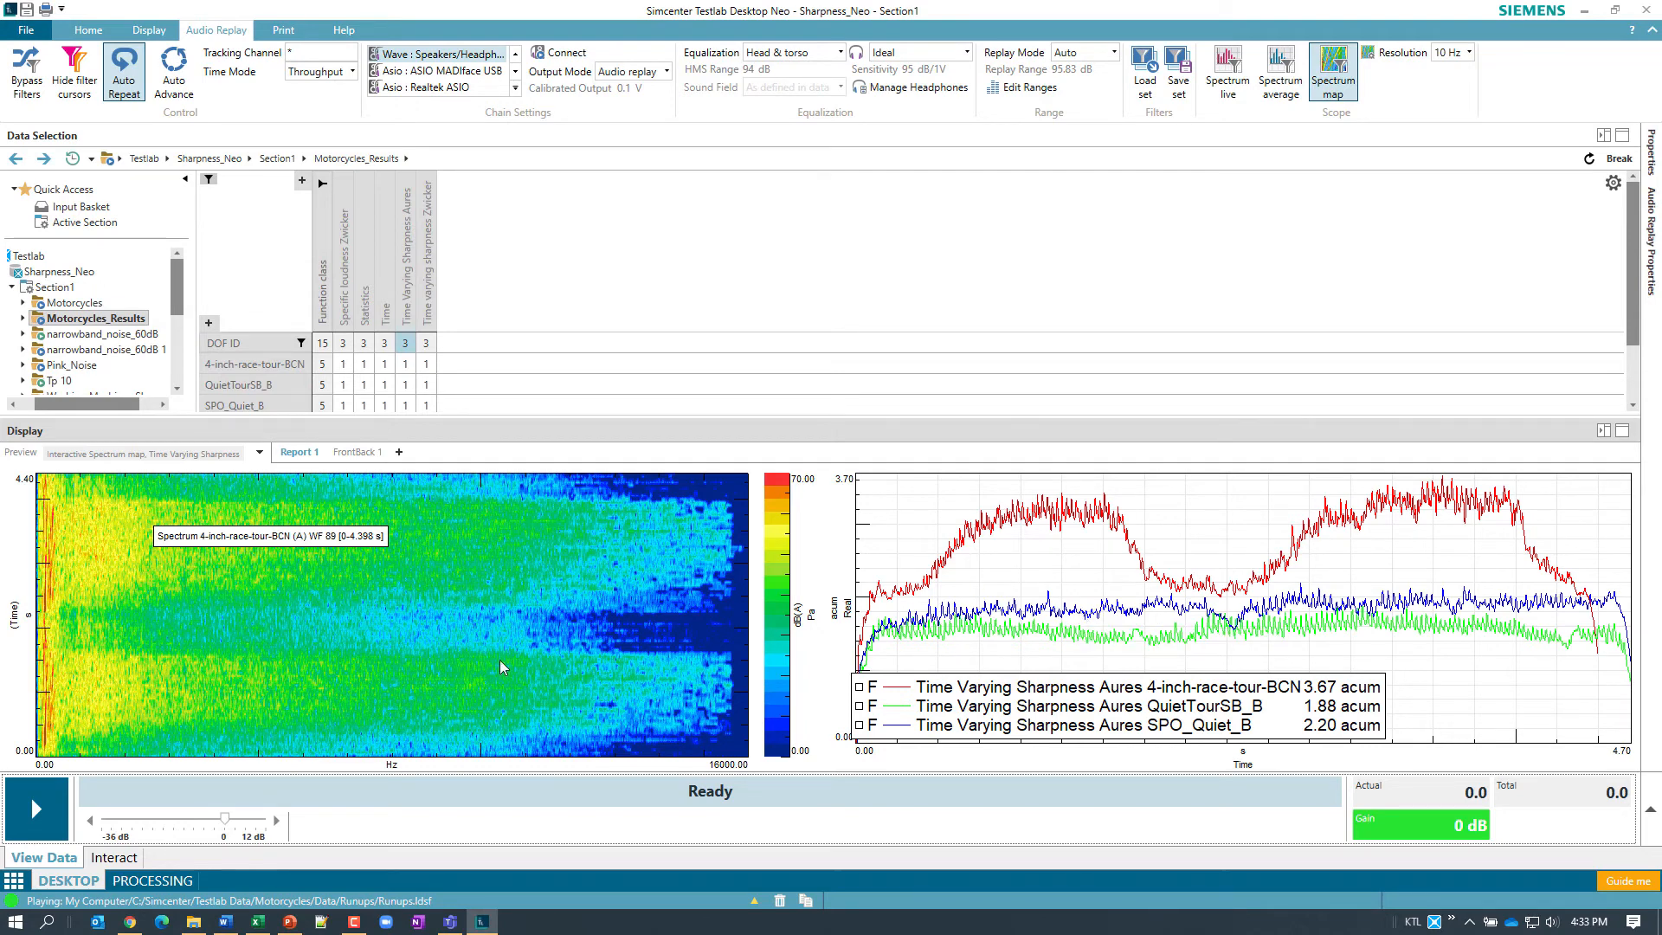
mouse_move(373, 557)
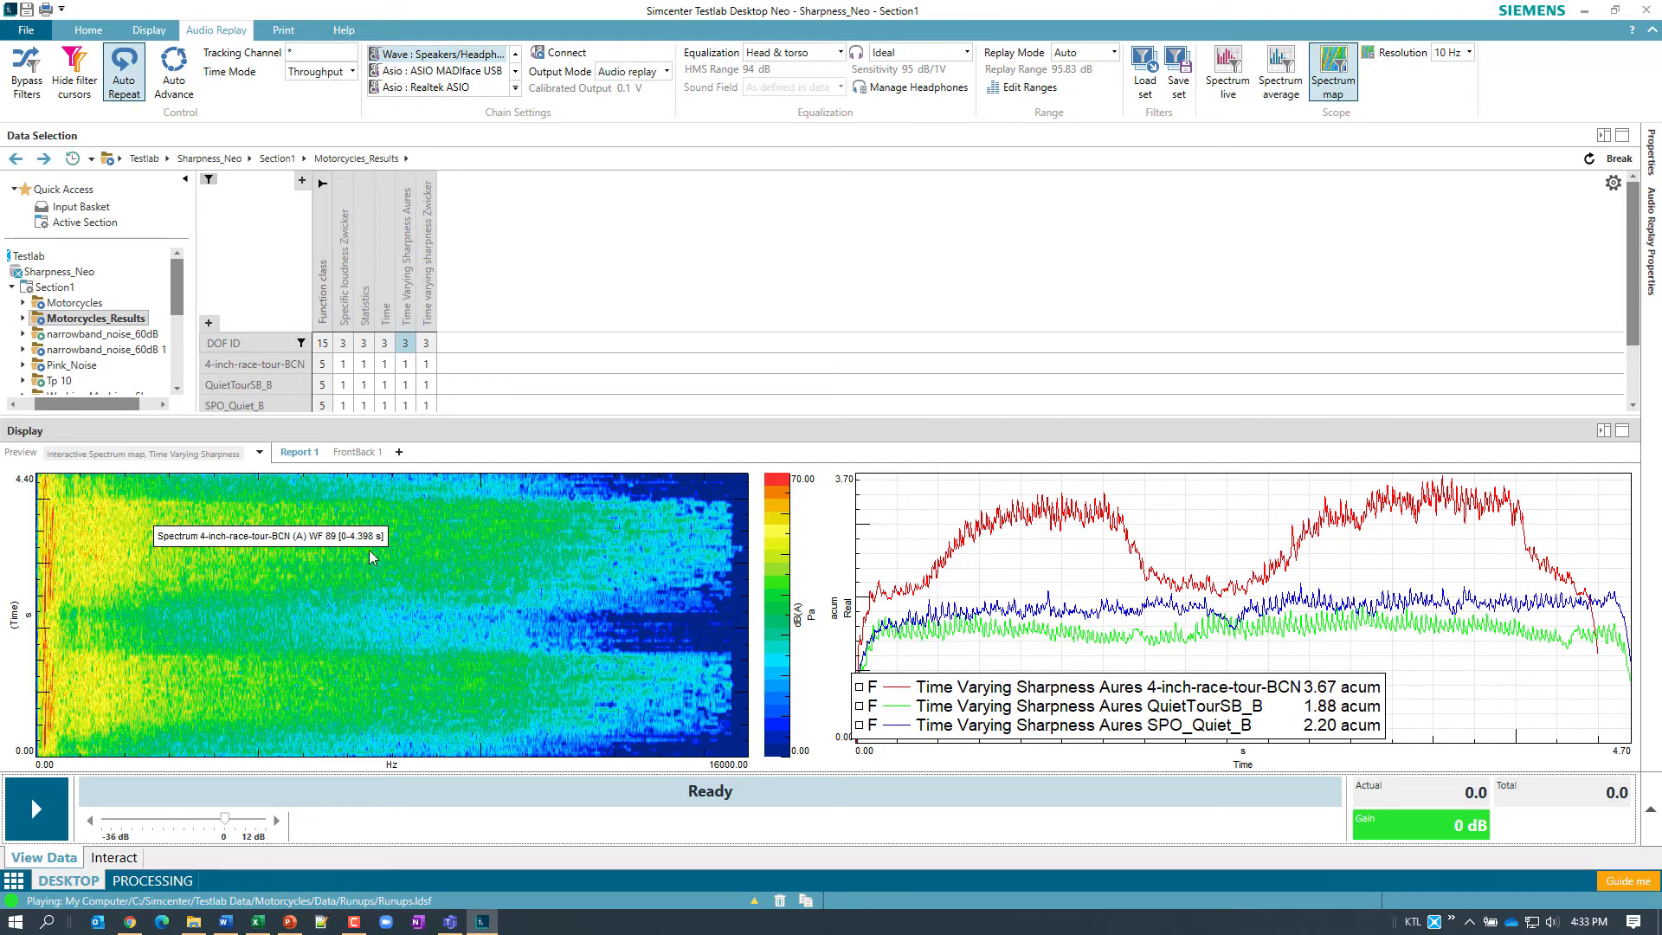
mouse_move(516, 708)
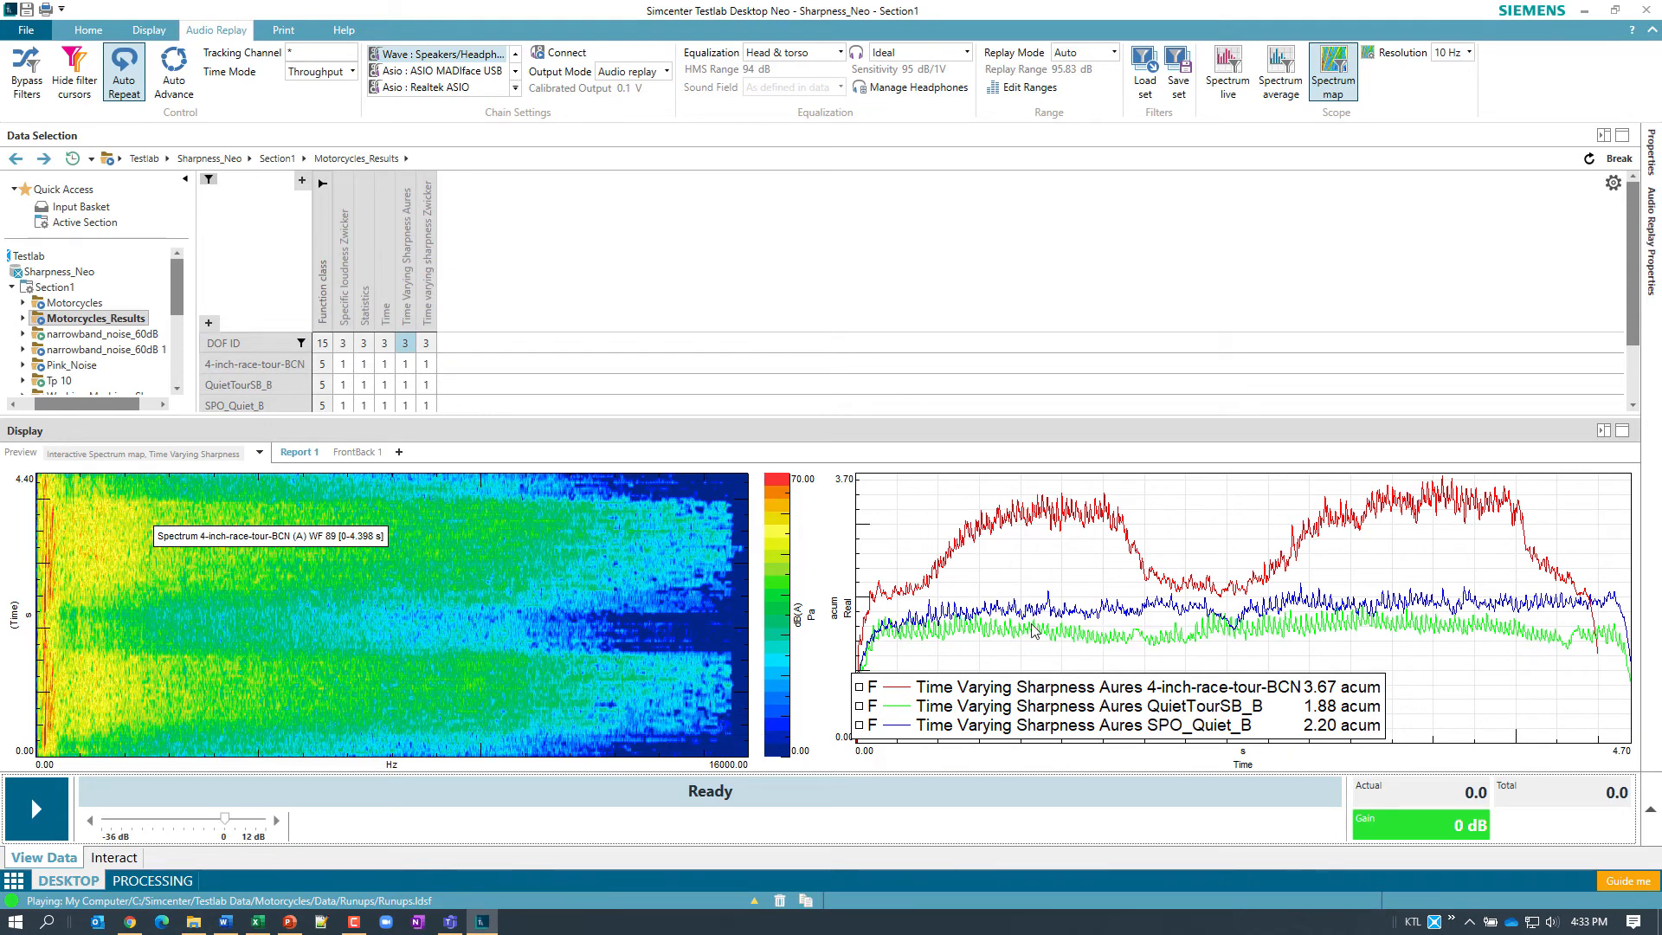
mouse_move(509, 577)
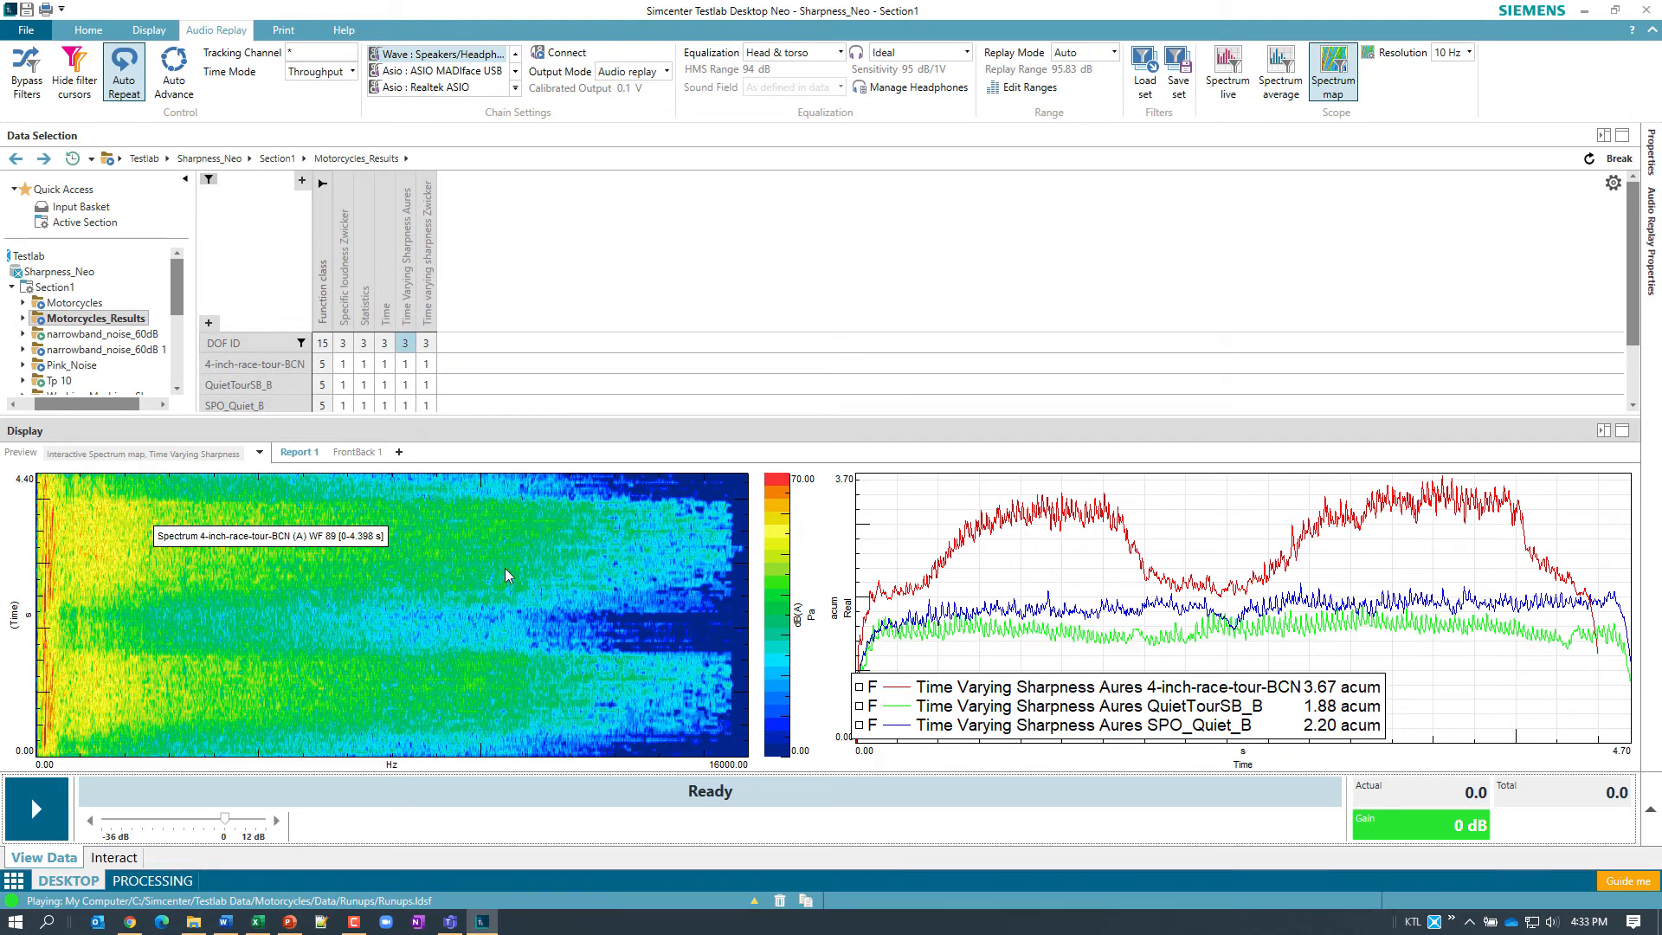
mouse_move(573, 616)
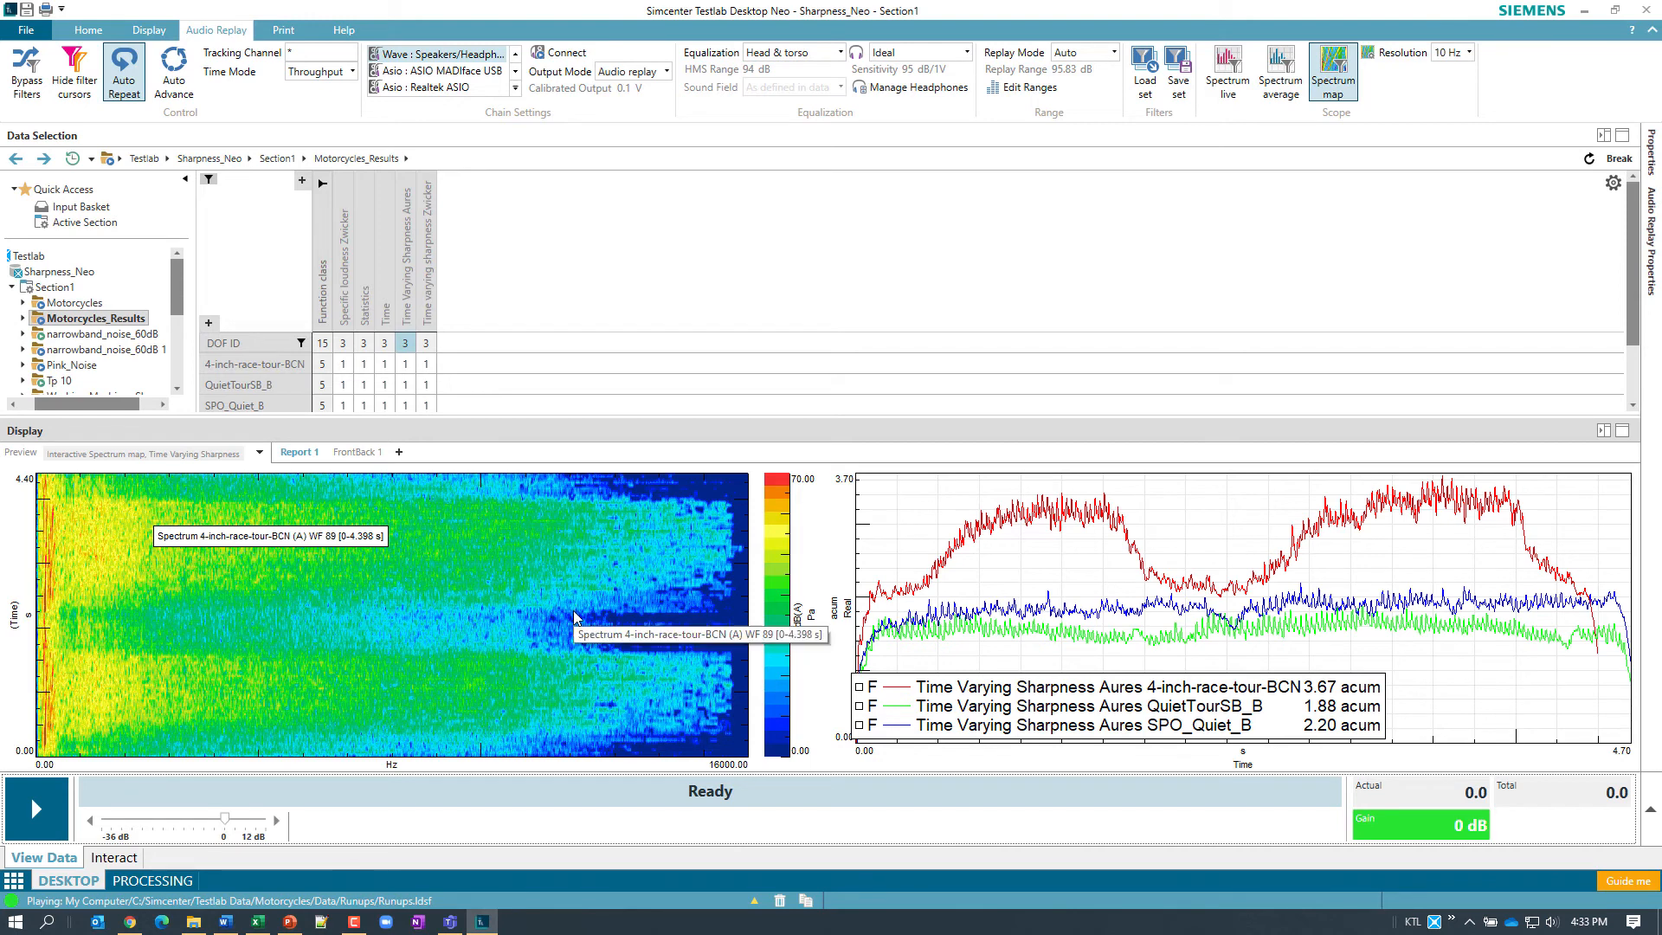
mouse_move(547, 696)
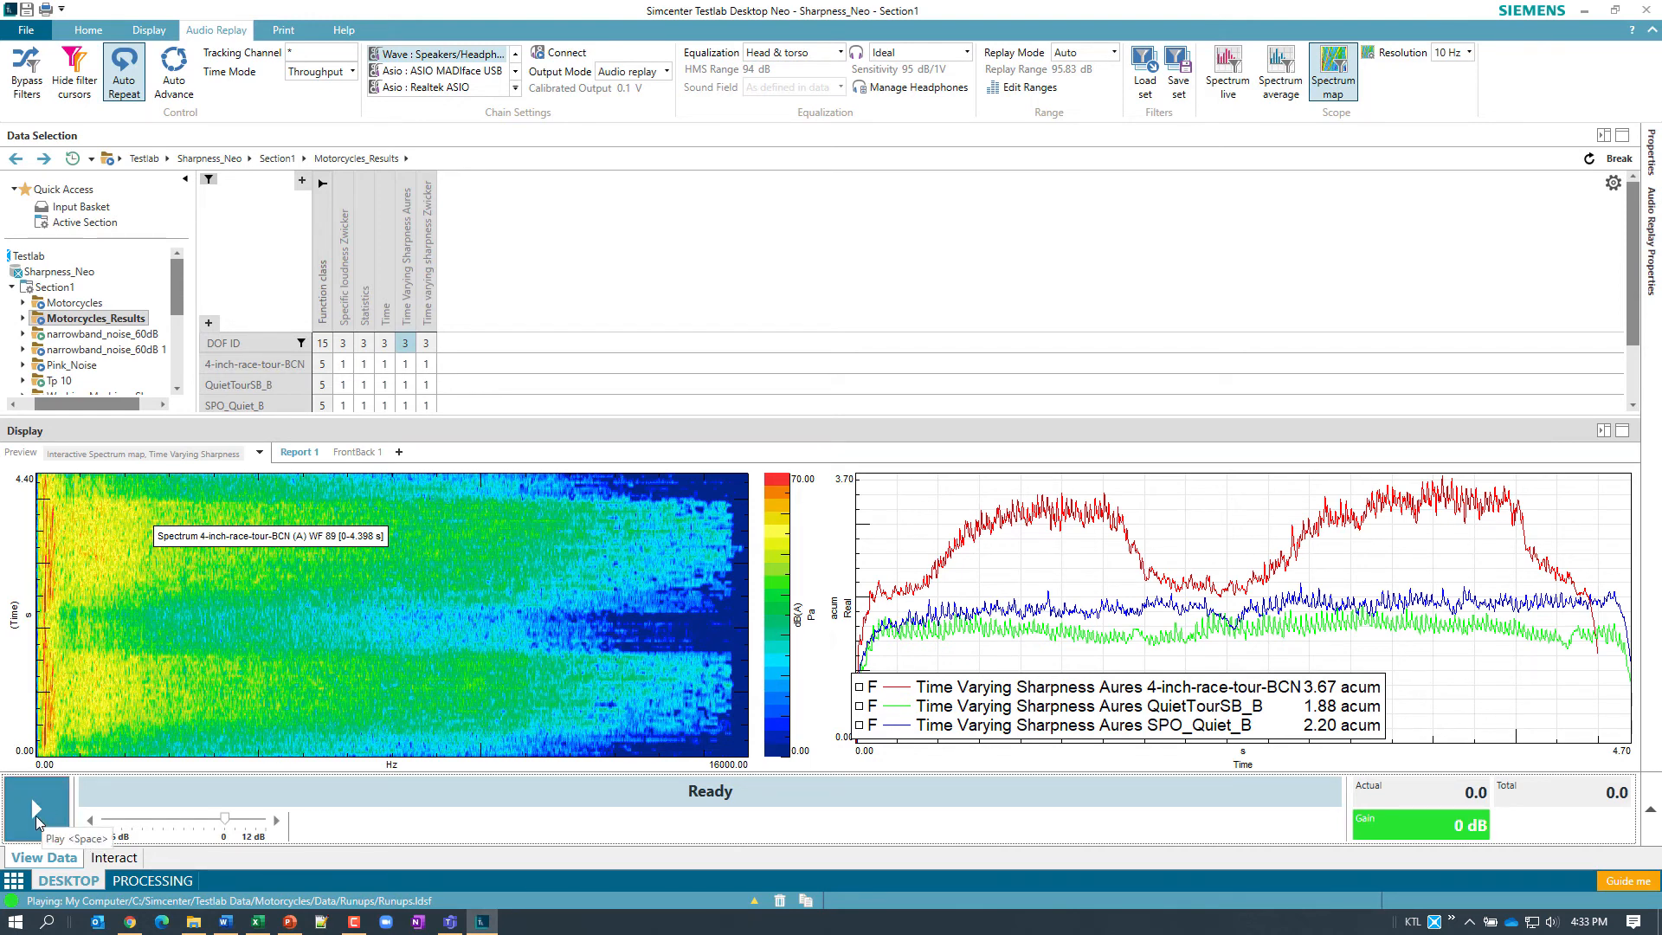
- Play back so the spectrum map shows the QuietTourSB_B spectrogram
click(37, 808)
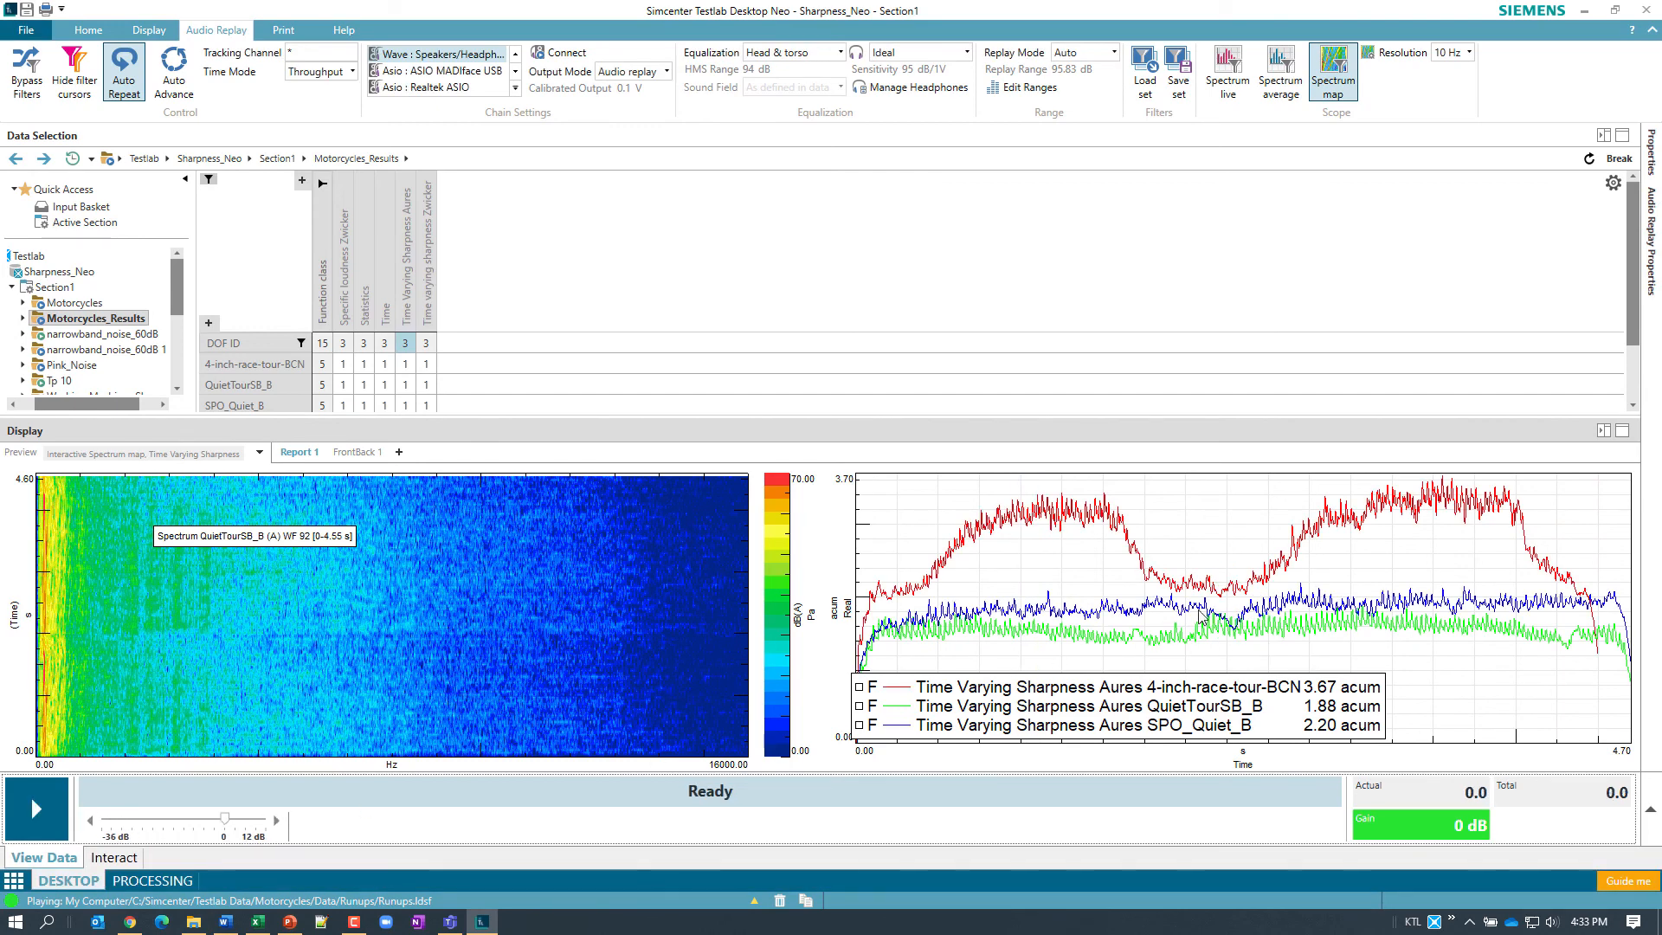
mouse_move(706, 581)
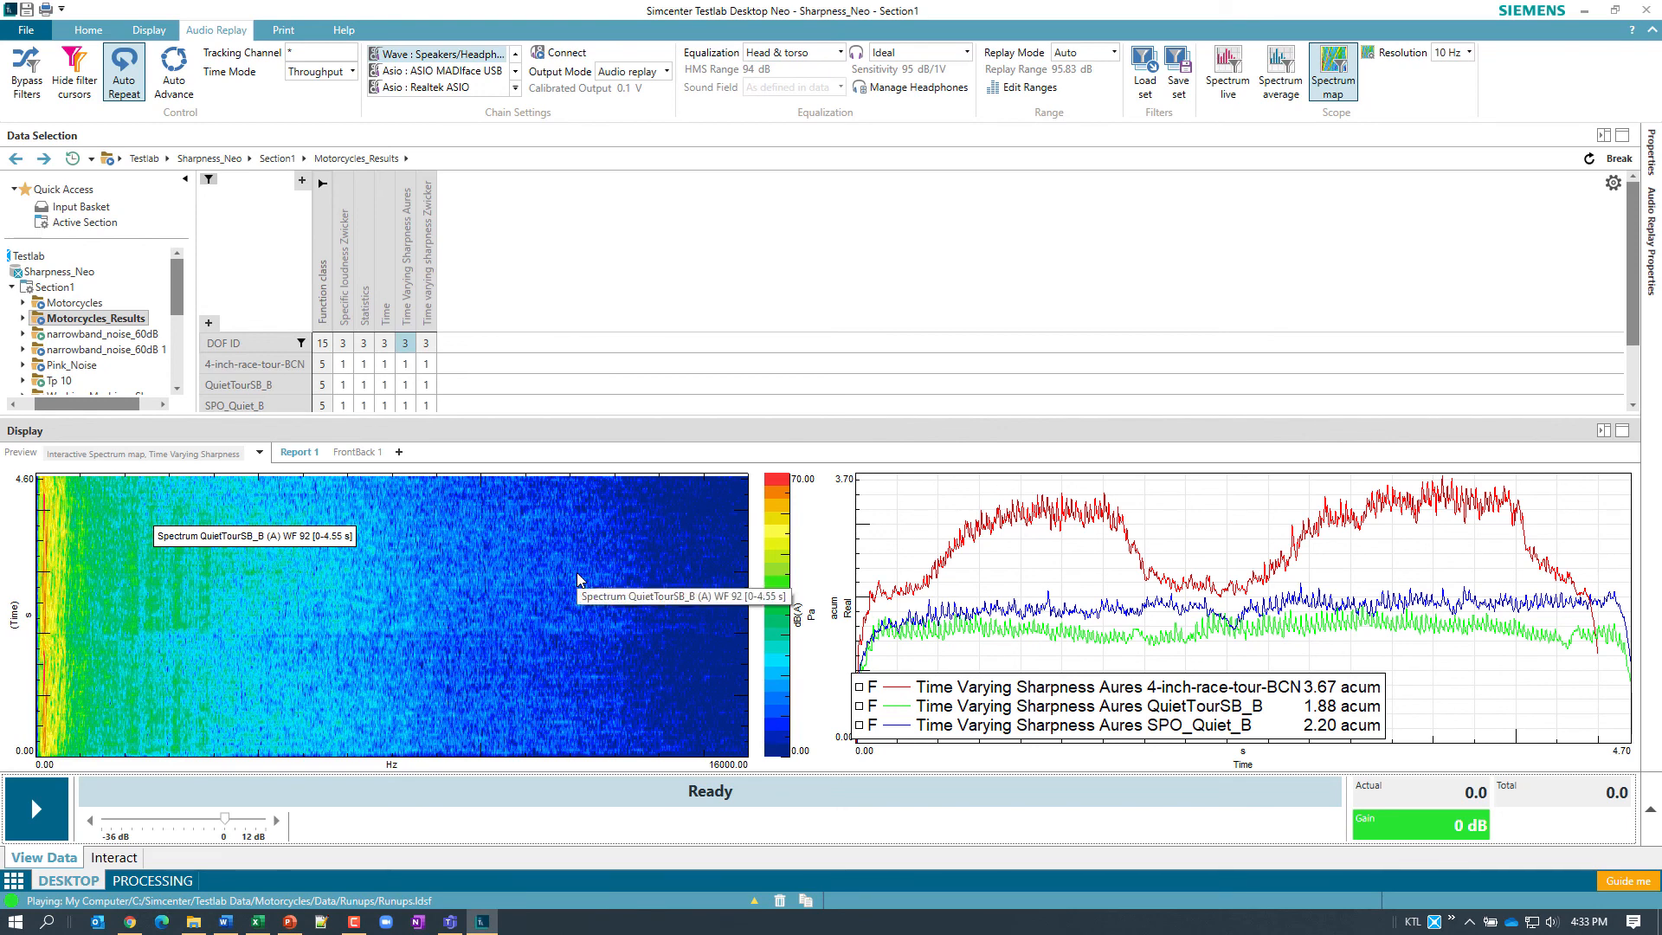
mouse_move(581, 599)
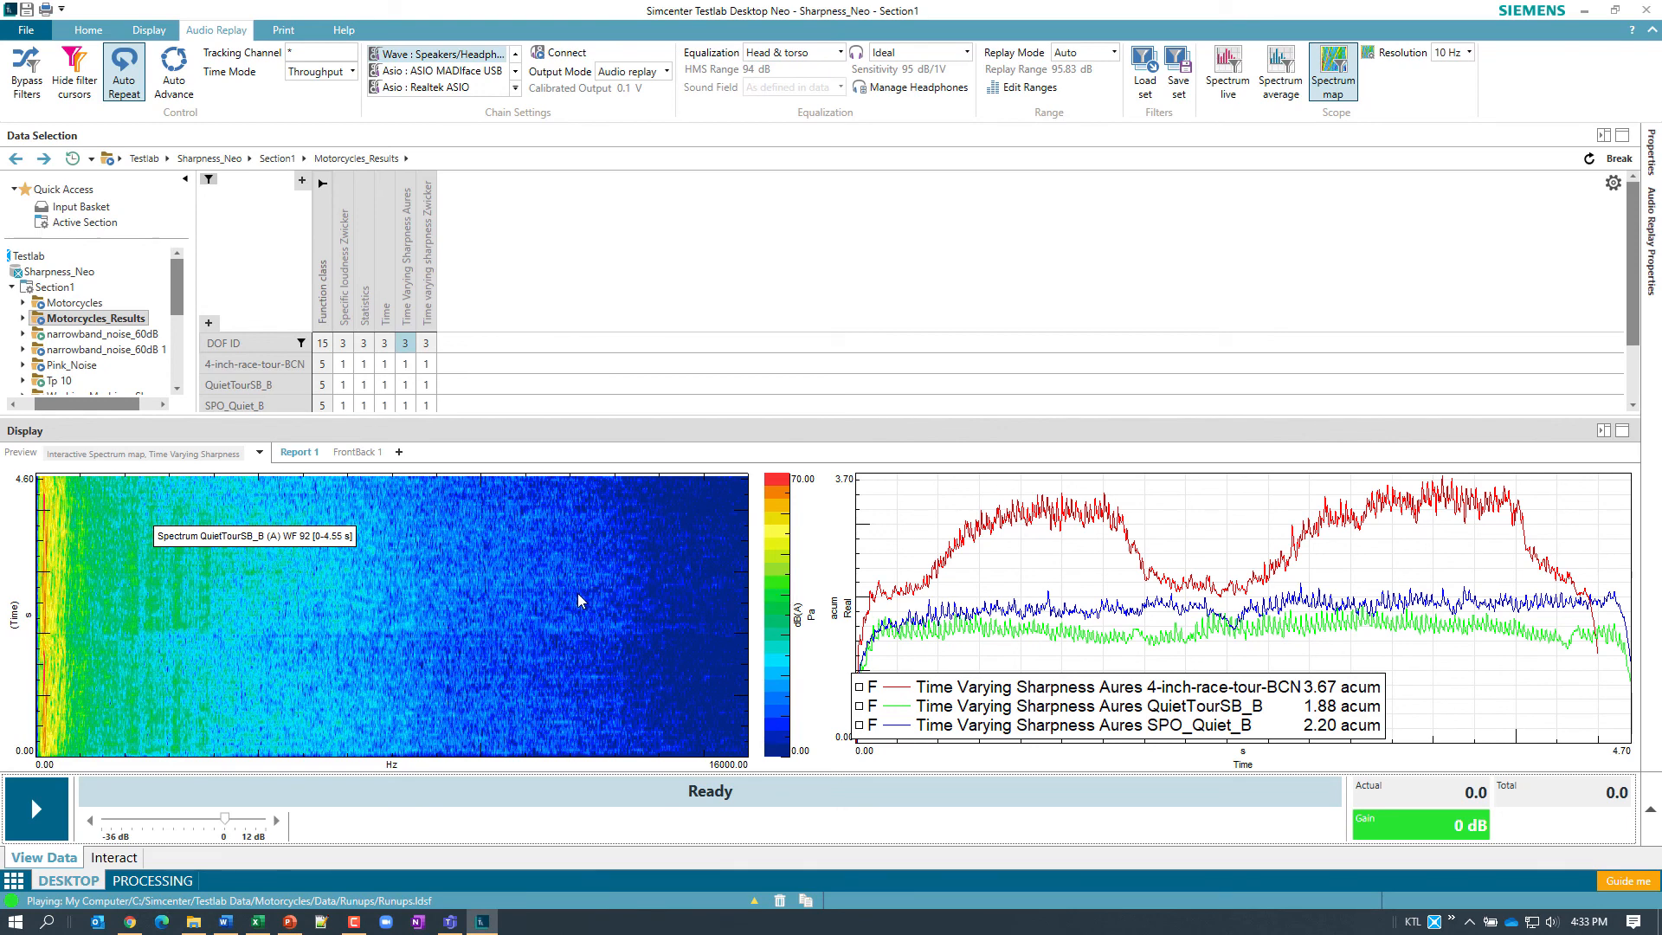
mouse_move(596, 568)
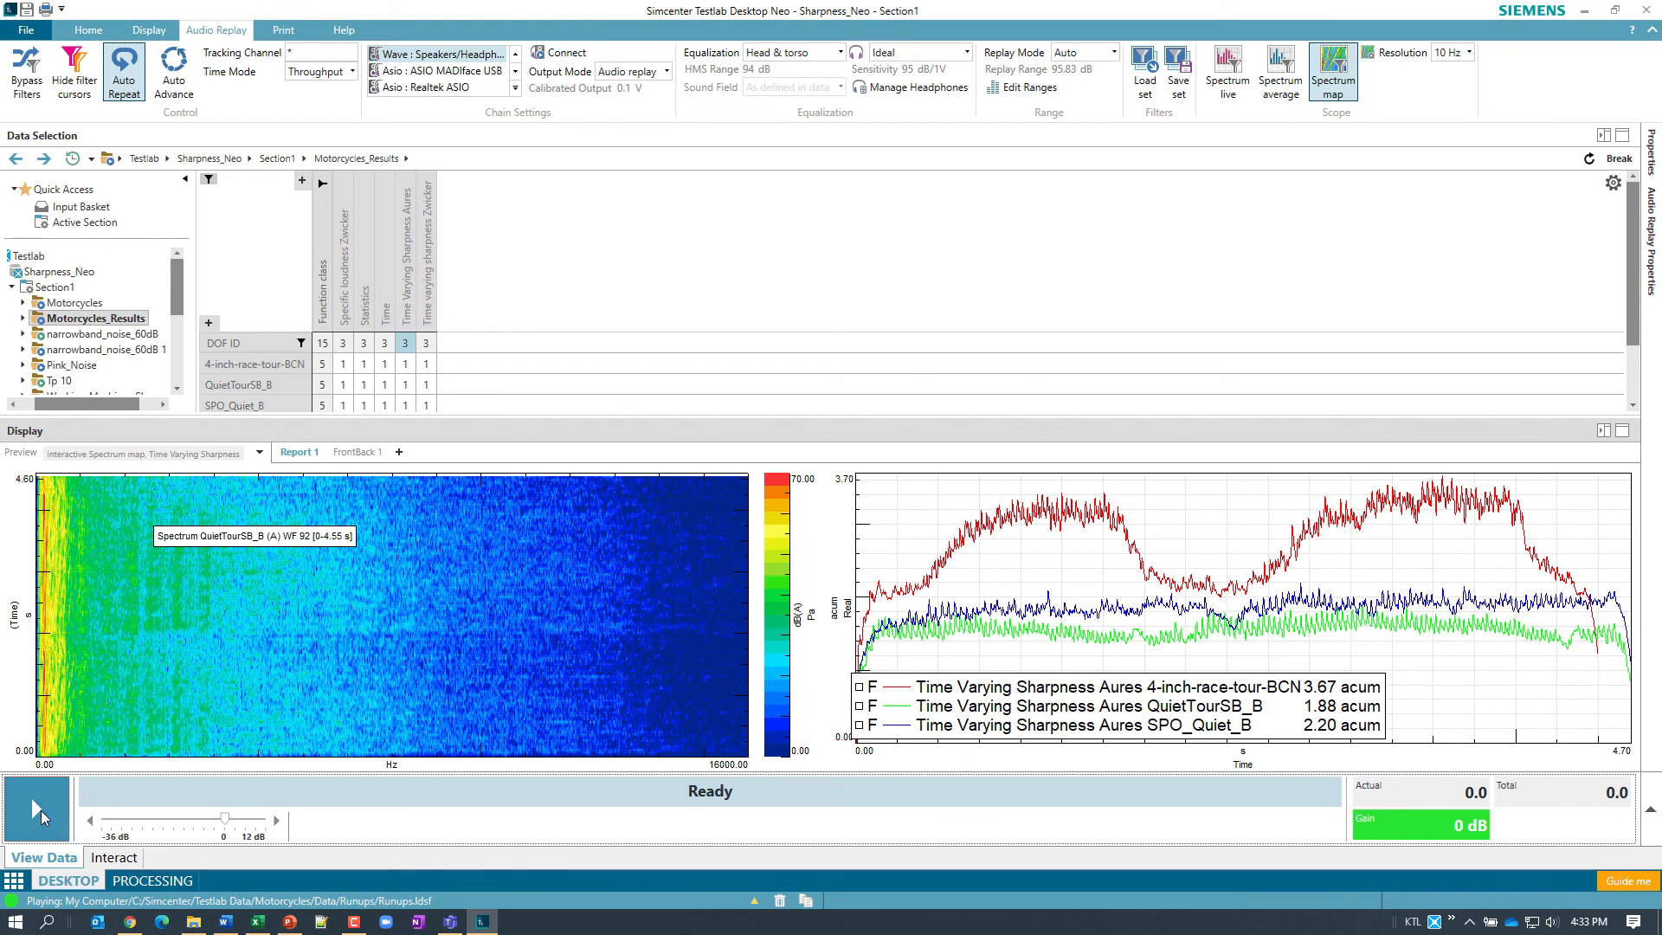
mouse_move(48, 828)
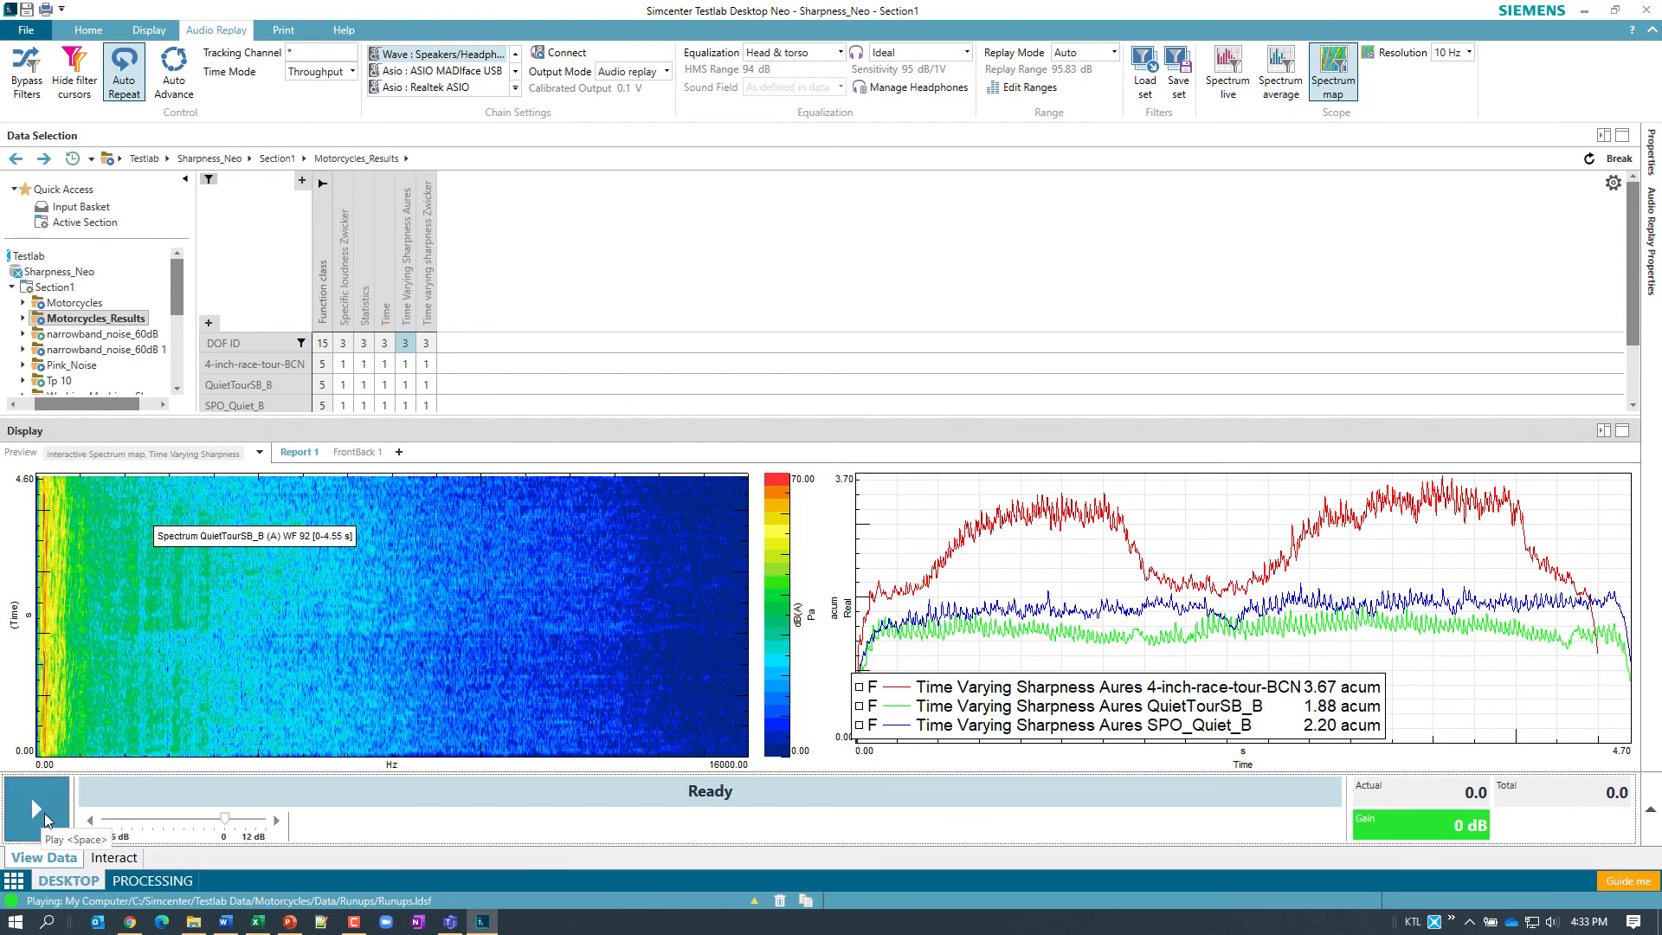